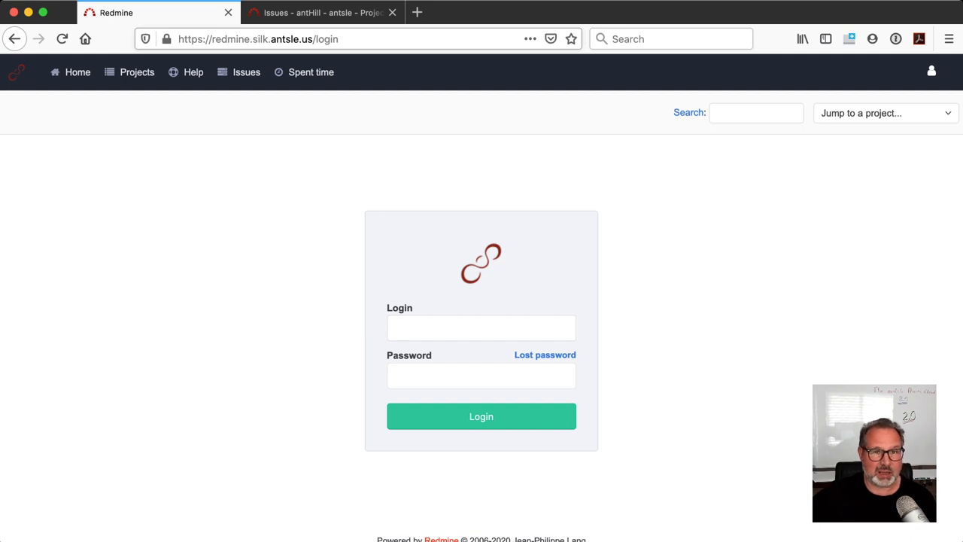
pyautogui.moveTo(310, 73)
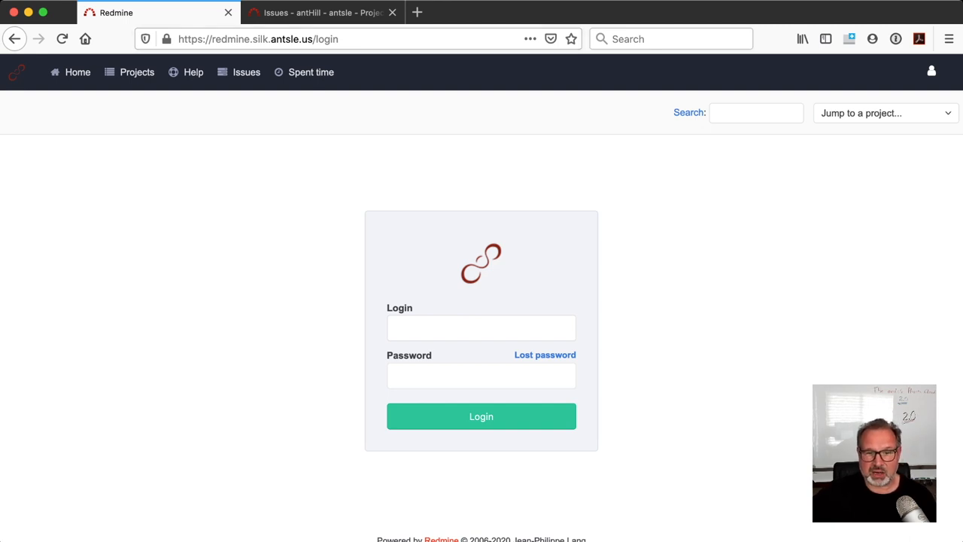
# Enter the admin login name on the Redmine sign-in page.
pyautogui.write('admin')
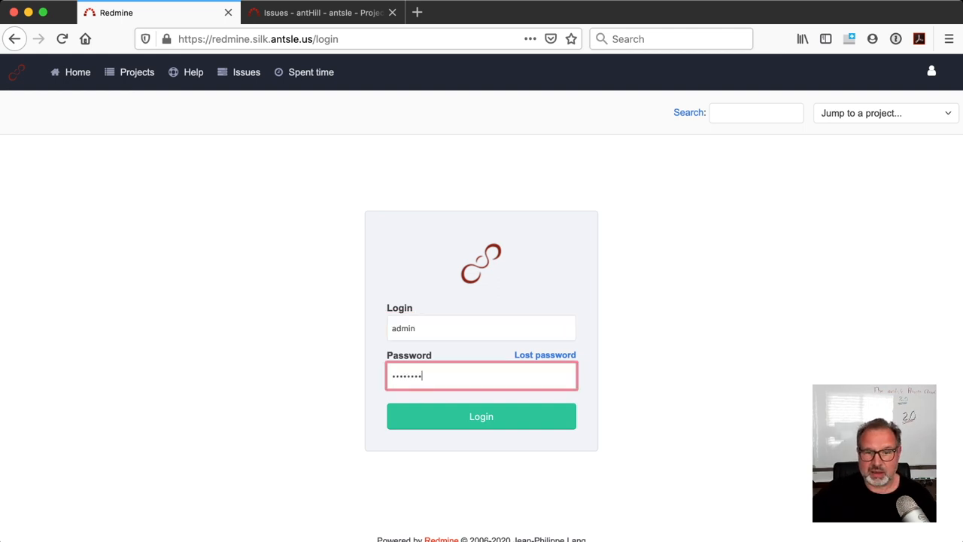
# Sign in as admin, confirm the project jump list is empty, then switch to the antsle site tab.
pyautogui.click(482, 416)
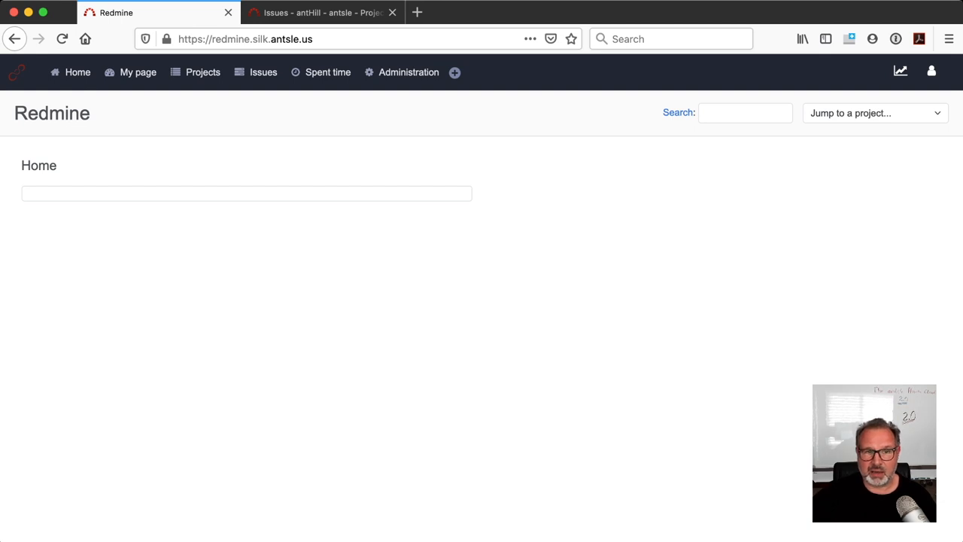
pyautogui.moveTo(201, 72)
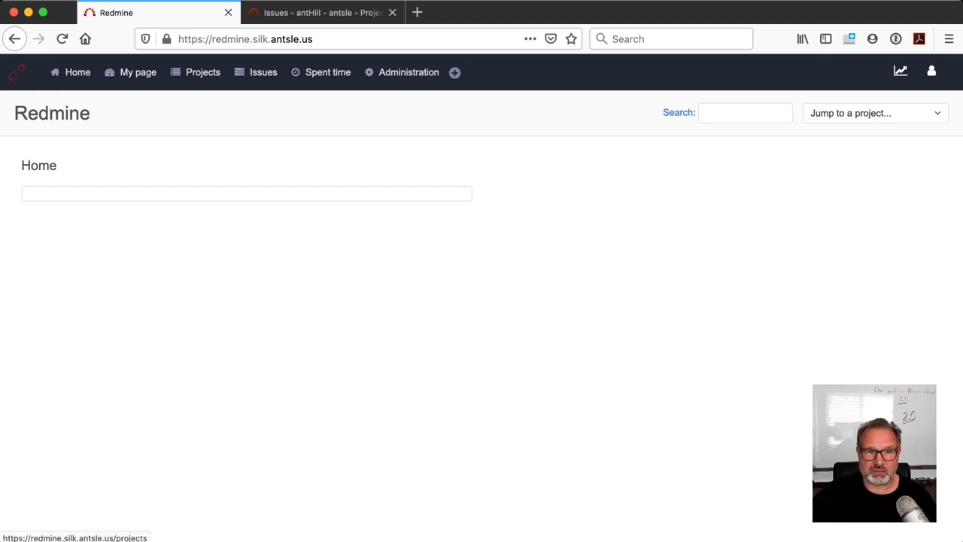
pyautogui.moveTo(329, 73)
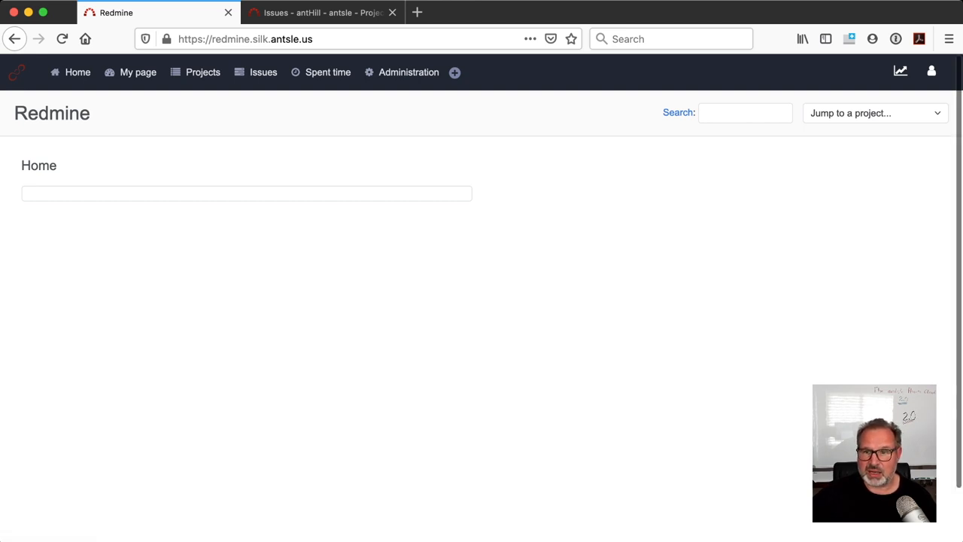
pyautogui.click(876, 113)
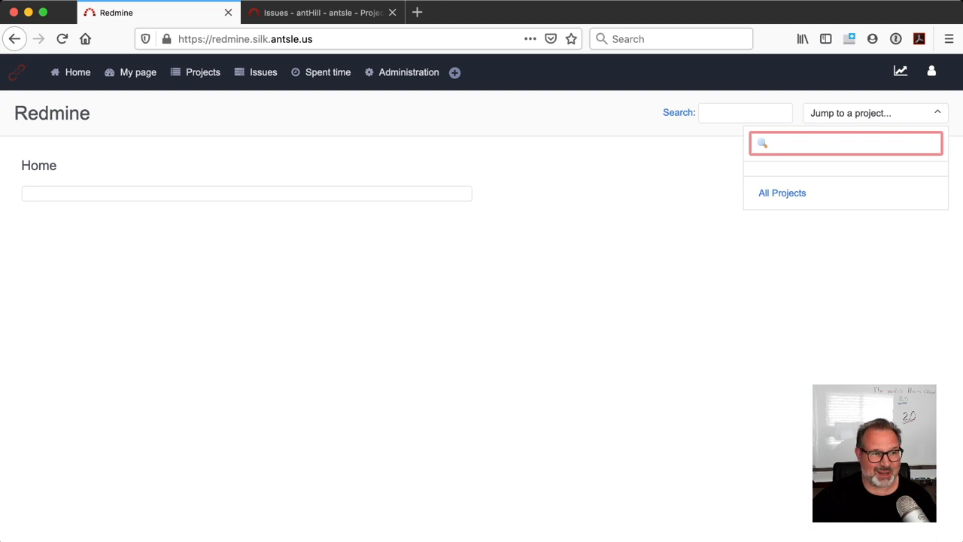
pyautogui.click(846, 143)
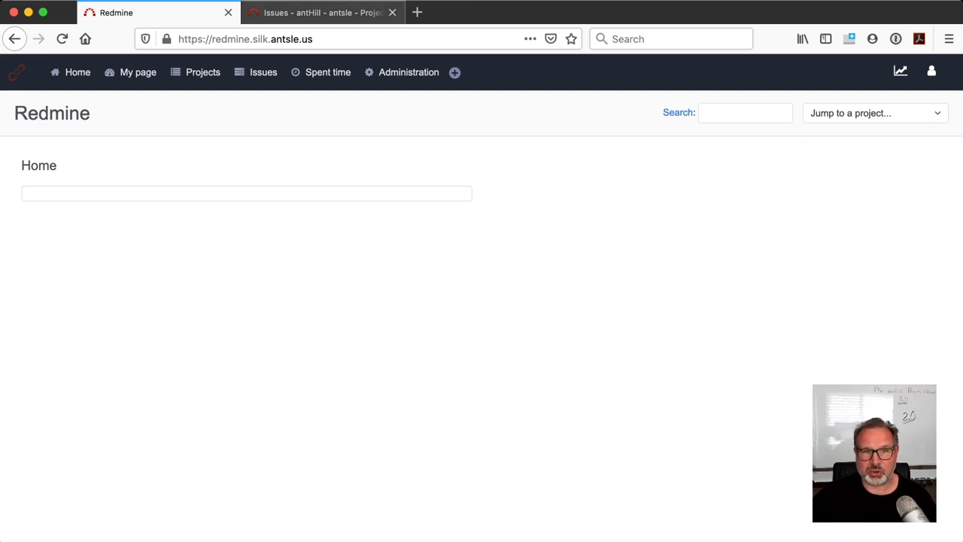
pyautogui.click(324, 12)
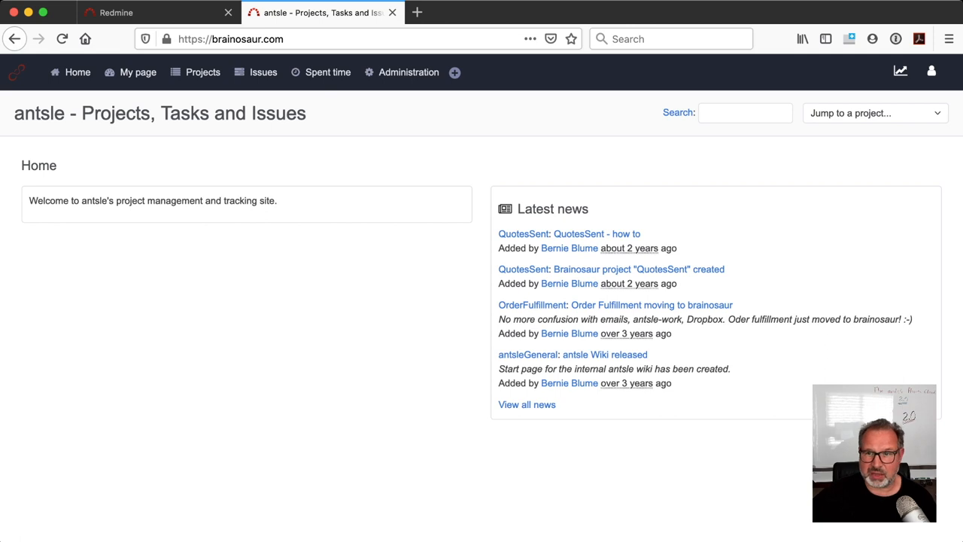
# Jump to the antHill project from the project list on the antsle site.
pyautogui.click(876, 113)
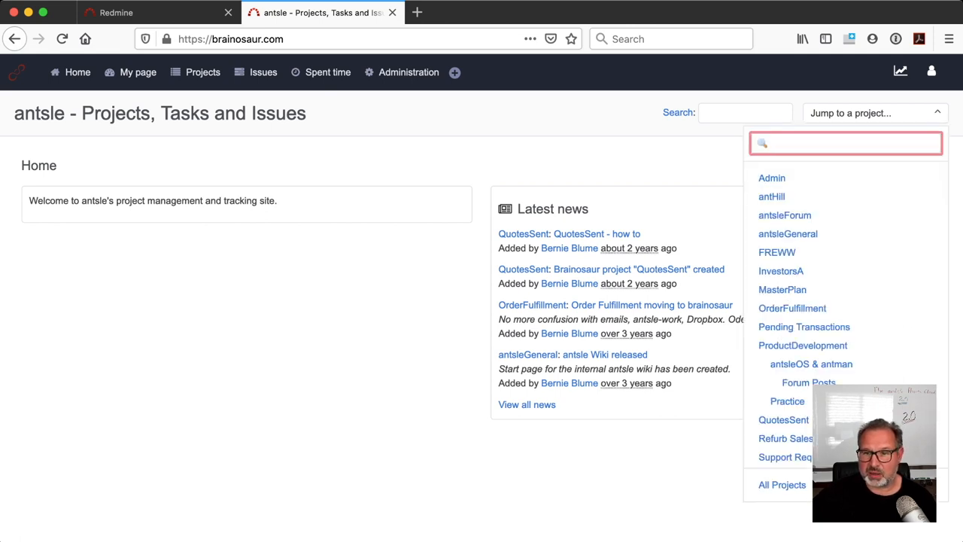
pyautogui.moveTo(771, 196)
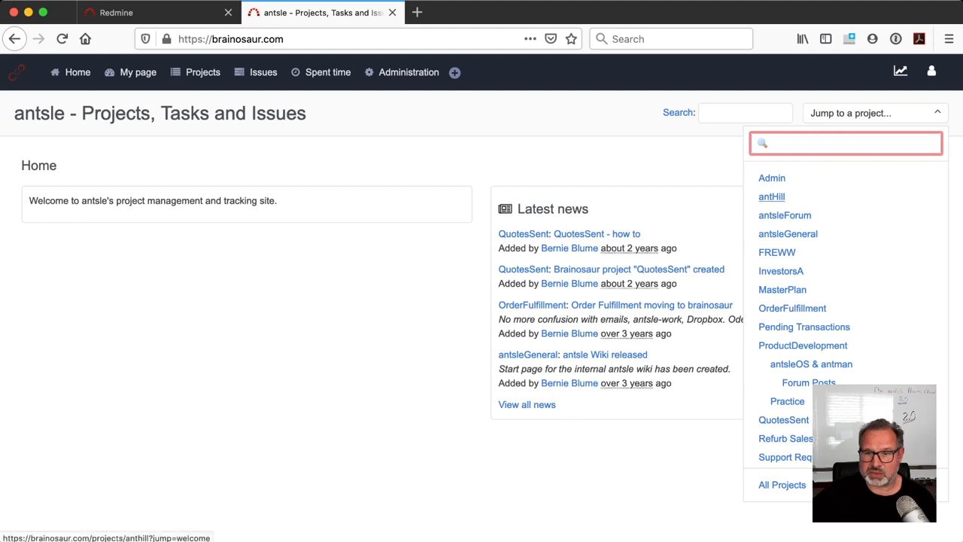
pyautogui.click(771, 196)
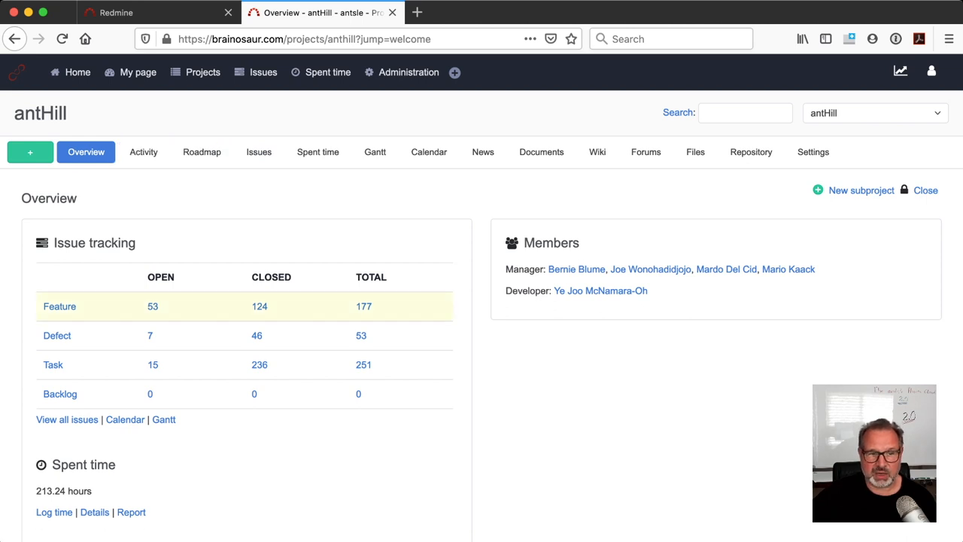
pyautogui.moveTo(151, 336)
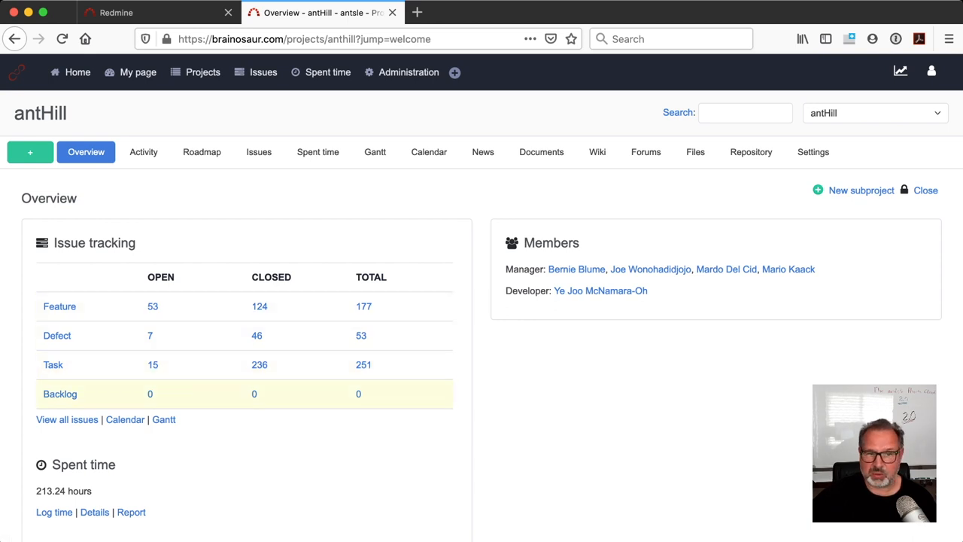
pyautogui.moveTo(143, 151)
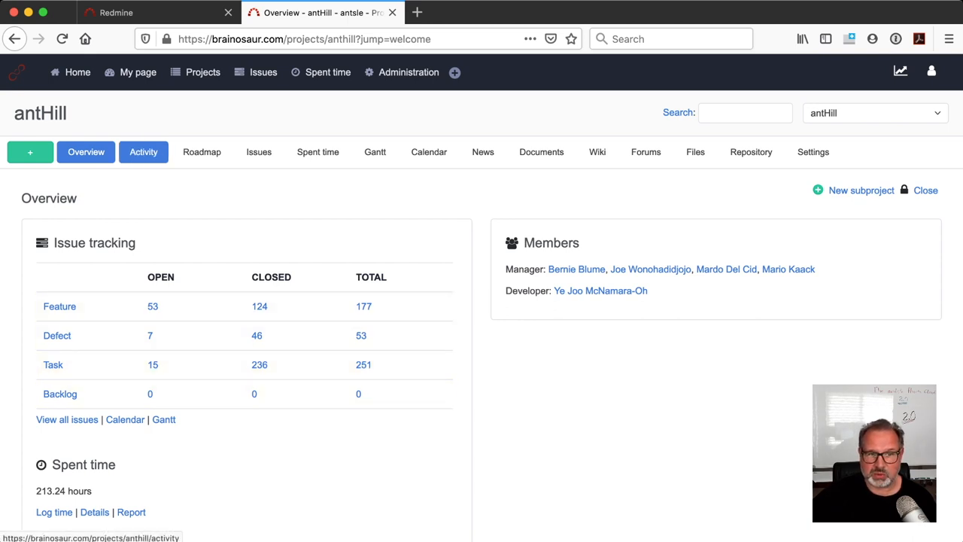
# Browse antHill's Activity, Roadmap and Issues pages.
pyautogui.click(143, 151)
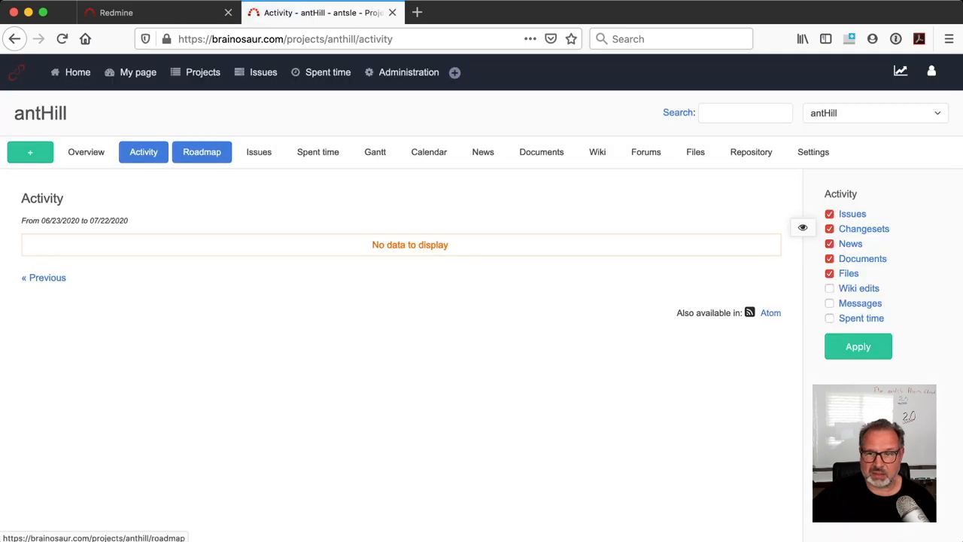
pyautogui.click(202, 151)
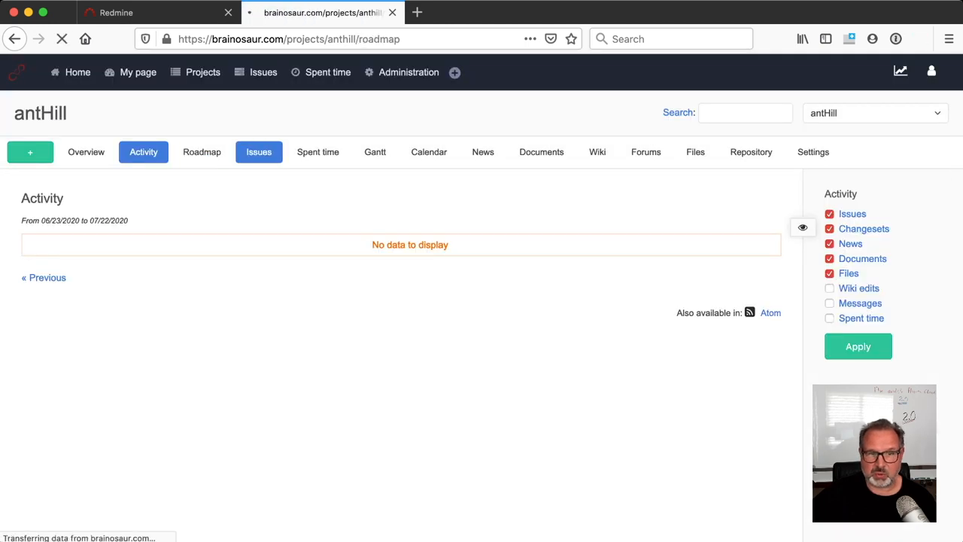
pyautogui.click(202, 150)
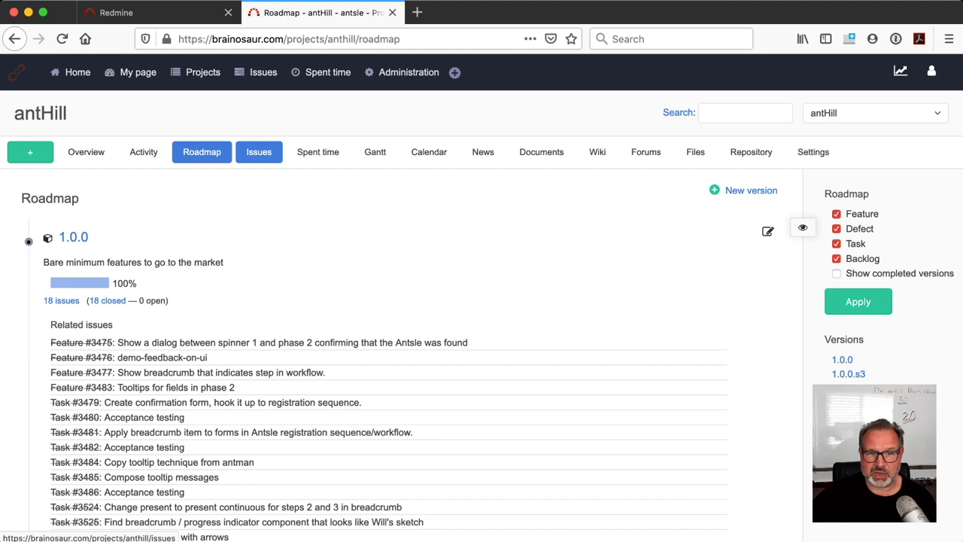
pyautogui.click(259, 150)
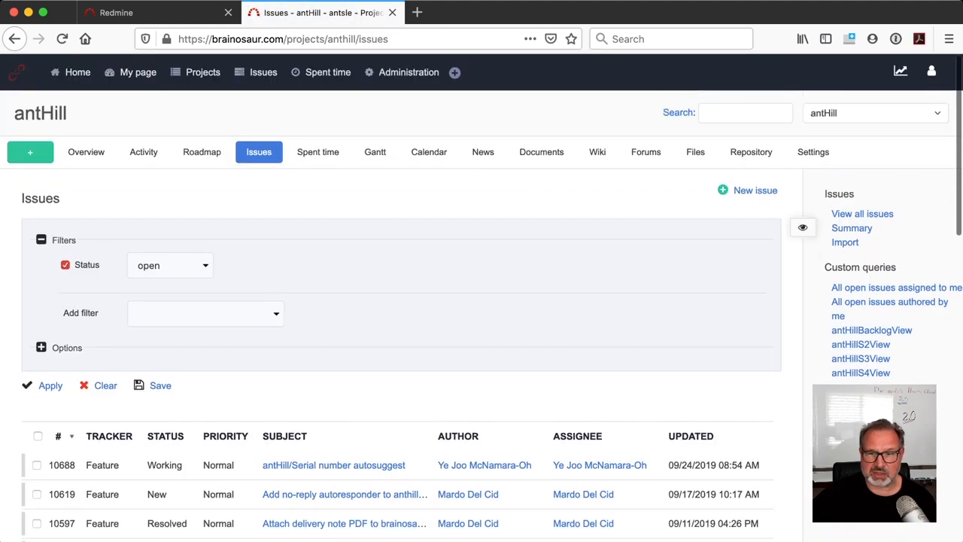
pyautogui.scroll(-3)
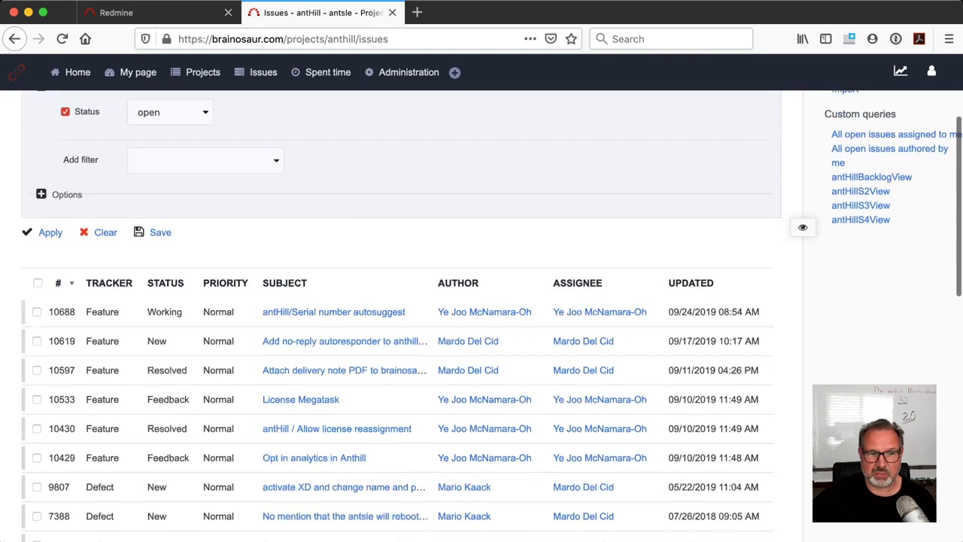
pyautogui.scroll(-3)
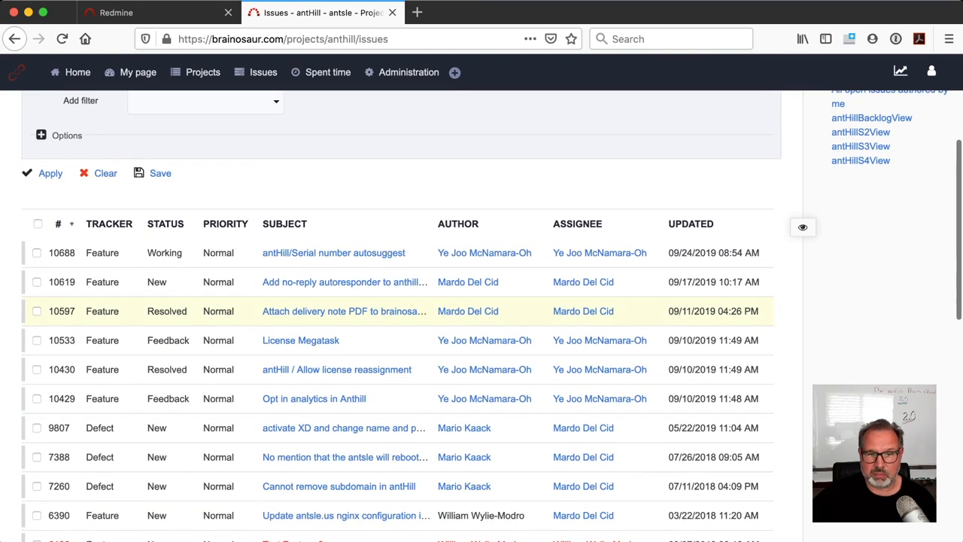
# View feature #10597 about delivery note PDFs, then show the project's Gantt chart.
pyautogui.click(347, 311)
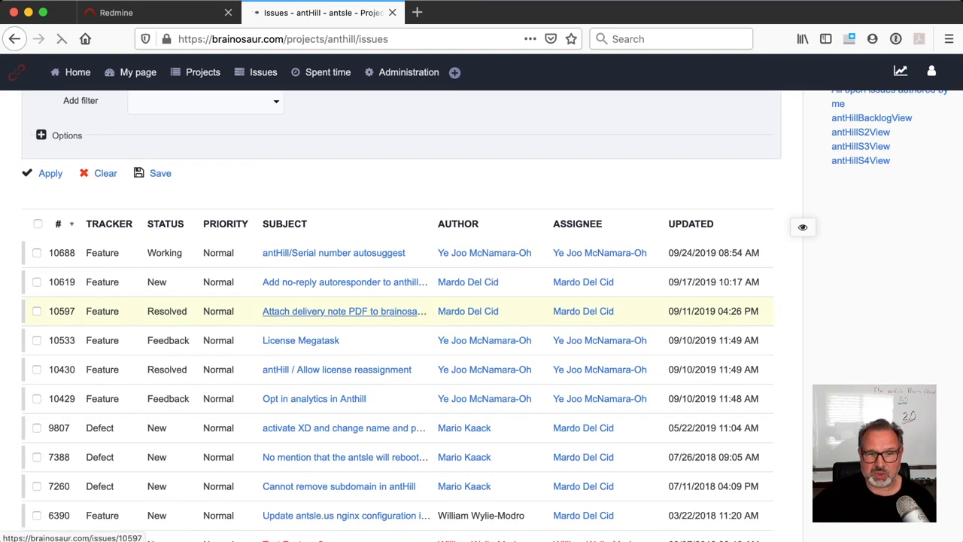
pyautogui.click(344, 312)
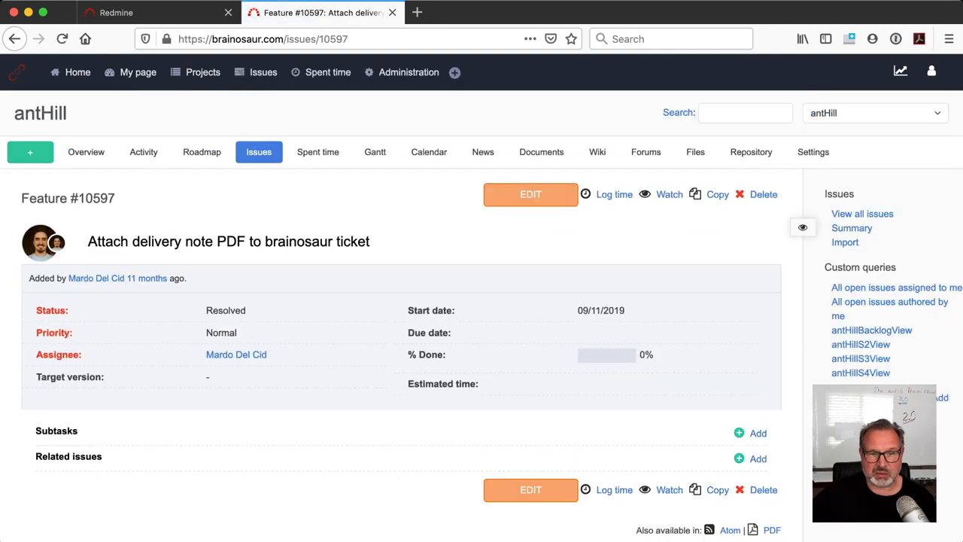
pyautogui.scroll(-3)
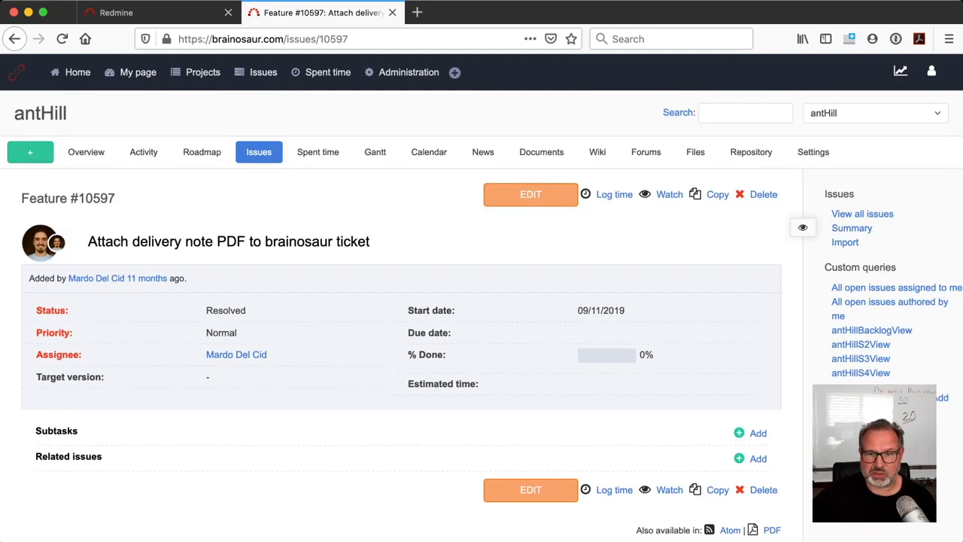
pyautogui.click(318, 151)
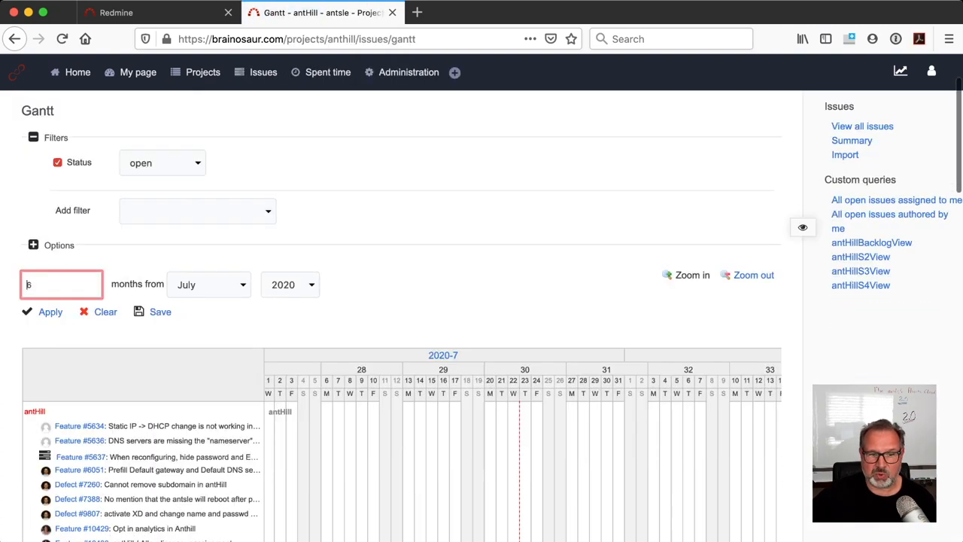
# Browse antHill's News, Documents and Forums pages, then land on its Settings page.
pyautogui.scroll(-3)
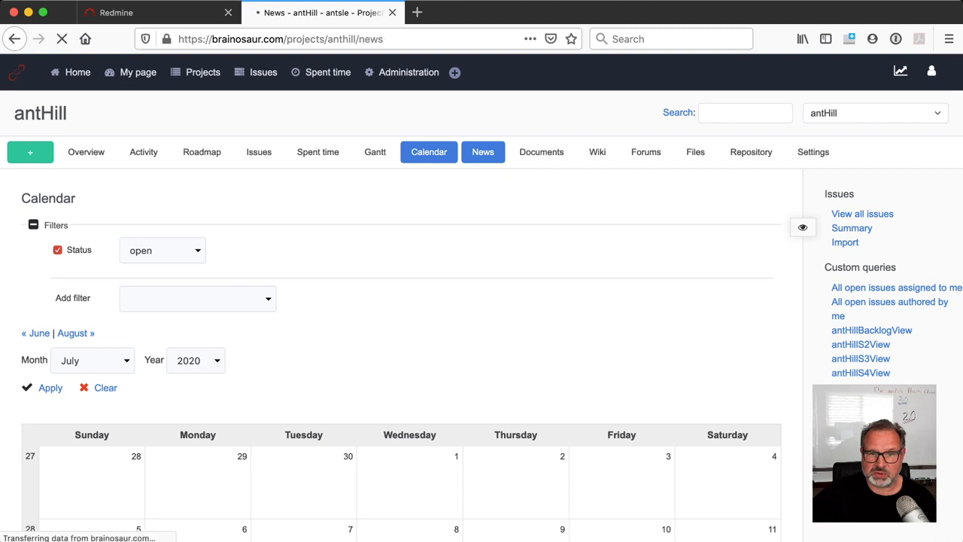
pyautogui.click(482, 151)
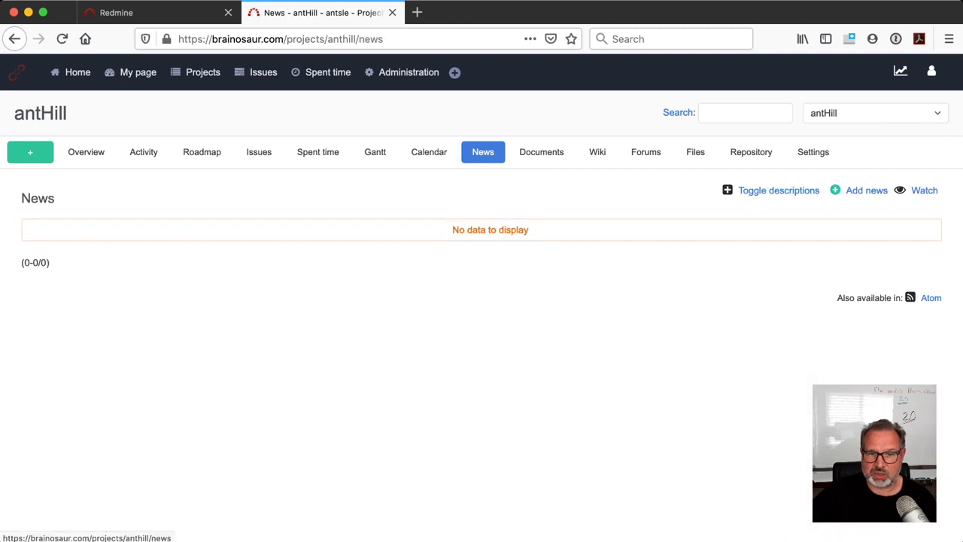
pyautogui.moveTo(542, 150)
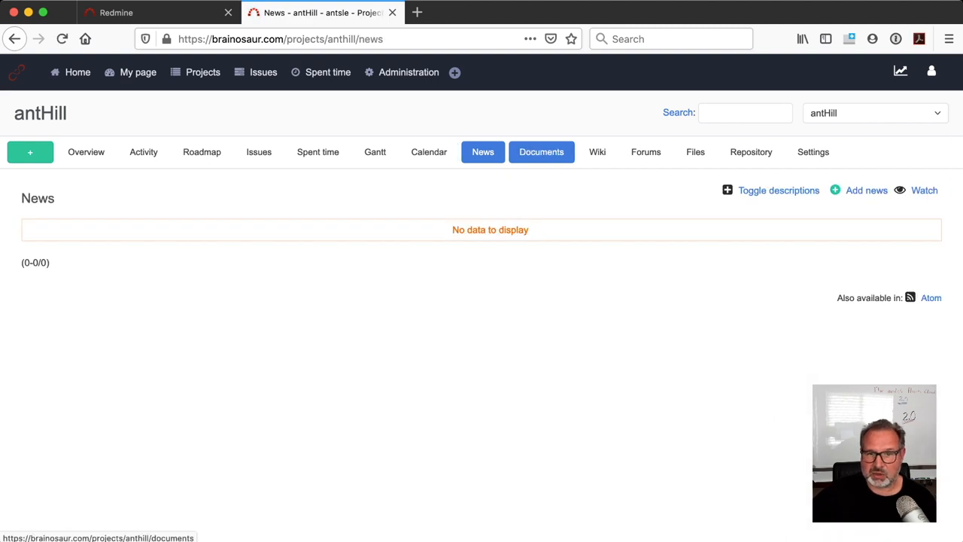
pyautogui.click(542, 150)
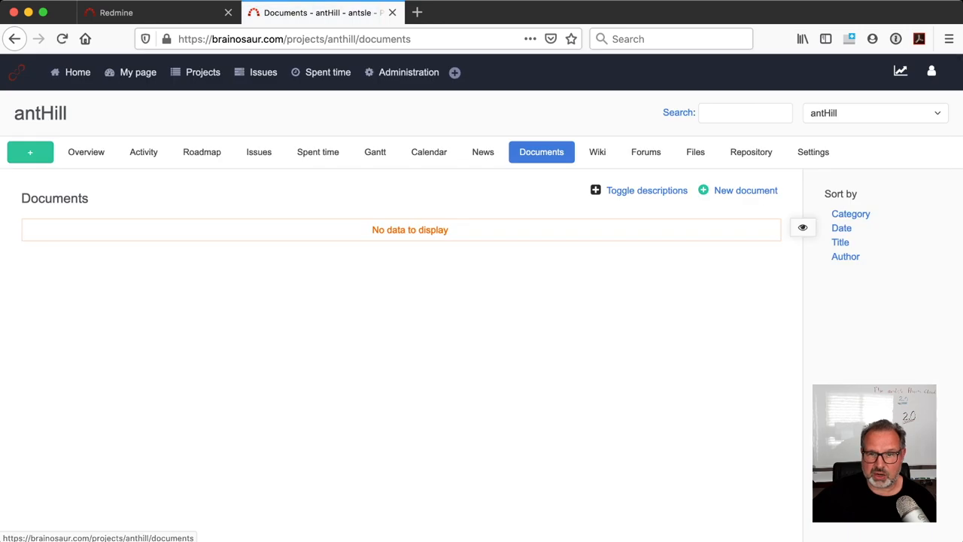
pyautogui.click(597, 150)
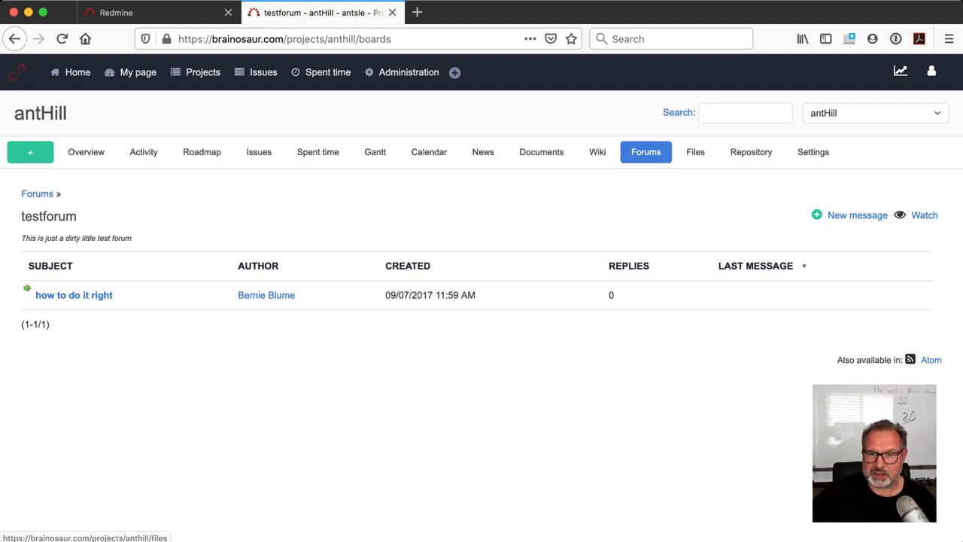
pyautogui.click(813, 150)
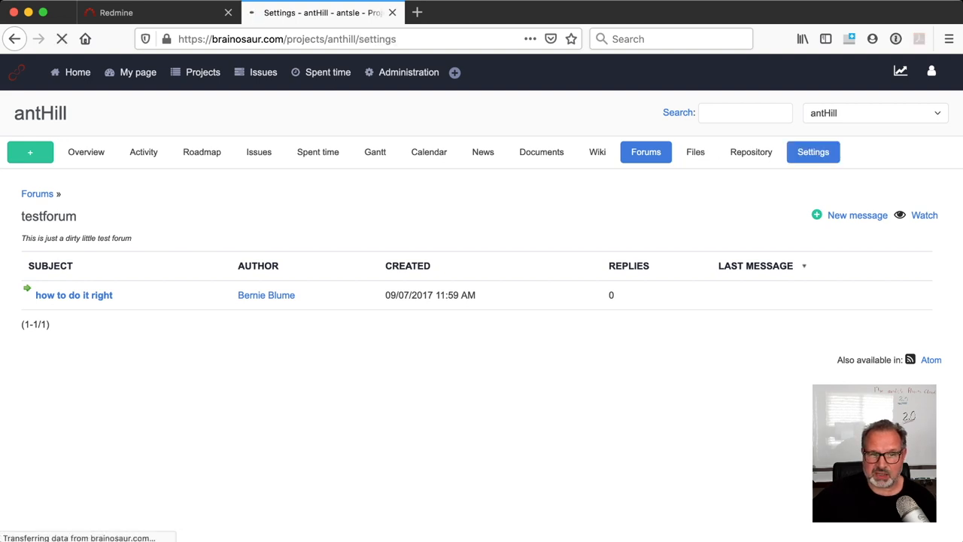
pyautogui.click(813, 151)
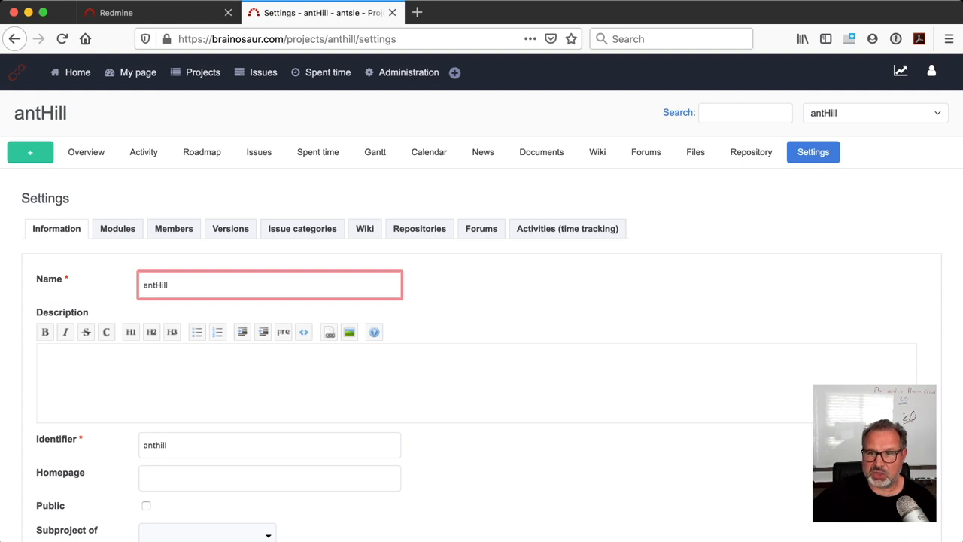
# Review the user list in the antsle site's Administration area.
pyautogui.click(873, 113)
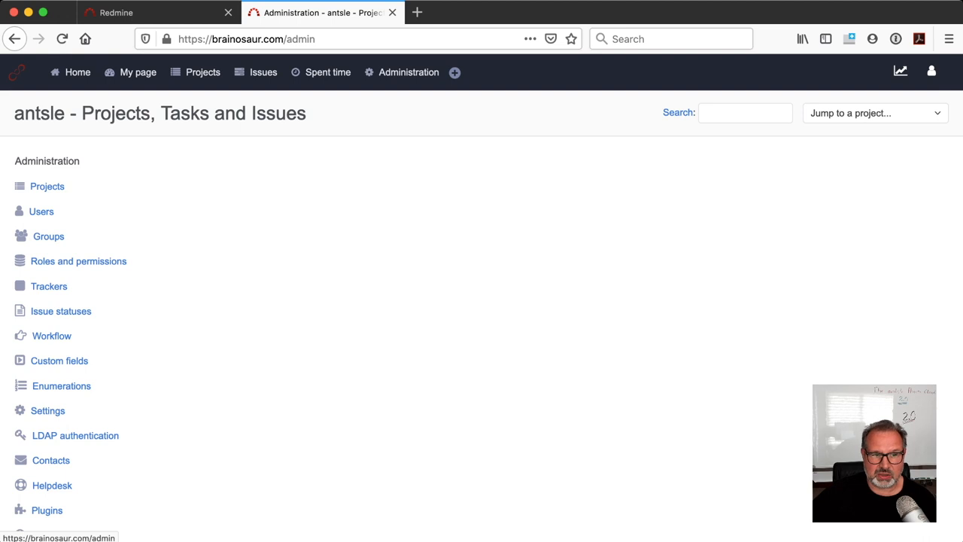
pyautogui.click(41, 211)
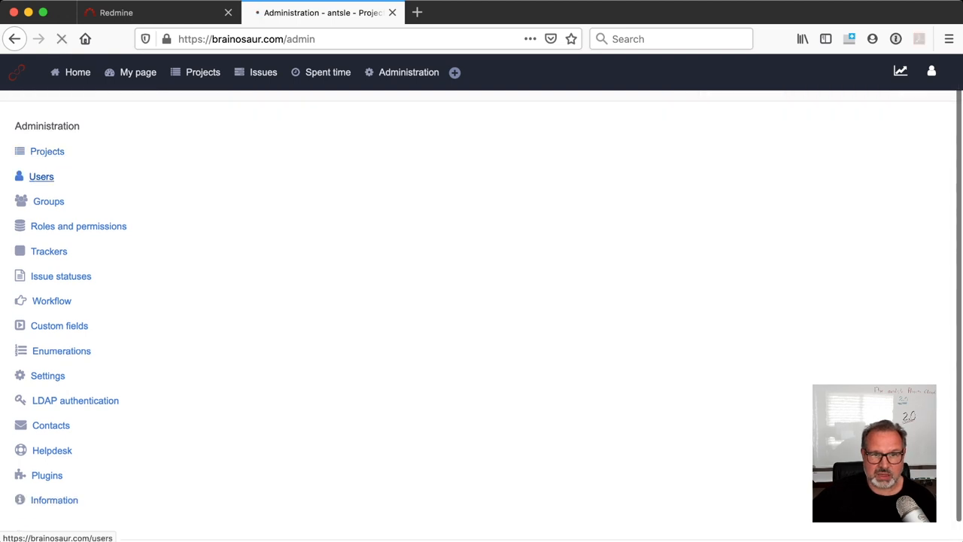
pyautogui.click(41, 176)
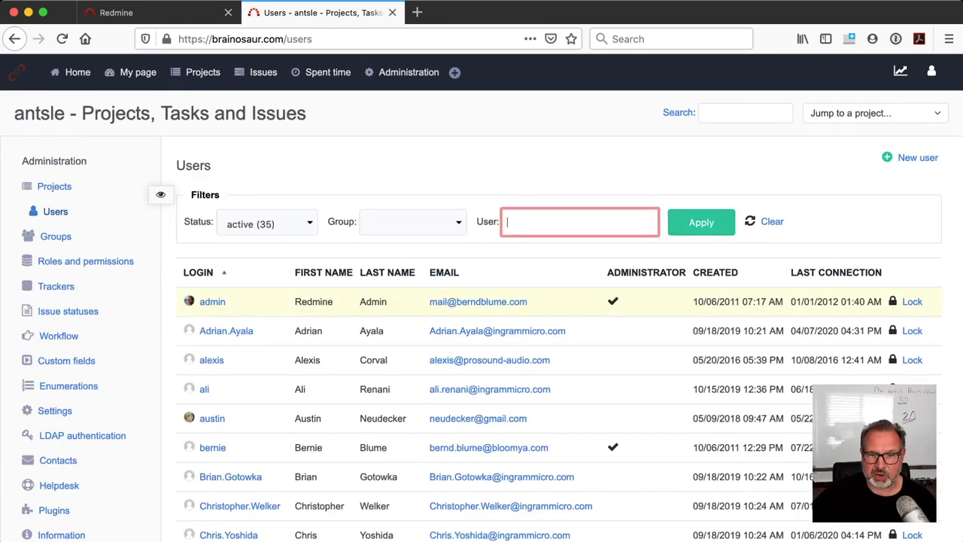
pyautogui.scroll(-3)
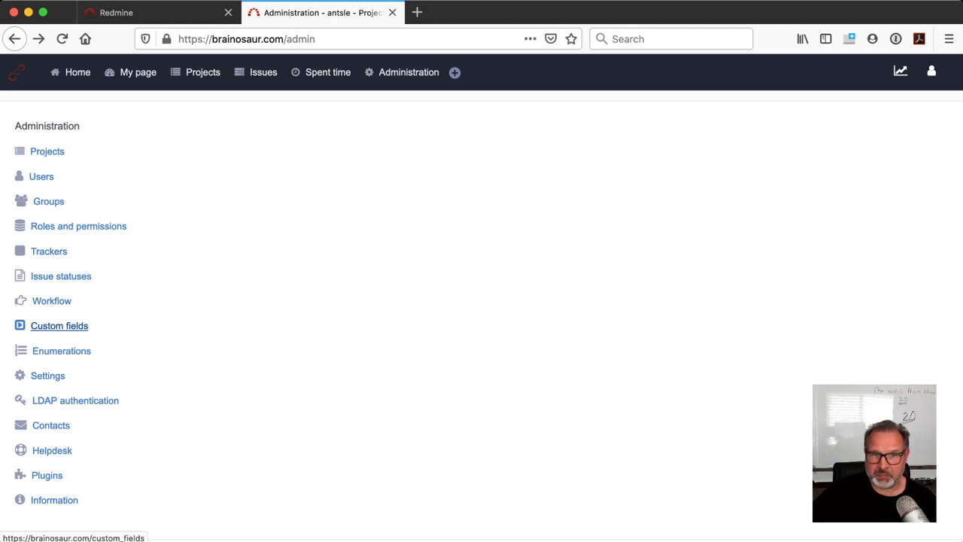
pyautogui.moveTo(79, 226)
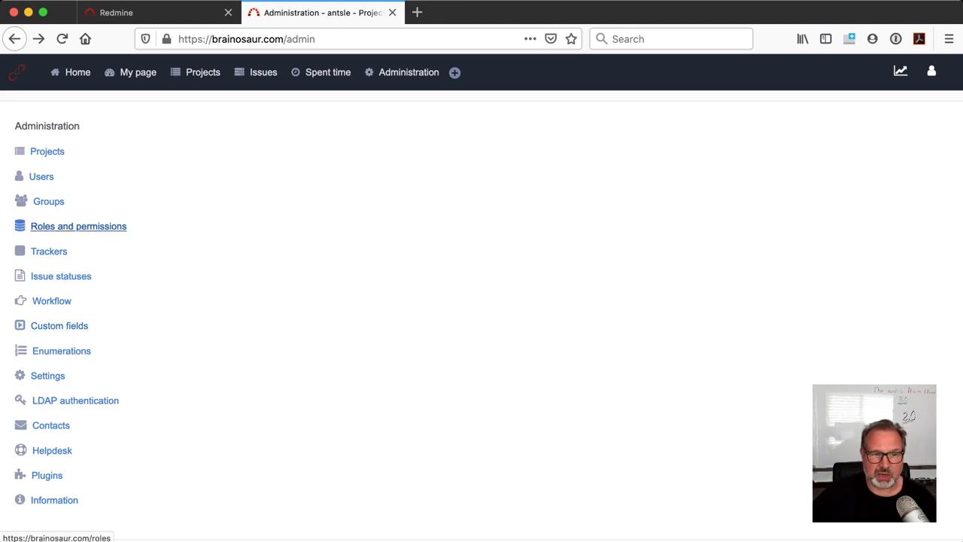
# Review Roles and permissions and Trackers, then return to the antsle home page.
pyautogui.click(78, 226)
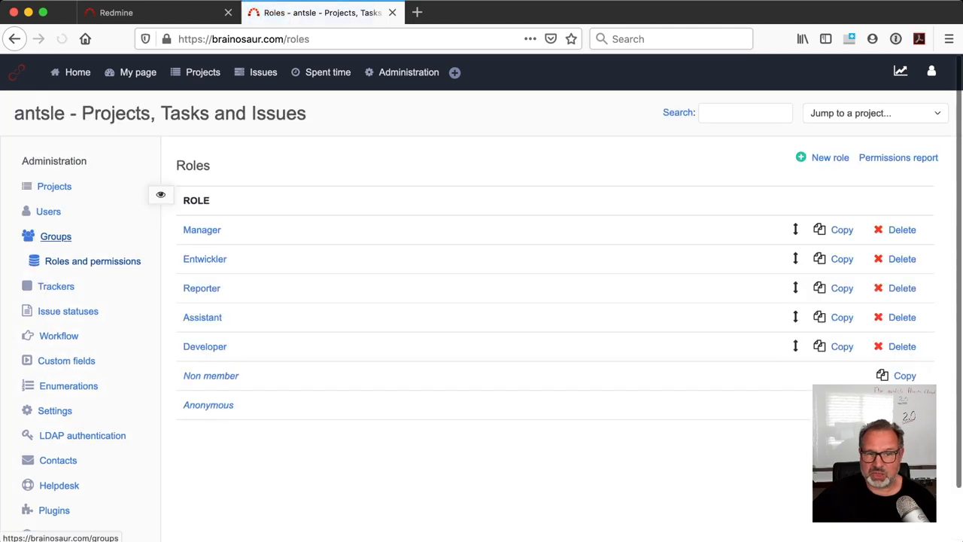
pyautogui.moveTo(56, 286)
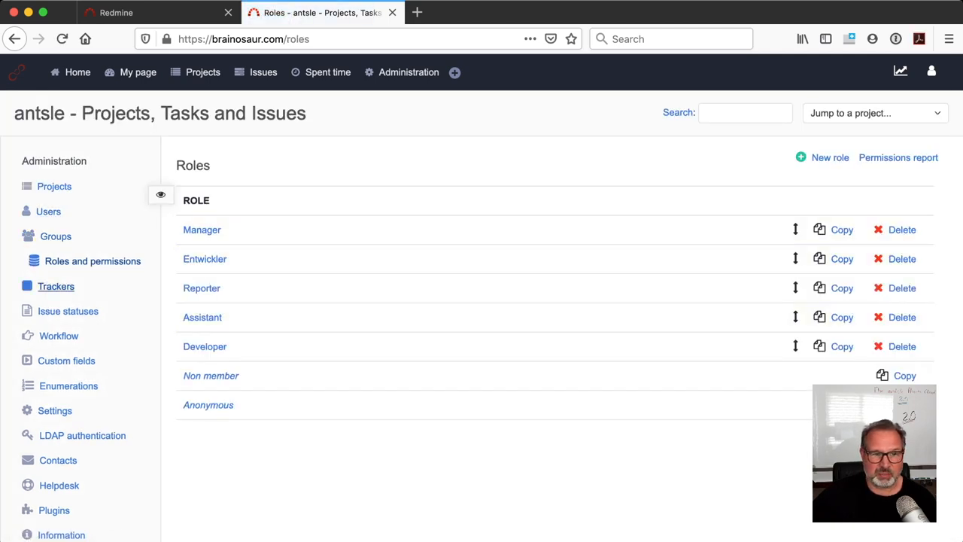
pyautogui.click(56, 286)
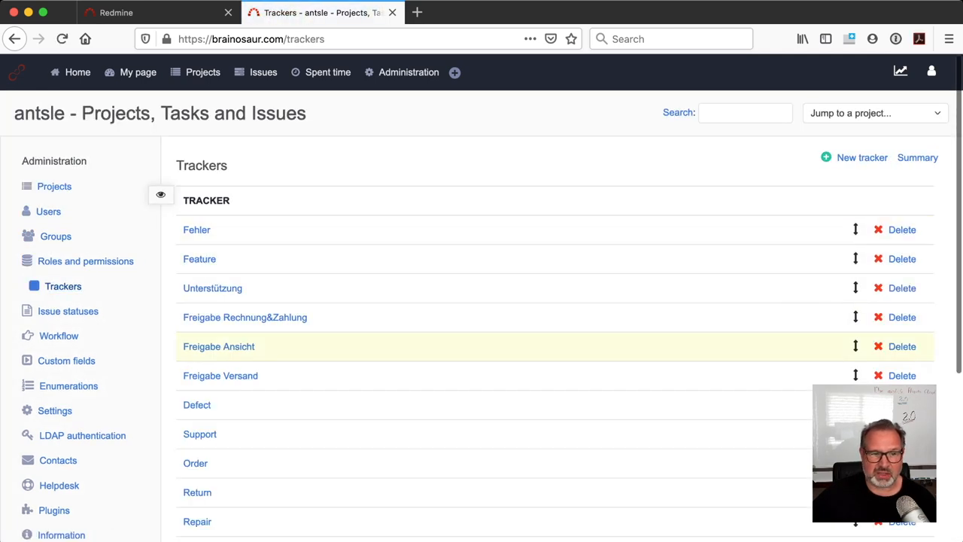
pyautogui.scroll(-3)
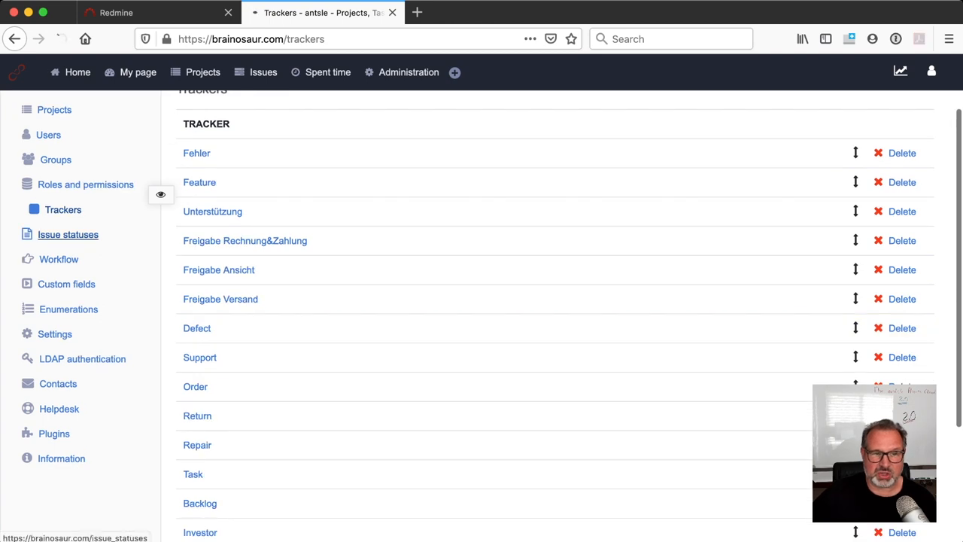
pyautogui.click(67, 235)
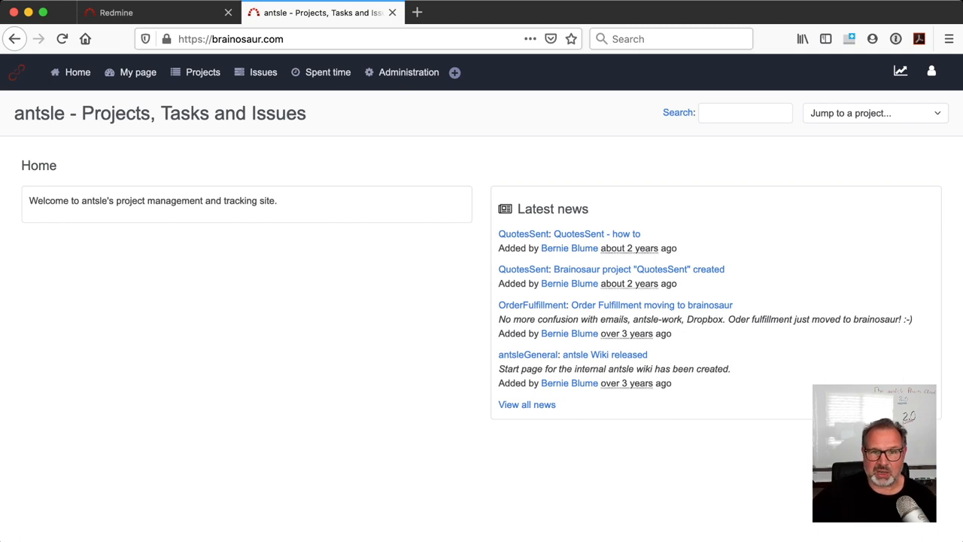
# Log in to antMan at silk.antsle.us as root, view the antlets list, return to the new Redmine site.
pyautogui.click(431, 12)
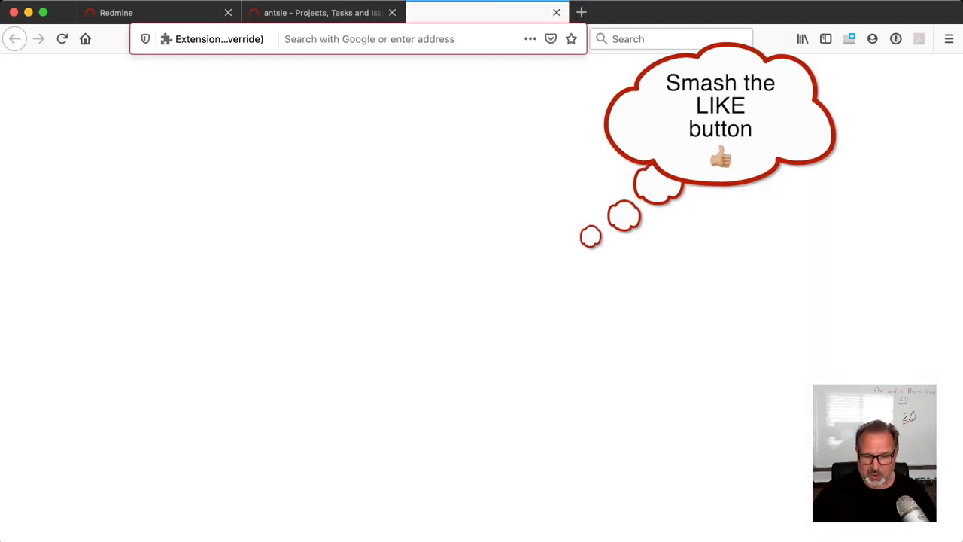
pyautogui.write('silk.antsle.us/login?&login_failed=Y&username=root')
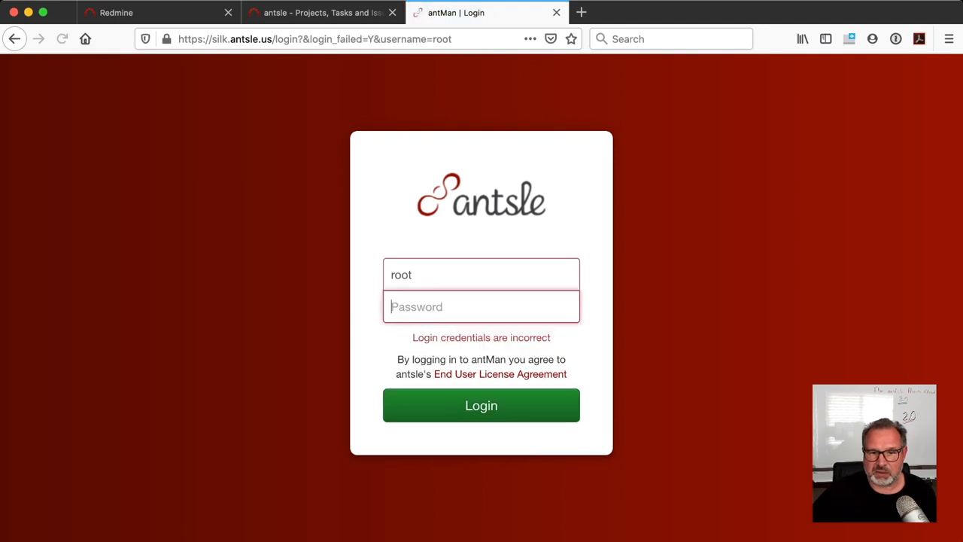
pyautogui.click(482, 405)
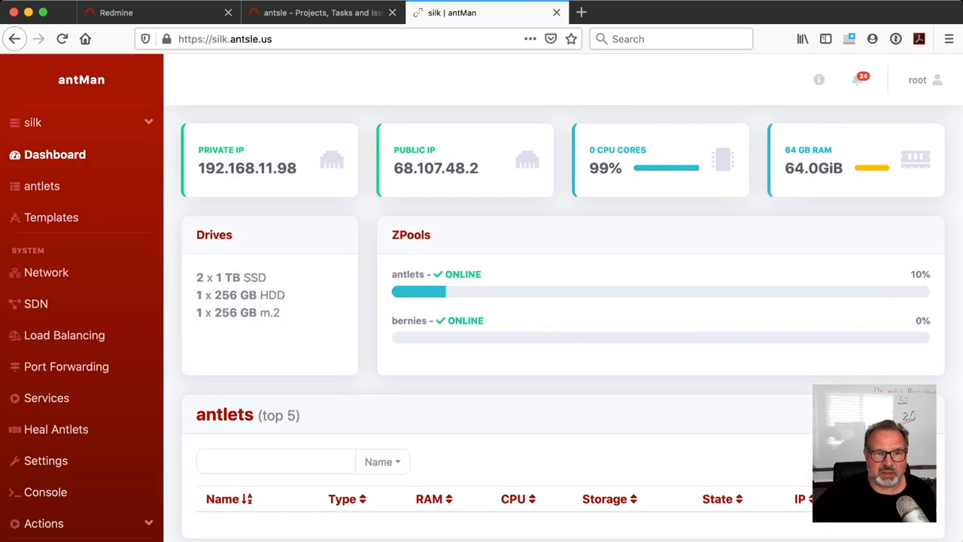
pyautogui.click(43, 186)
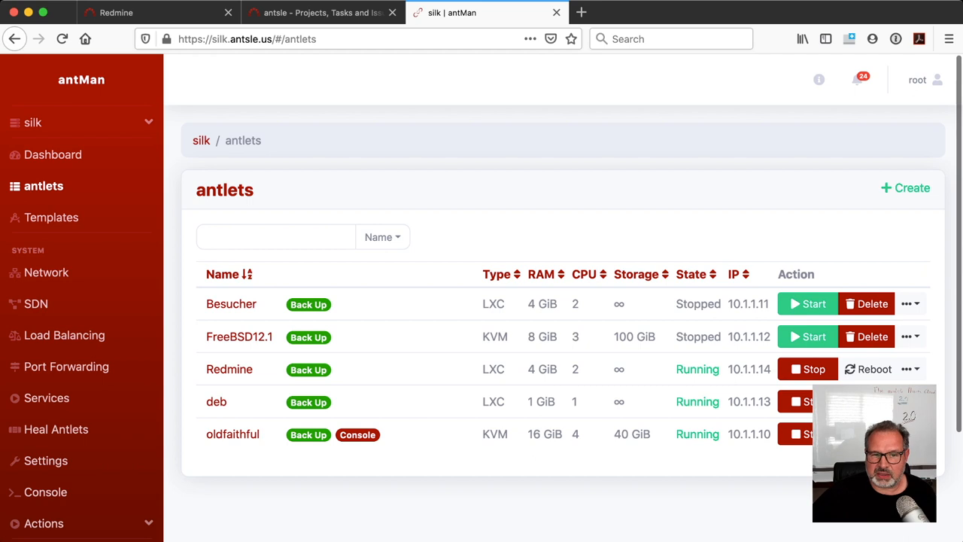
pyautogui.moveTo(229, 370)
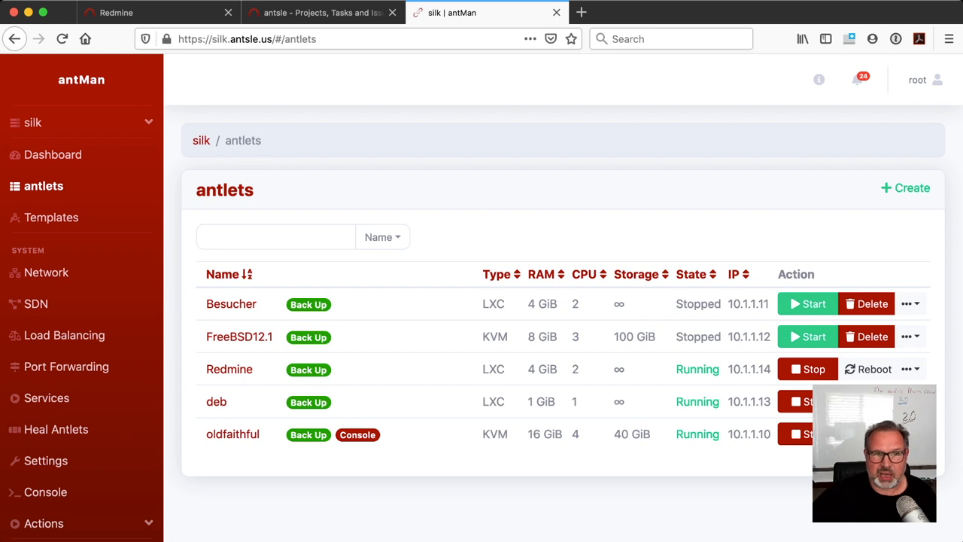
pyautogui.click(151, 12)
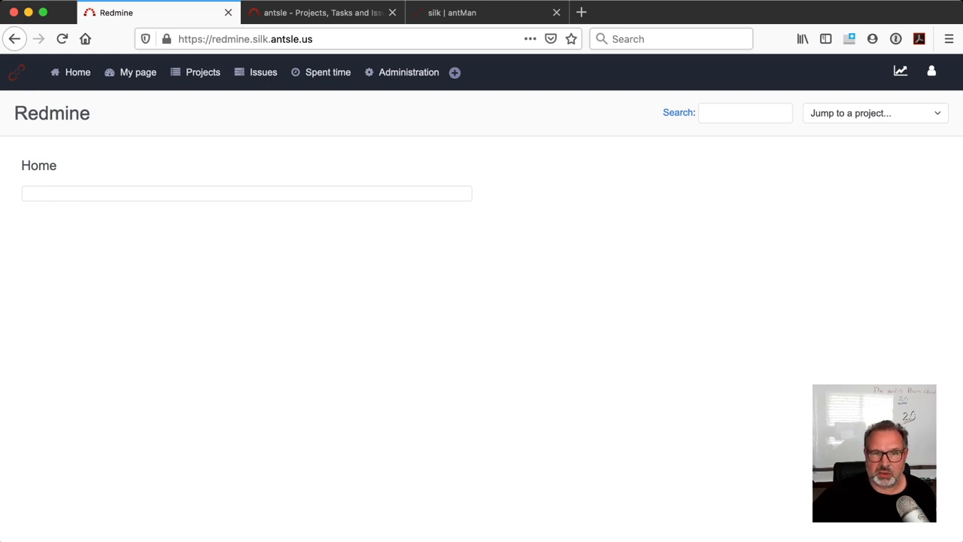
# Reach the blank New project form via Administration > Projects, then switch to the antsle site tab.
pyautogui.click(457, 72)
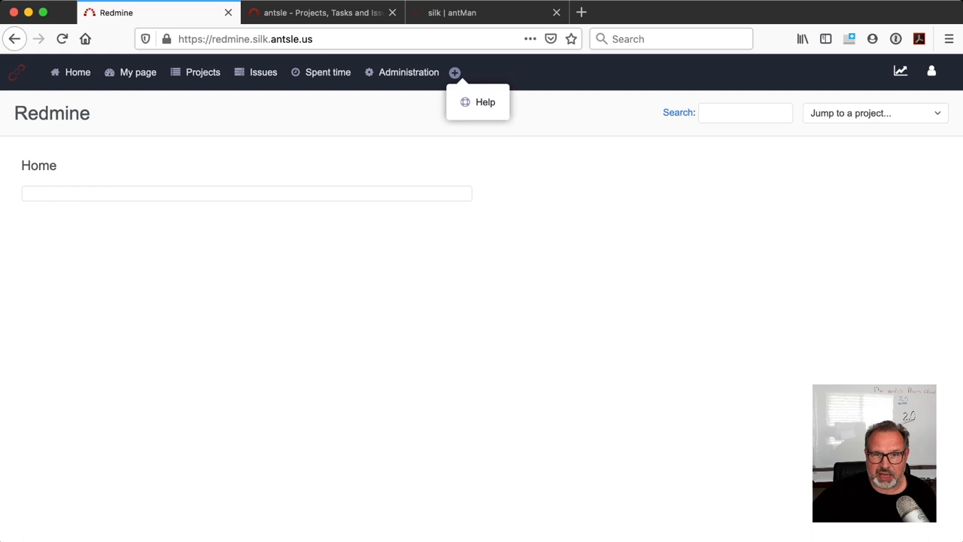
pyautogui.click(409, 72)
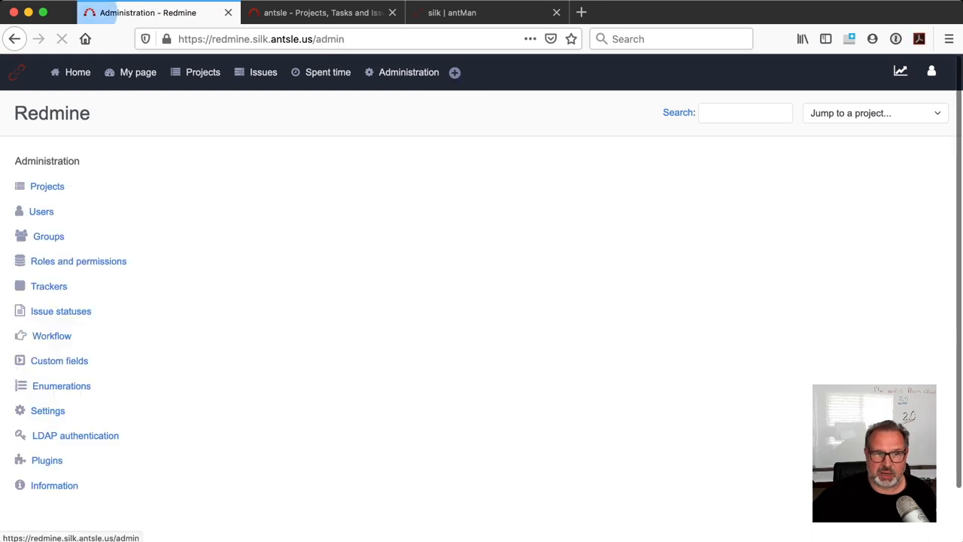
pyautogui.click(47, 187)
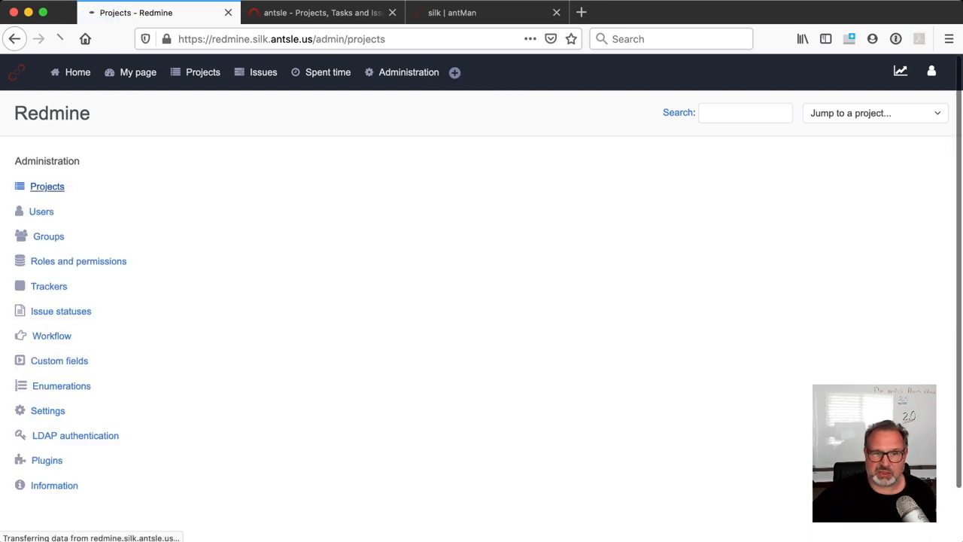
pyautogui.click(46, 187)
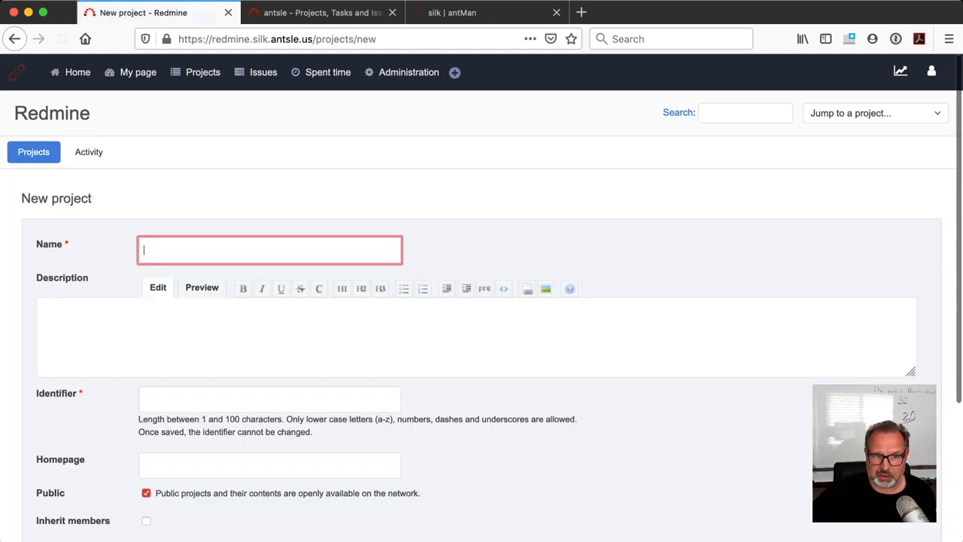
pyautogui.scroll(-3)
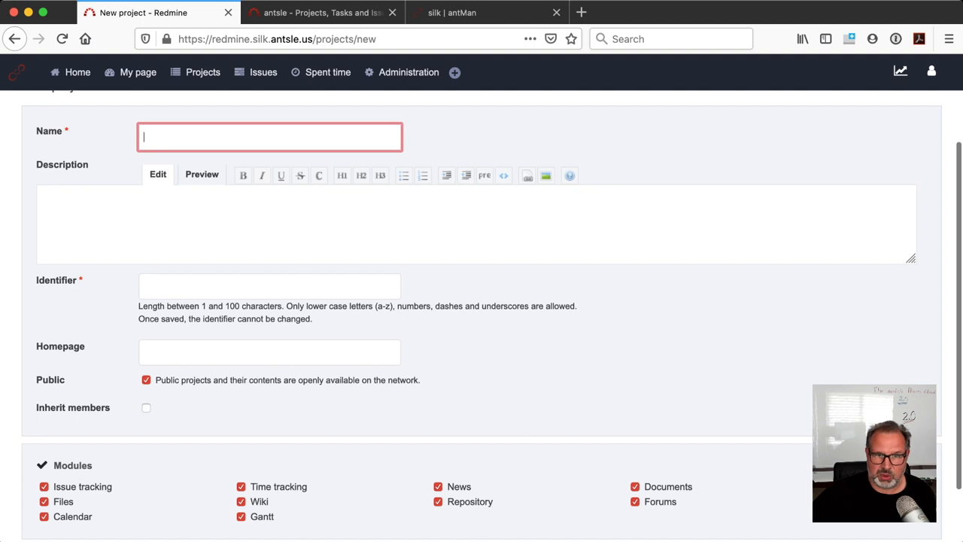
pyautogui.click(319, 12)
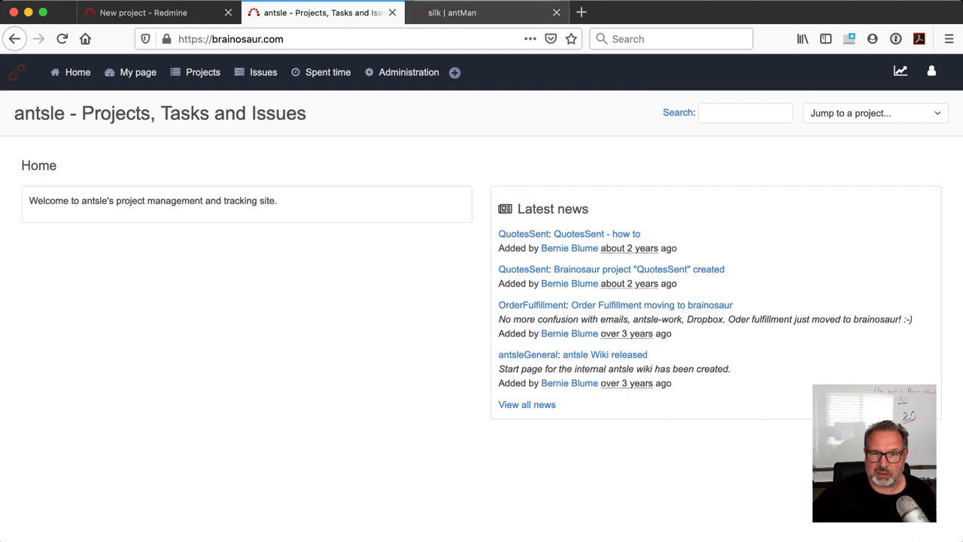
# Stop and delete the Redmine antlet with its snapshots, confirming by name, and reload the antlets list.
pyautogui.click(474, 12)
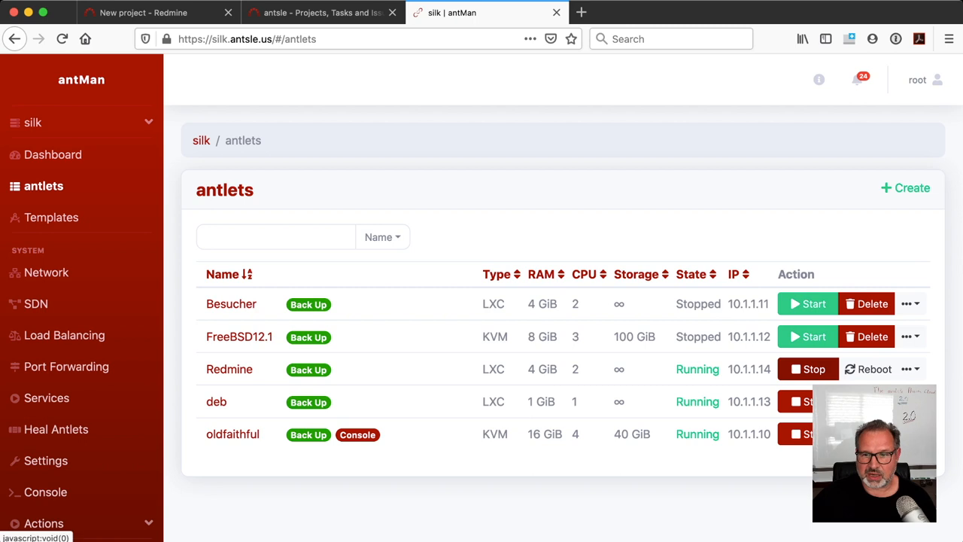
pyautogui.click(808, 369)
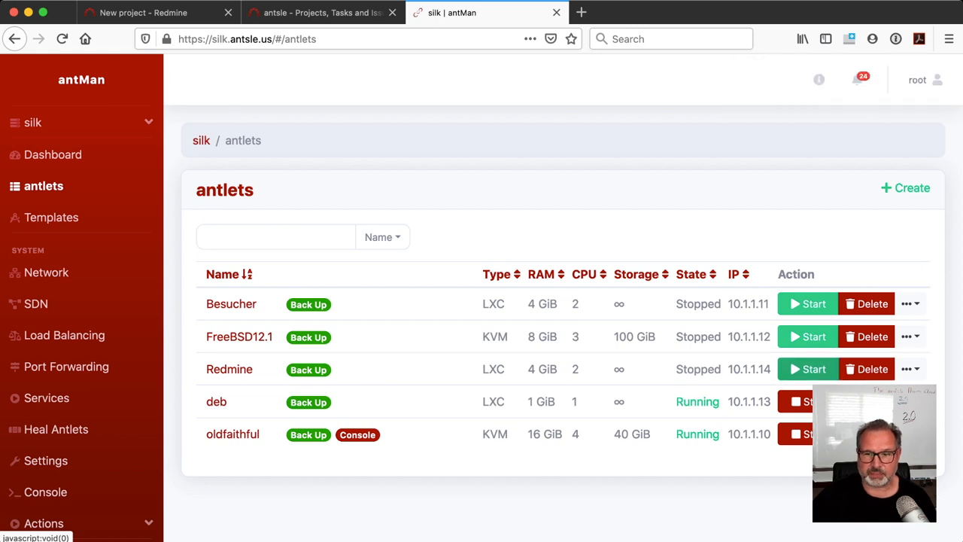
pyautogui.click(867, 369)
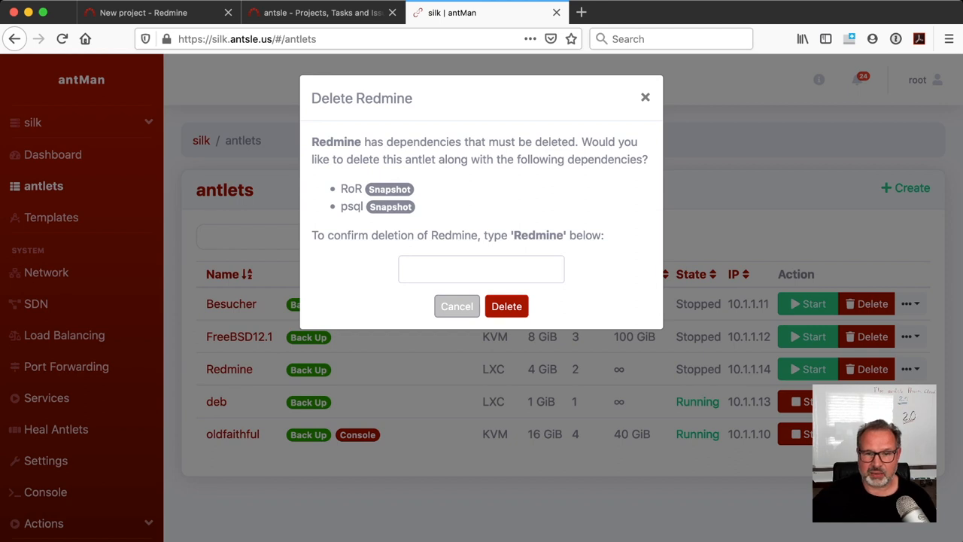
pyautogui.write('Redmine')
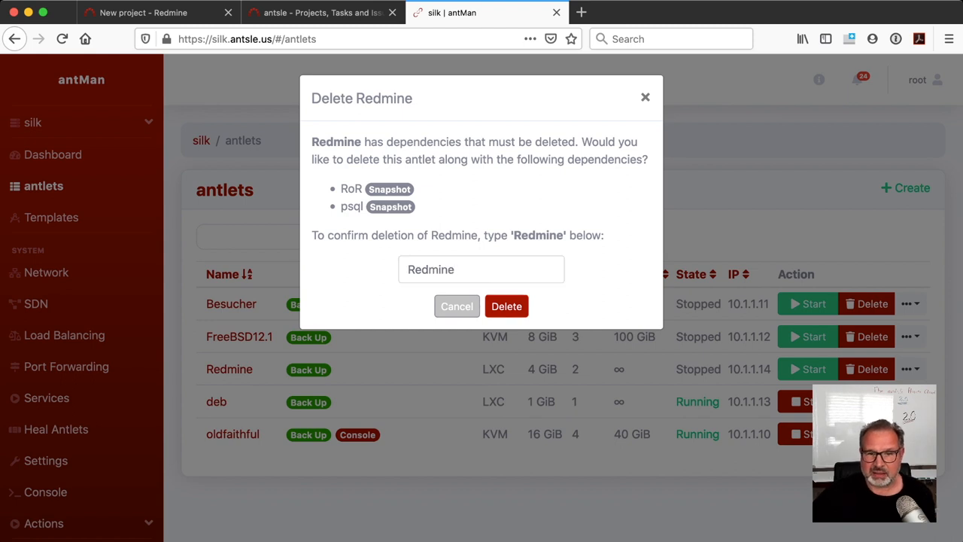
pyautogui.click(506, 306)
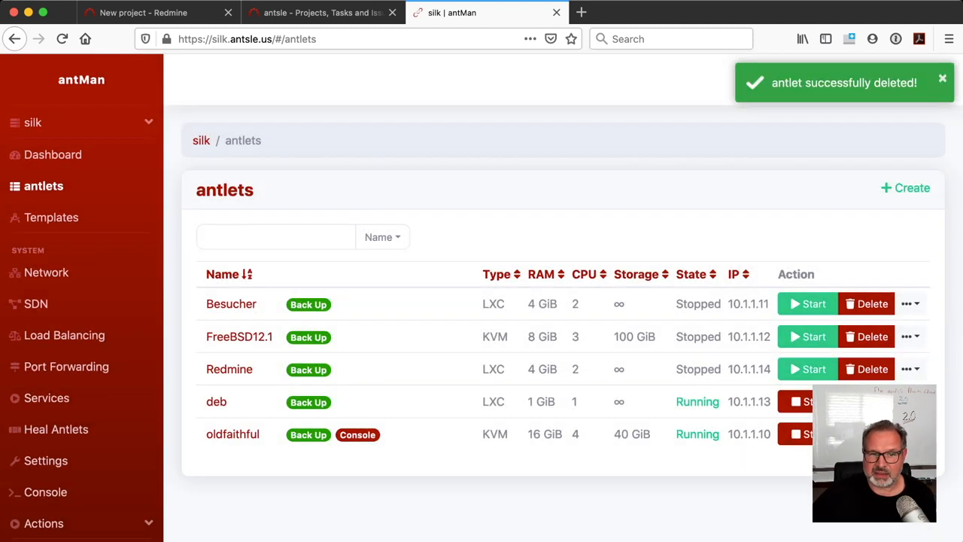
pyautogui.click(866, 369)
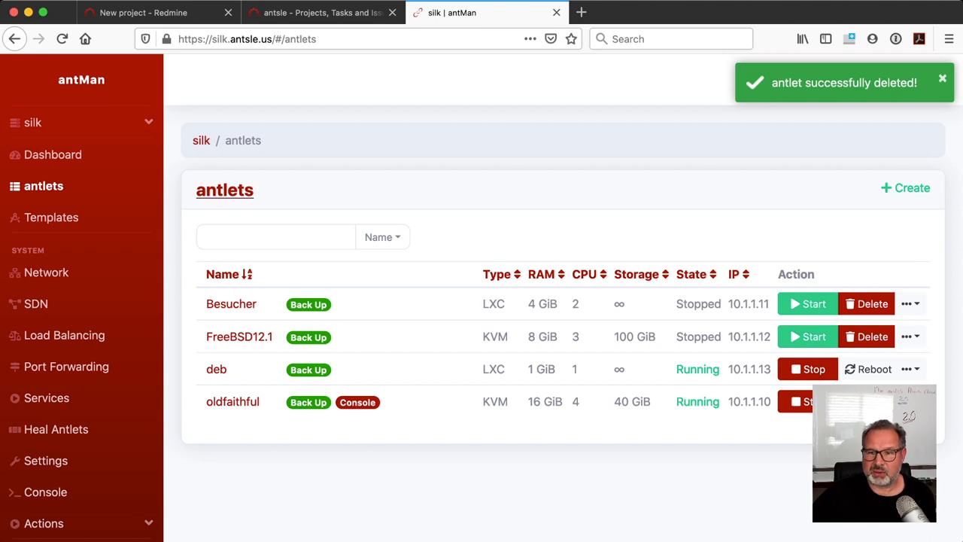
# Create antlet 'redmine' from the debian10 LXC template with 4 GiB RAM and 2 vCPUs.
pyautogui.click(907, 187)
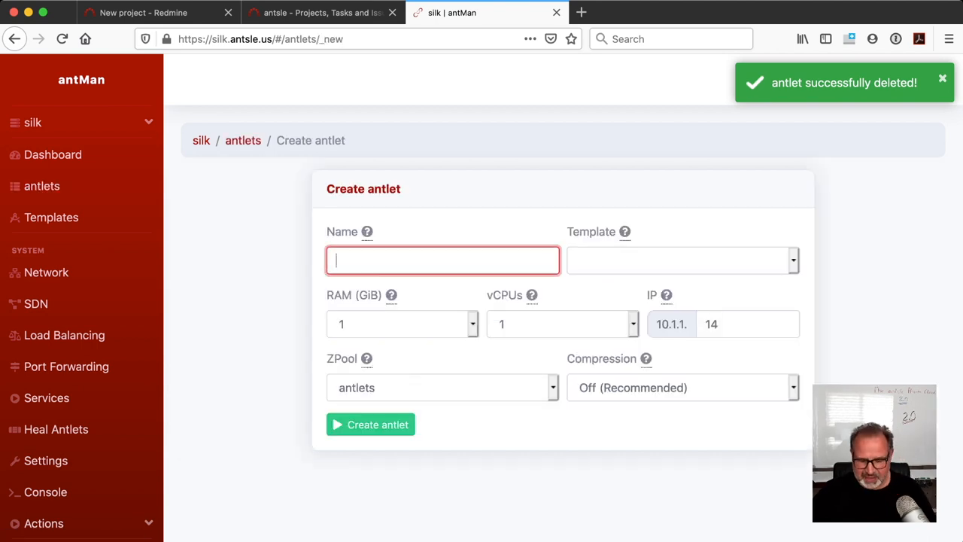
pyautogui.write('re')
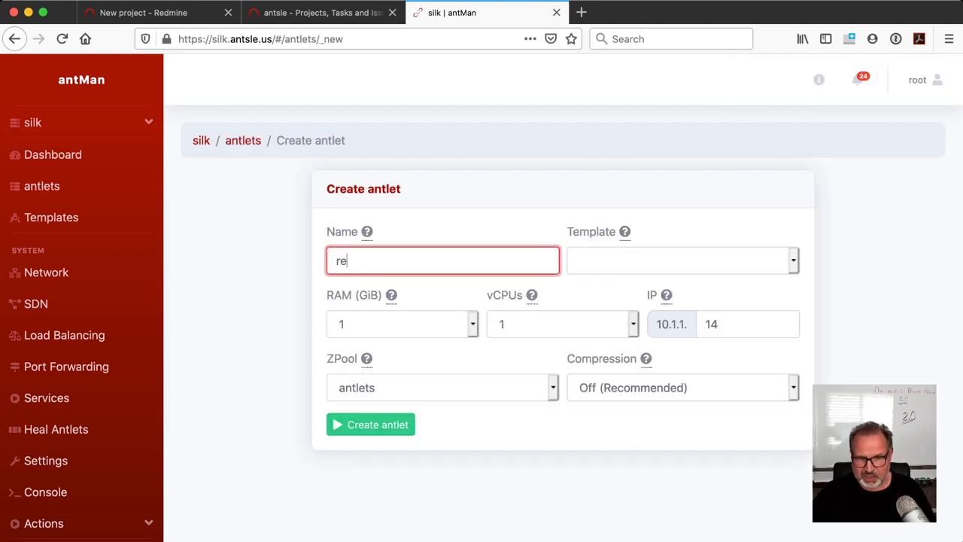
pyautogui.click(680, 261)
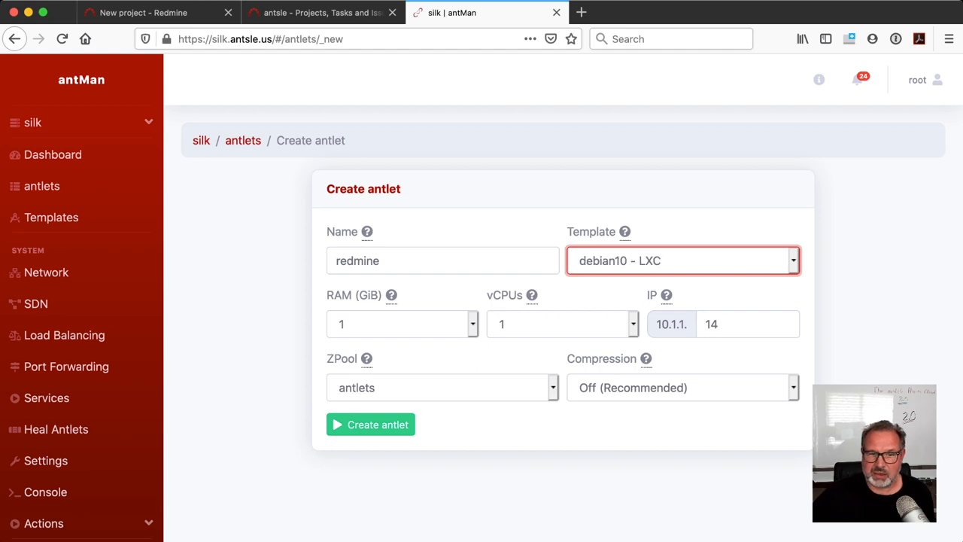
pyautogui.click(394, 324)
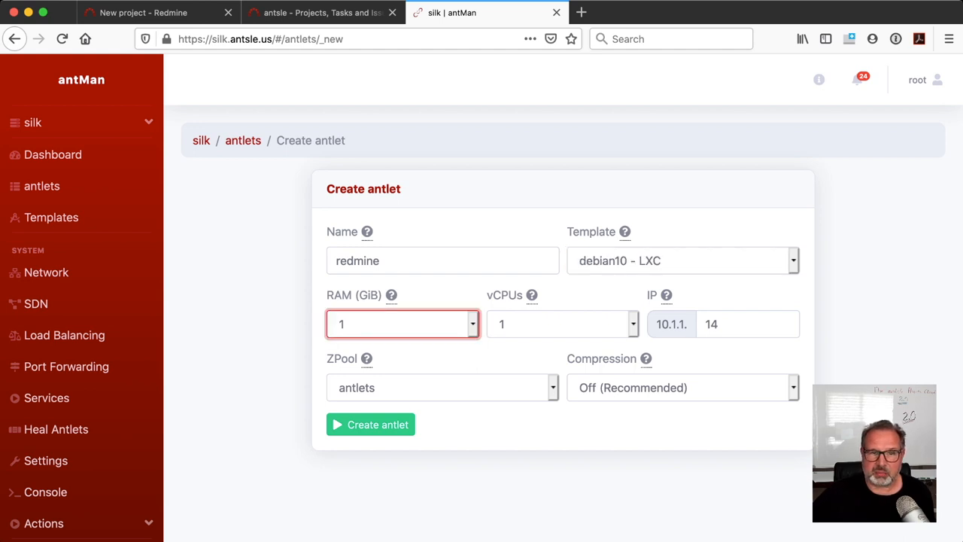
pyautogui.write('4')
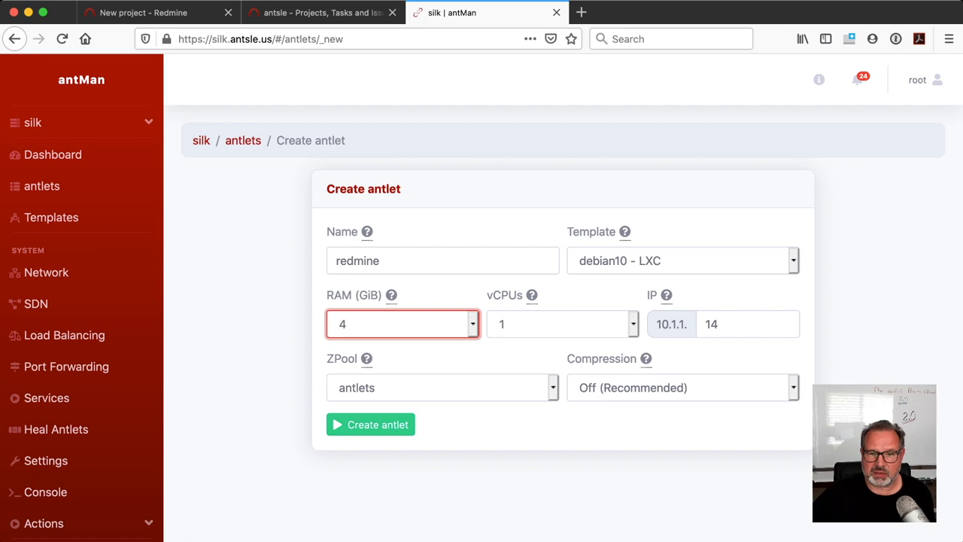
pyautogui.click(563, 323)
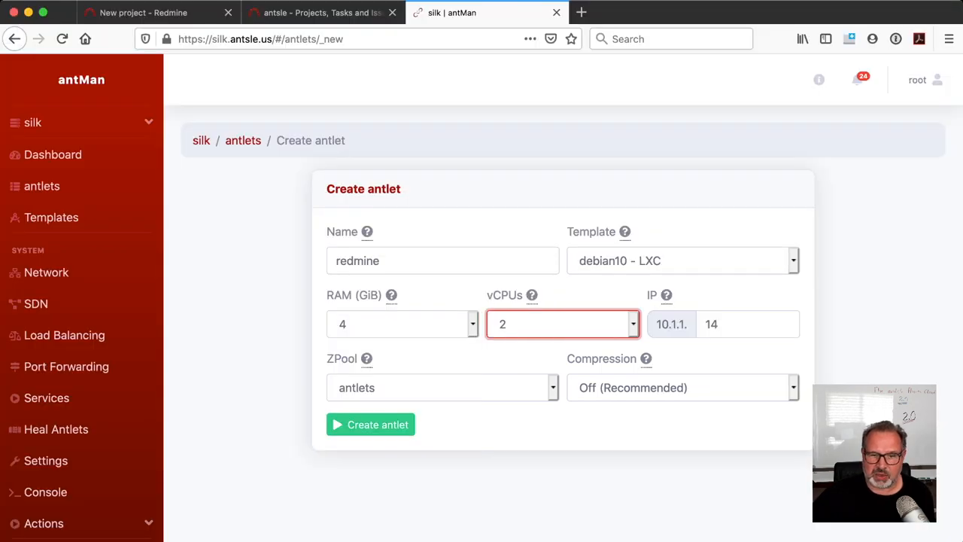
pyautogui.click(370, 424)
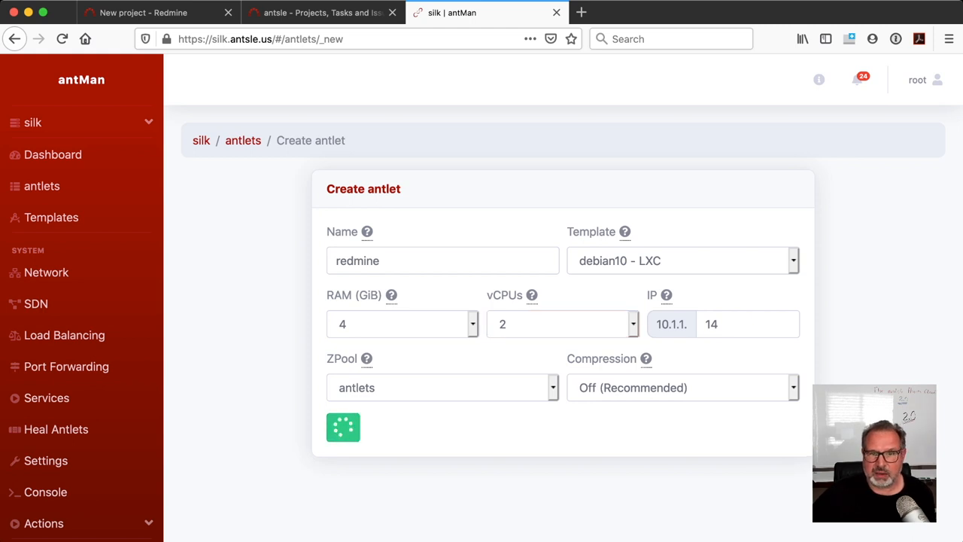
pyautogui.click(343, 428)
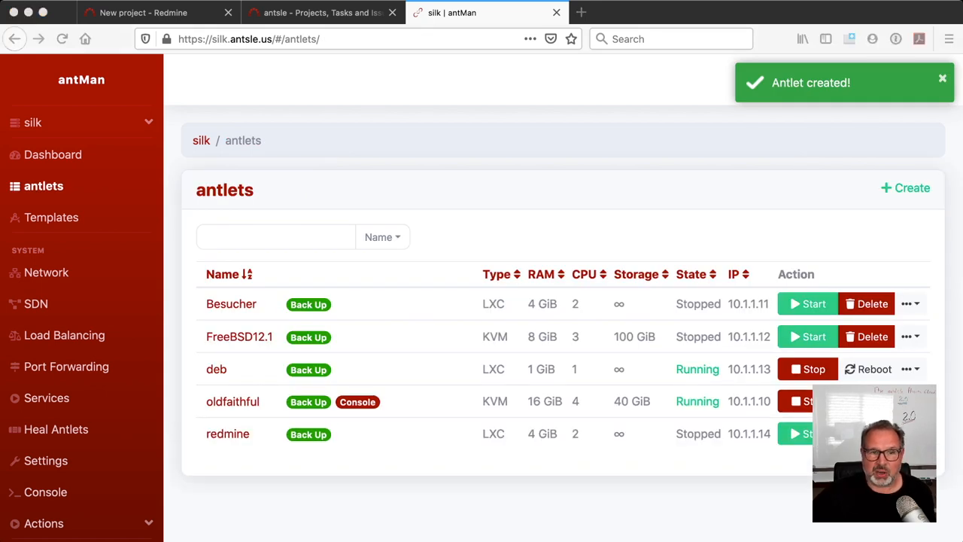
pyautogui.click(943, 81)
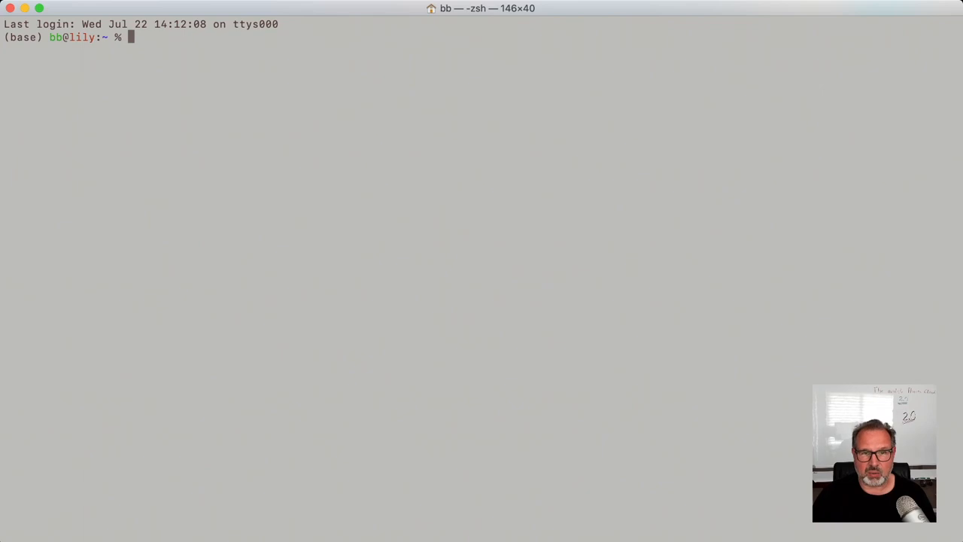
# SSH into the antsle host and attempt ssh 10.1.1.14, cancelling when it hangs.
pyautogui.write('ssh si')
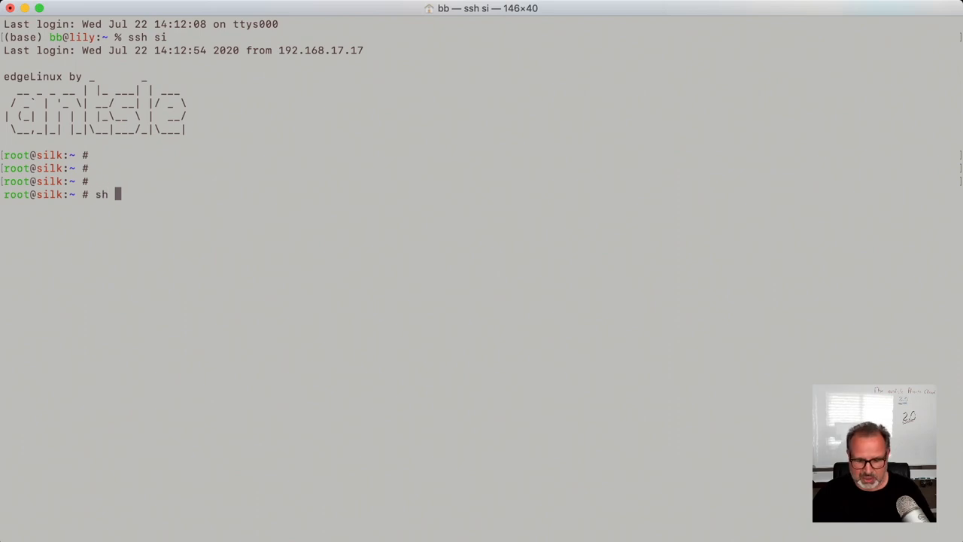
pyautogui.write('sh')
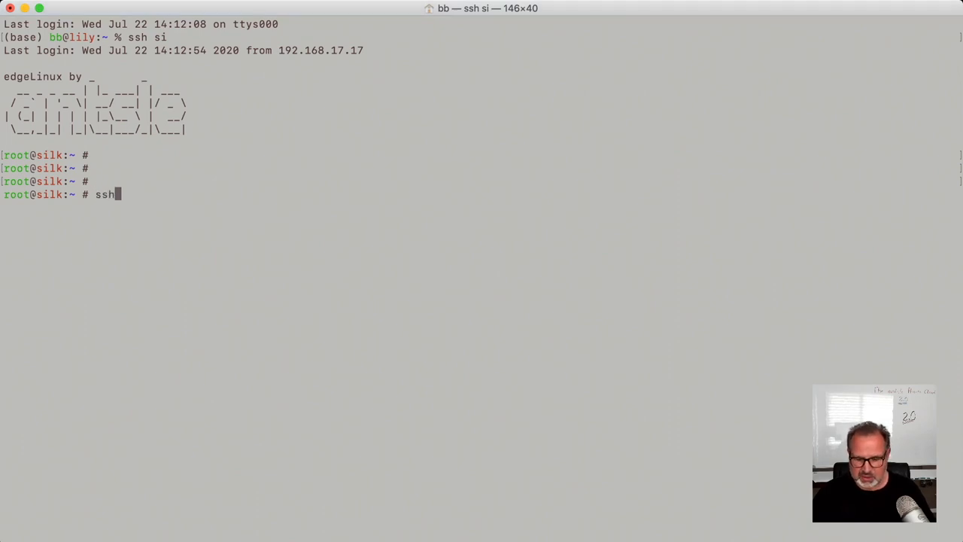
pyautogui.write('10.1.1.')
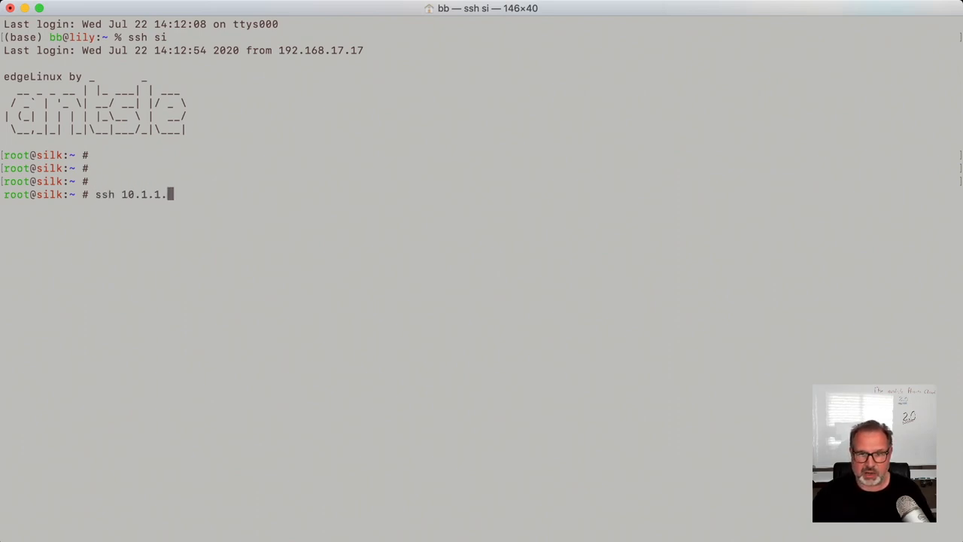
pyautogui.write('14')
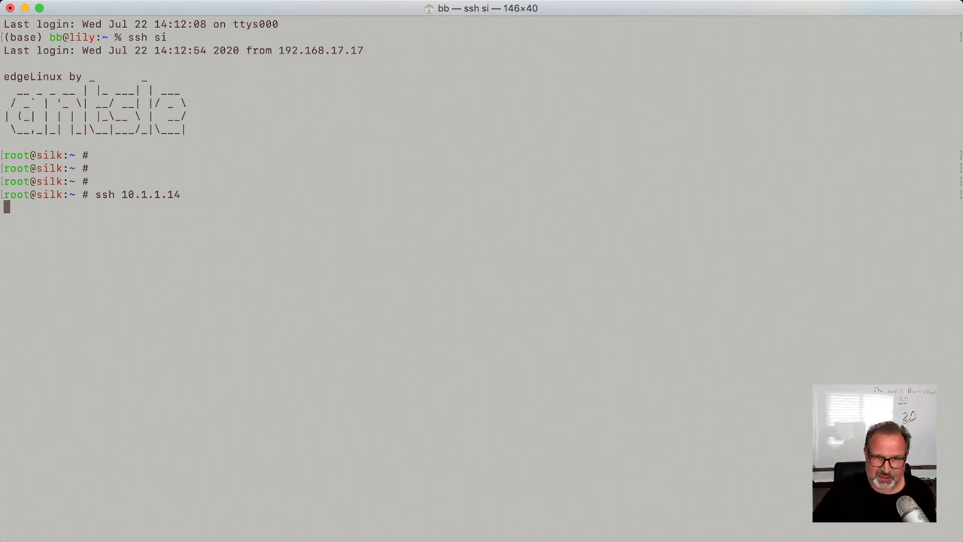
pyautogui.press('ctrl+c')
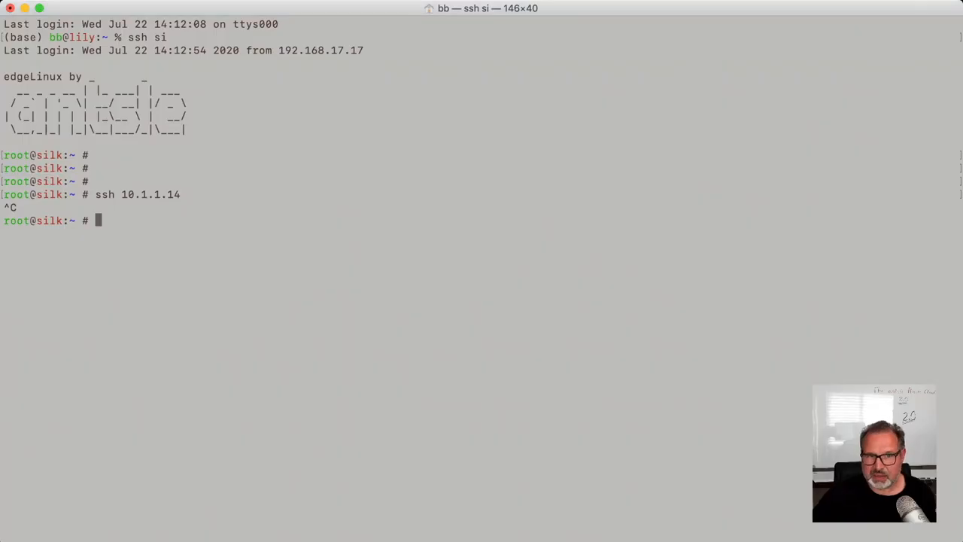
# Retry ssh 10.1.1.14 and answer yes to accept the antlet's host key.
pyautogui.write('ssh 10.1.1.14')
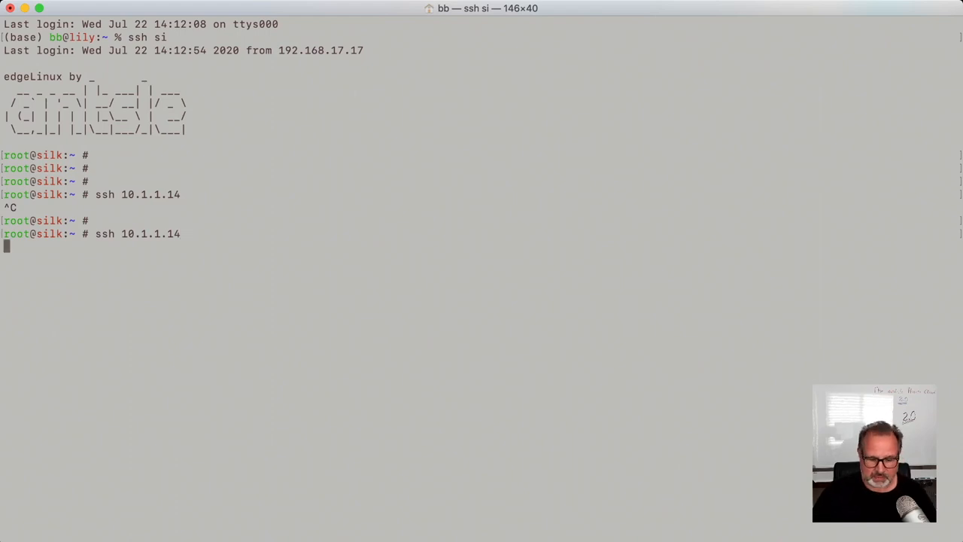
pyautogui.write('y')
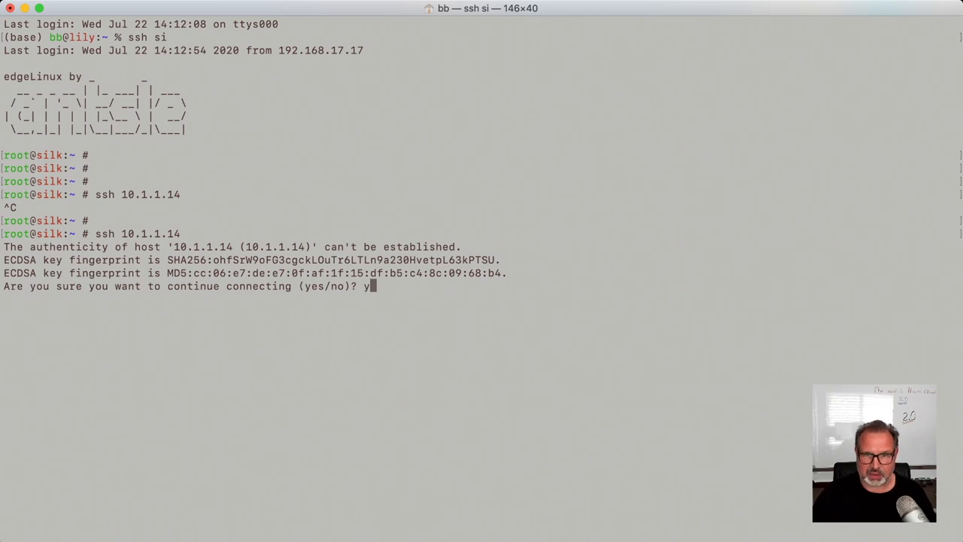
pyautogui.write('es')
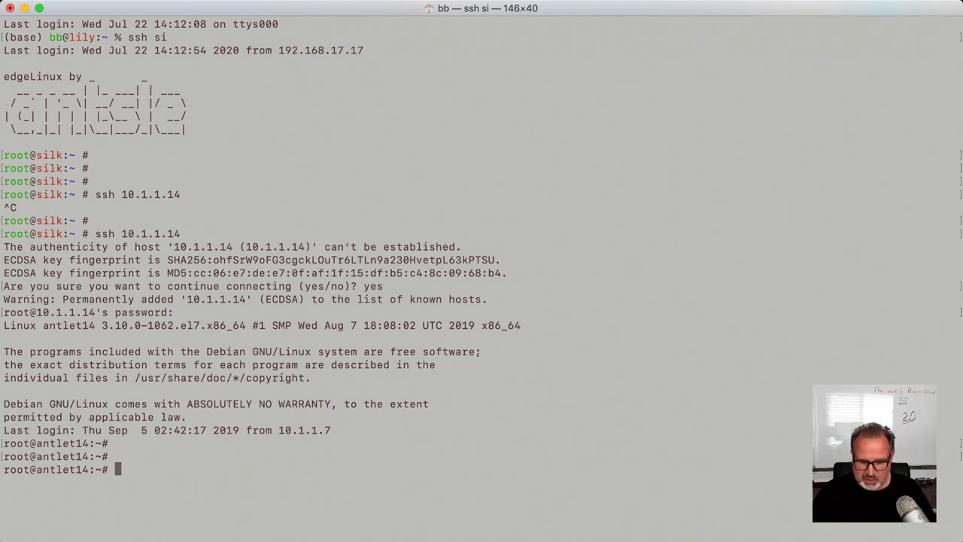
# Run apt-get update then apt-get upgrade on antlet14.
pyautogui.write('apt=')
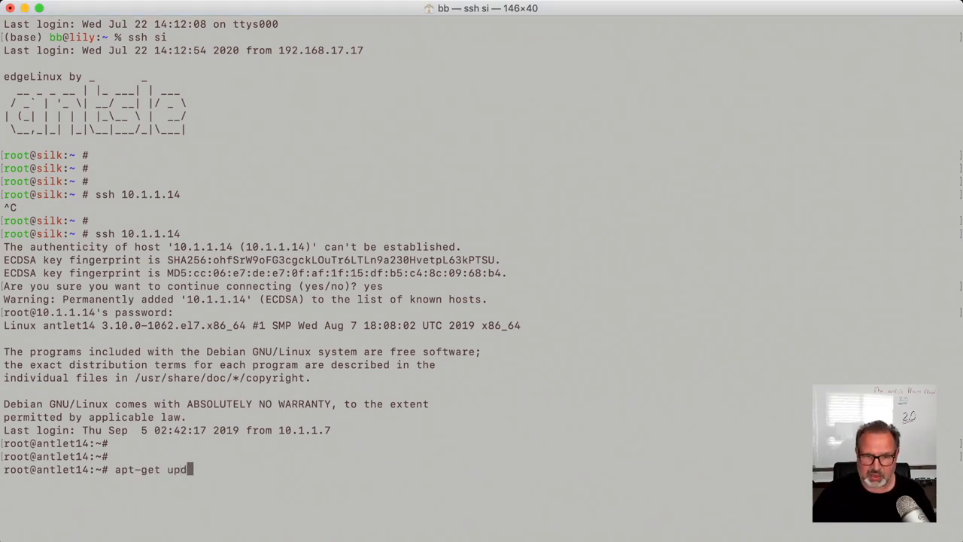
pyautogui.write('ate')
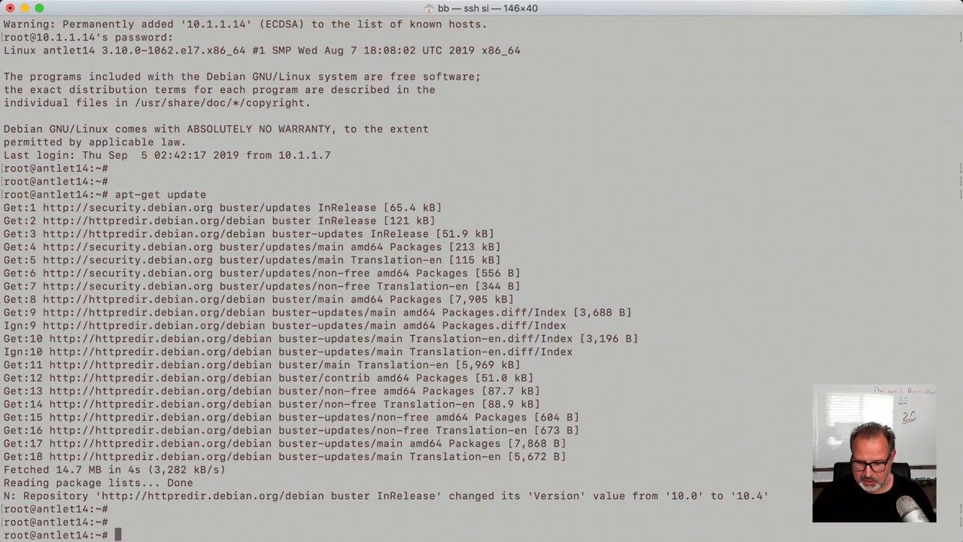
pyautogui.write('apt-get u')
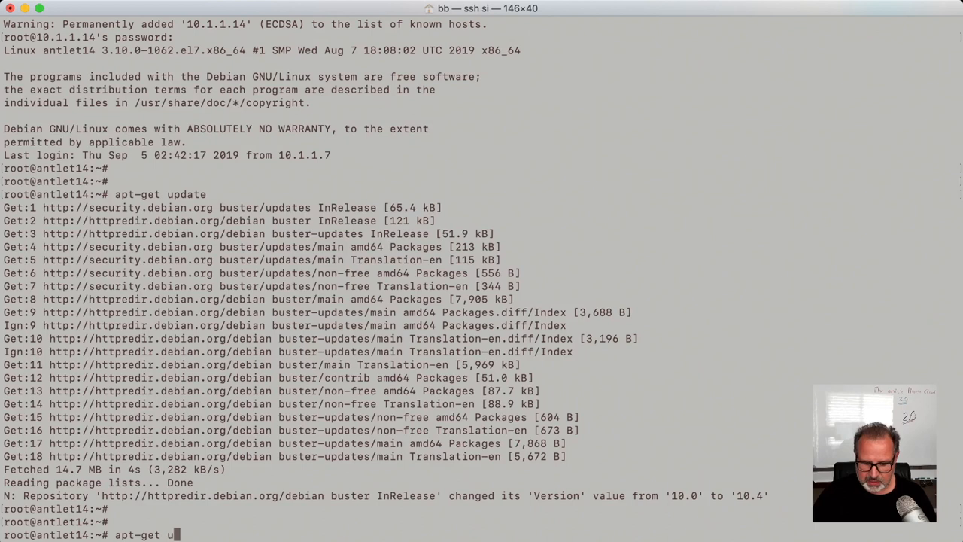
pyautogui.write('pgrade')
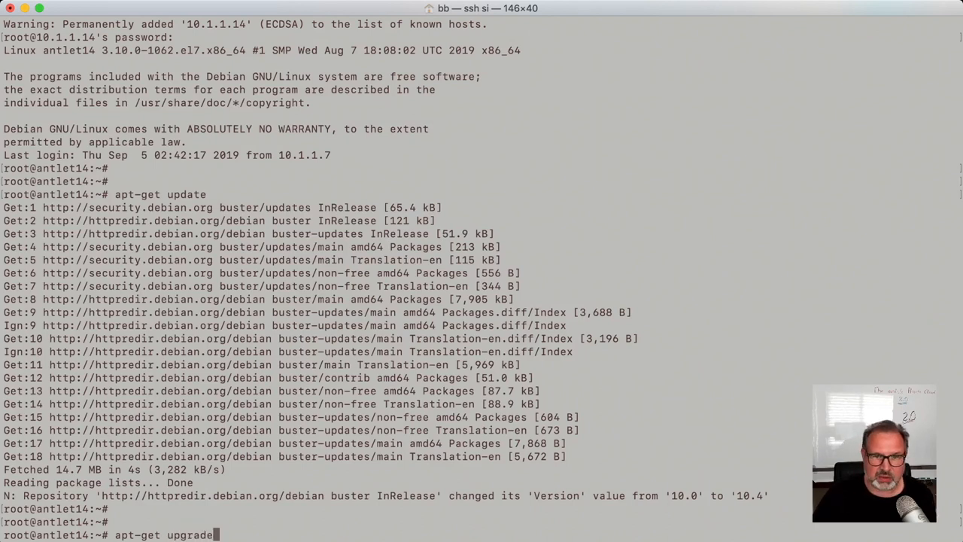
pyautogui.press('Enter')
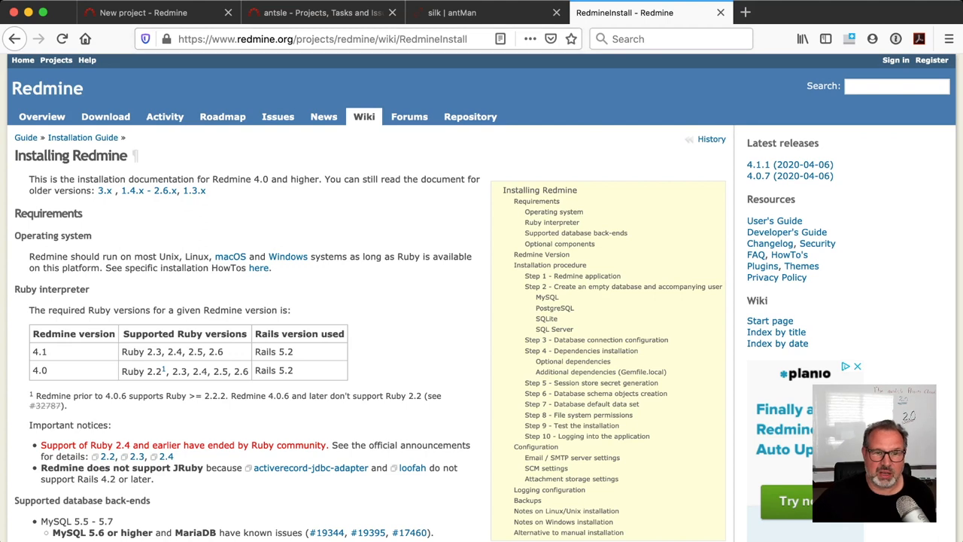
# Scroll the RedmineInstall guide's Requirements section showing supported Ruby versions and databases.
pyautogui.scroll(-3)
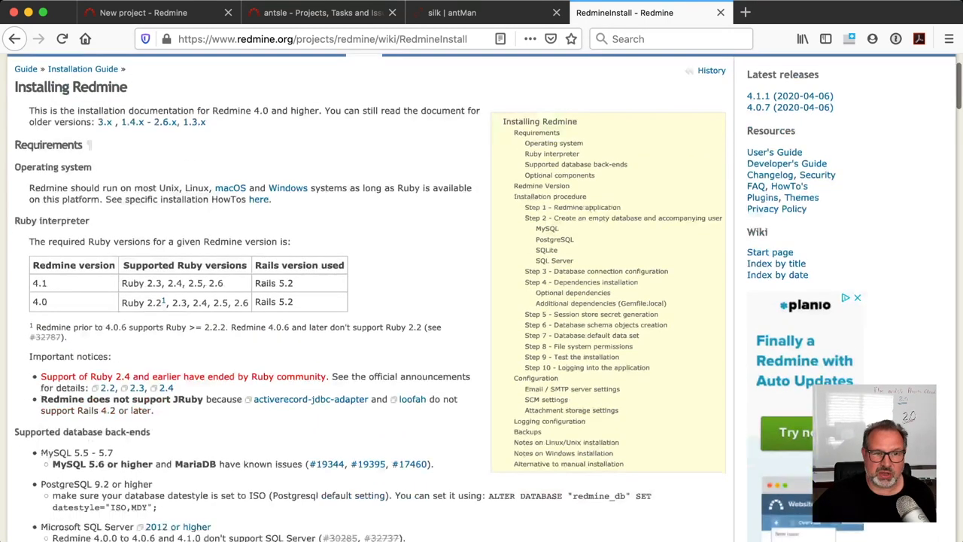
pyautogui.scroll(-3)
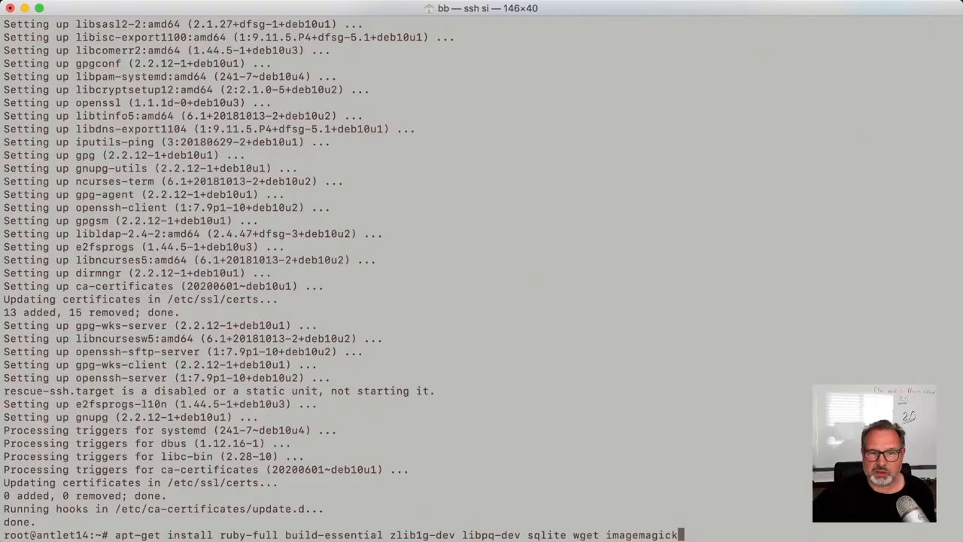
# Enter apt-get install ruby-full build-essential zlib1g-dev libpq-dev sqlite wget imagemagick.
pyautogui.doubleClick(271, 531)
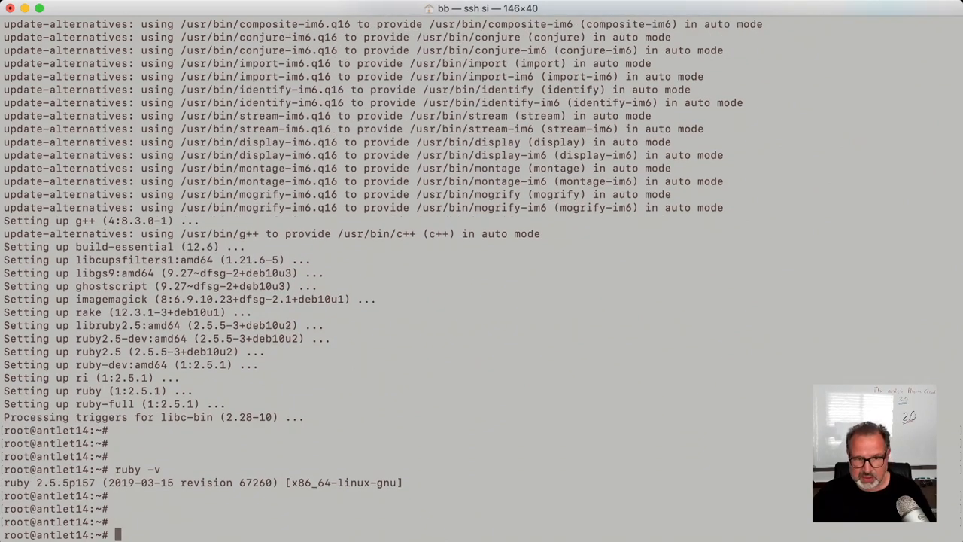
# Enter apt-get install postgresql at the root shell.
pyautogui.write('apt-get install pos')
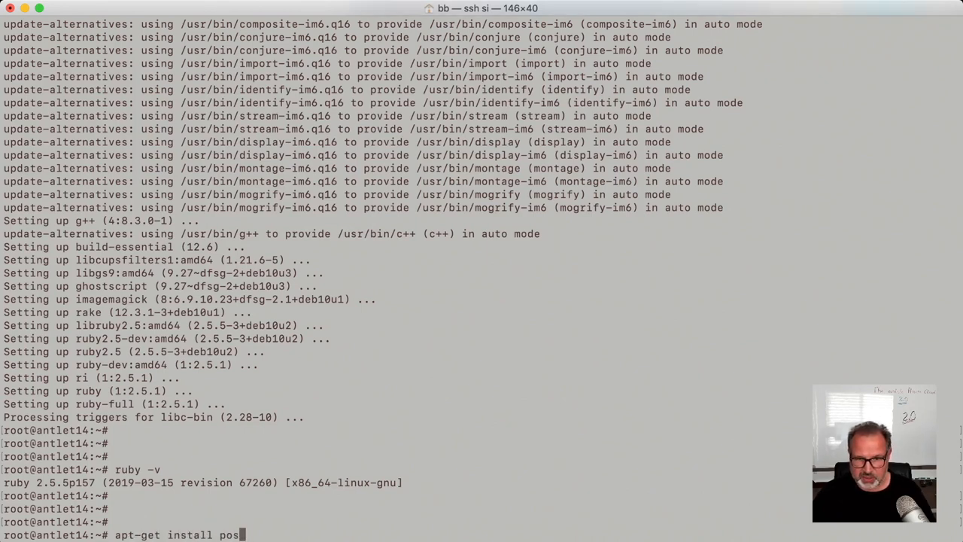
pyautogui.write('tgre')
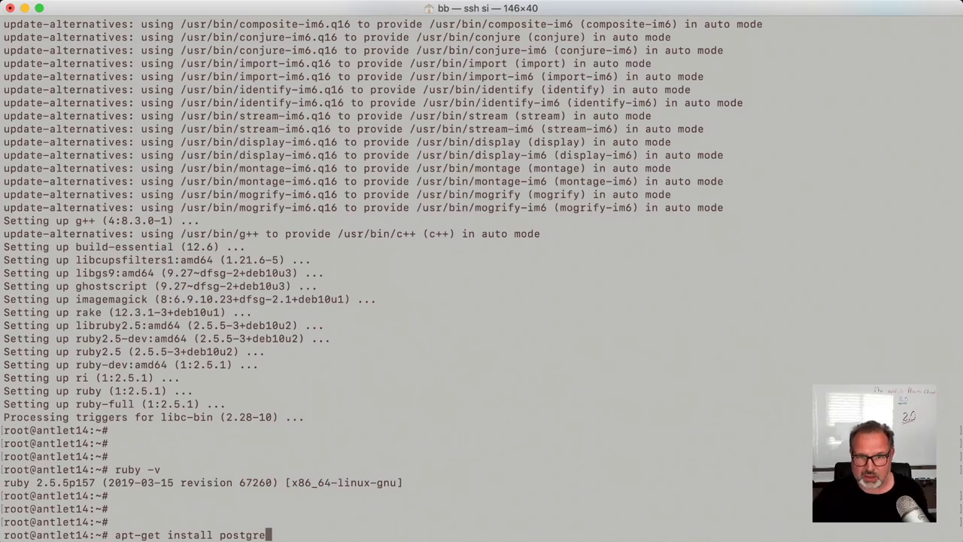
pyautogui.write('q')
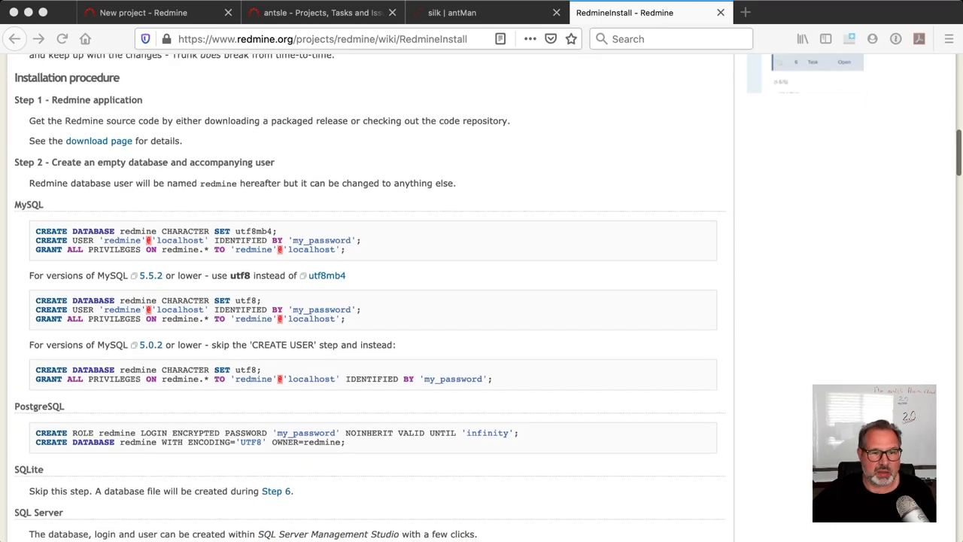
# Scroll the install guide to Step 2's PostgreSQL database and user creation commands.
pyautogui.scroll(-3)
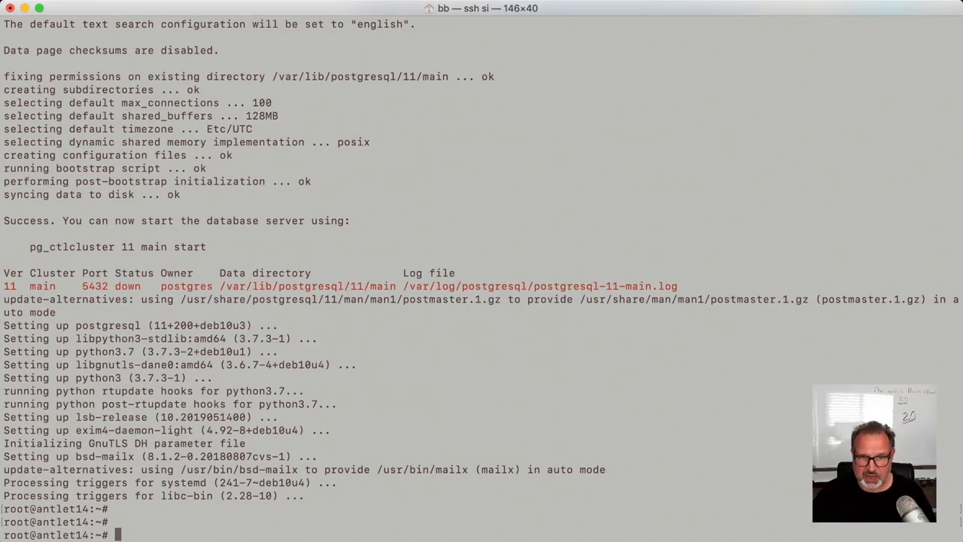
# Switch to the postgres user with su - postgres and start psql.
pyautogui.write('su')
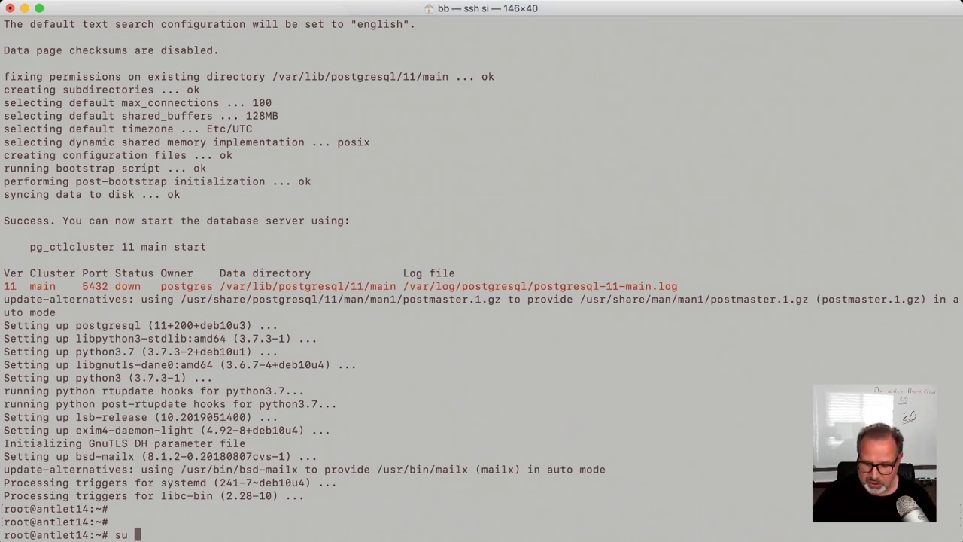
pyautogui.write('- po')
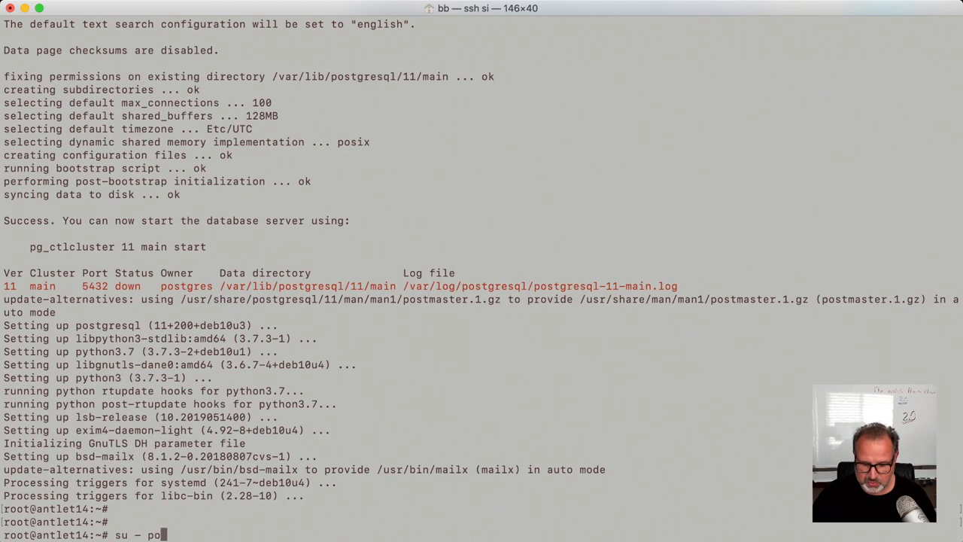
pyautogui.write('tgres')
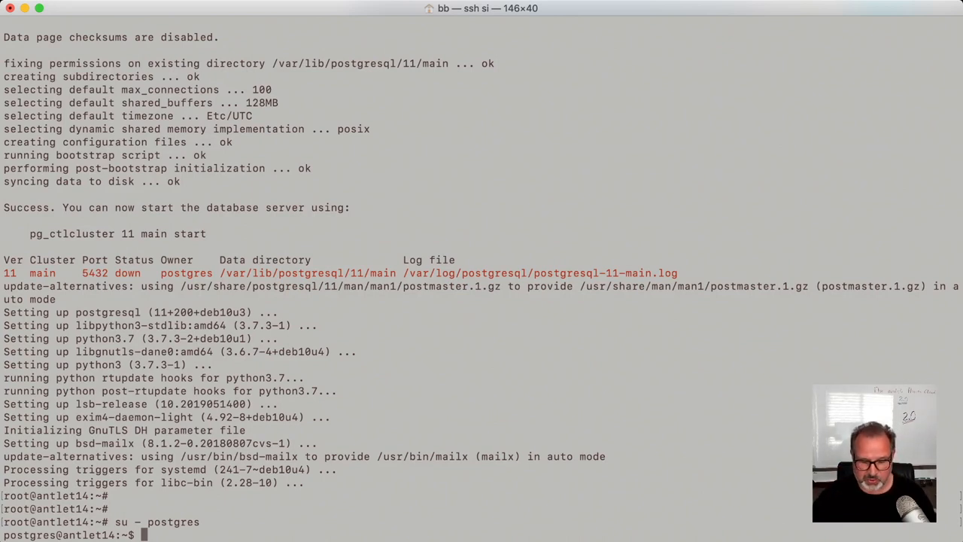
pyautogui.write('ps')
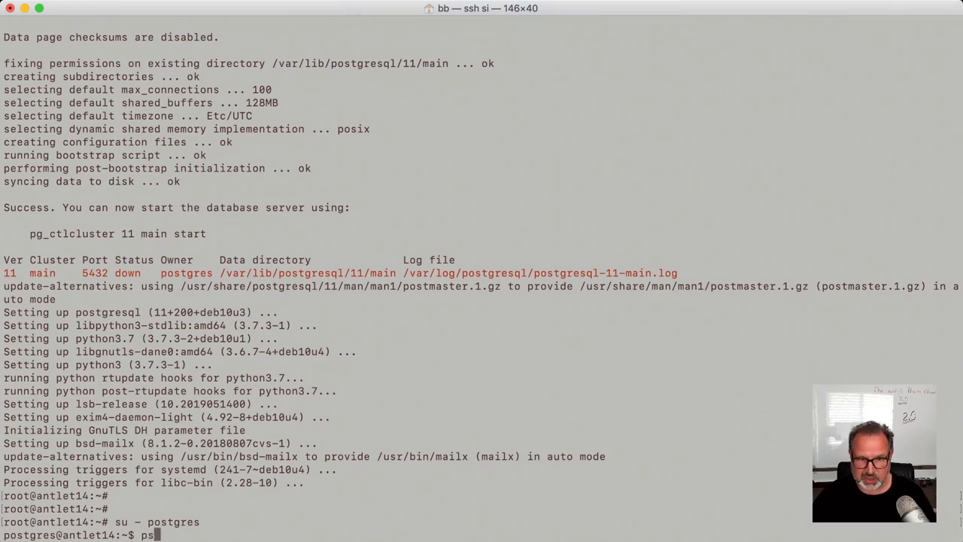
pyautogui.write('ql')
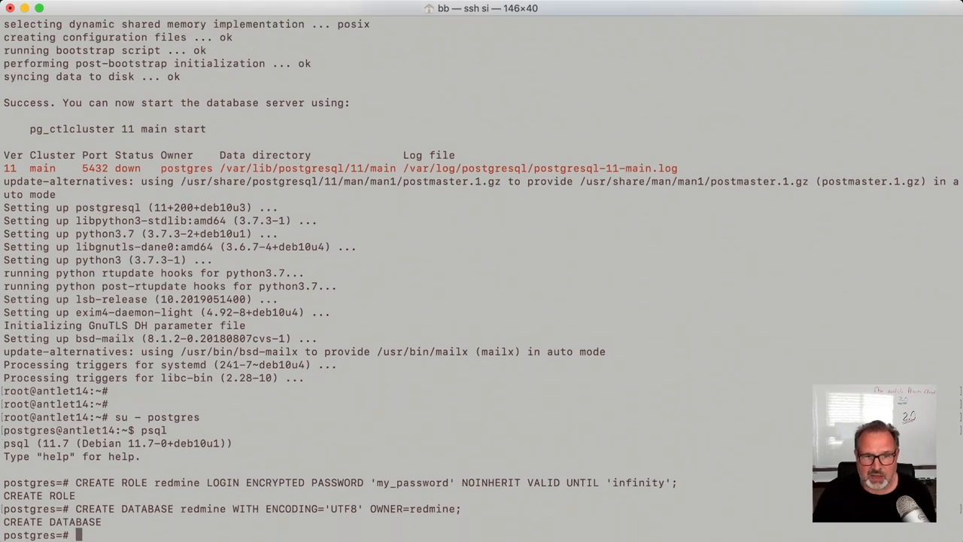
# Create the redmine role and UTF8 redmine database, quit psql with \q and log out.
pyautogui.press('Return')
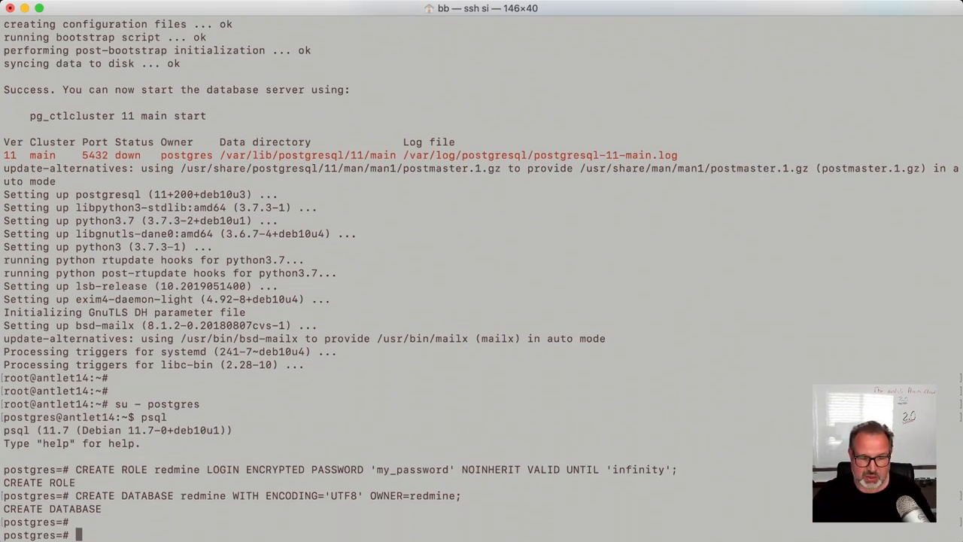
pyautogui.write('\\q')
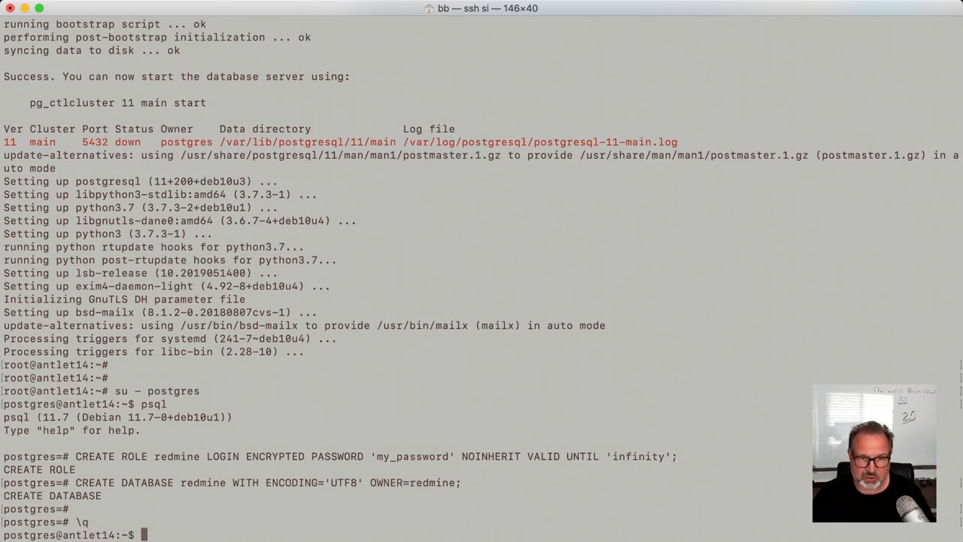
pyautogui.write('logout')
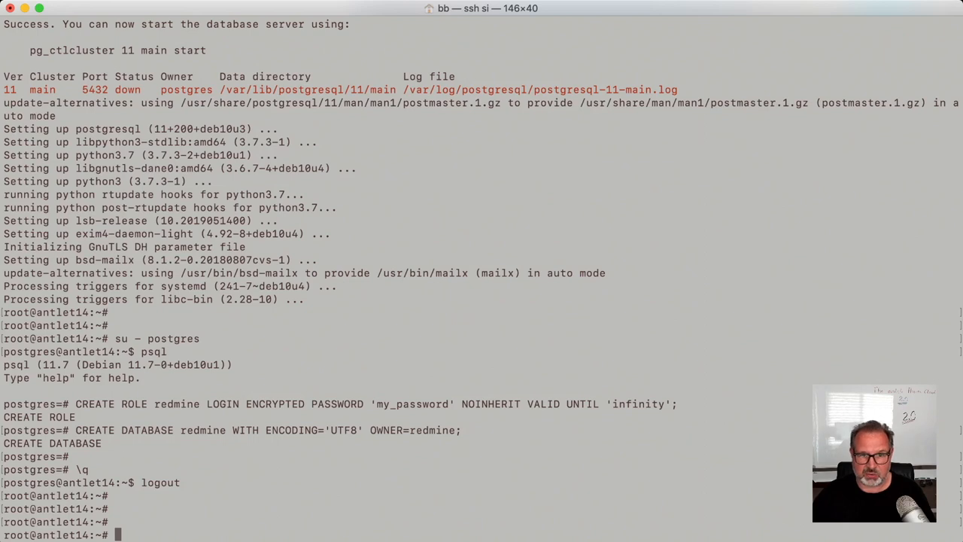
# Run gem install rails -v 5.2.0 as root.
pyautogui.write('gem')
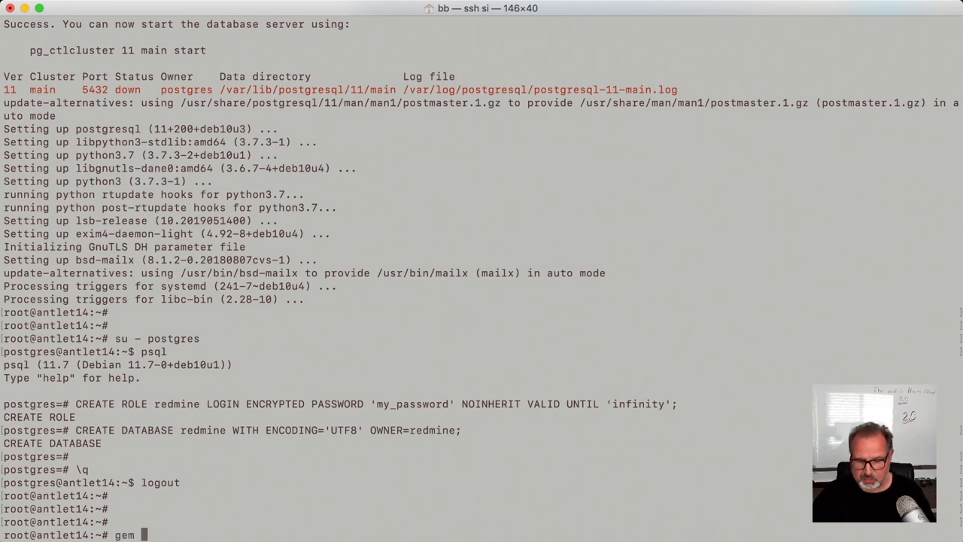
pyautogui.write('in')
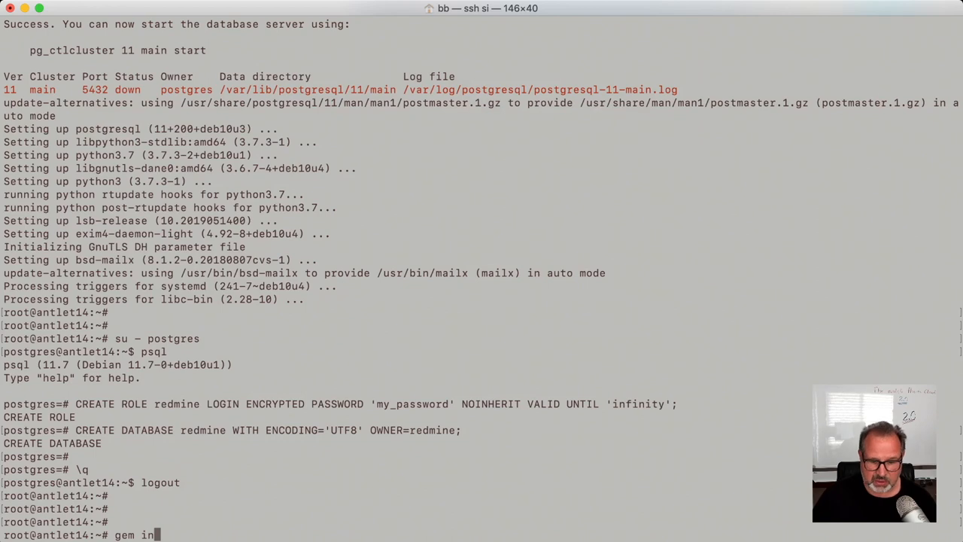
pyautogui.write('sts')
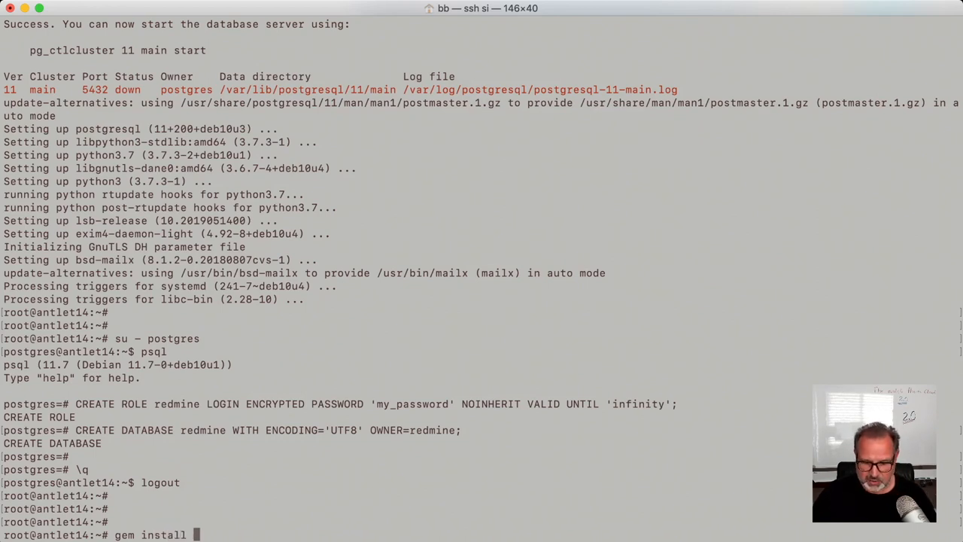
pyautogui.write('rails -v 5')
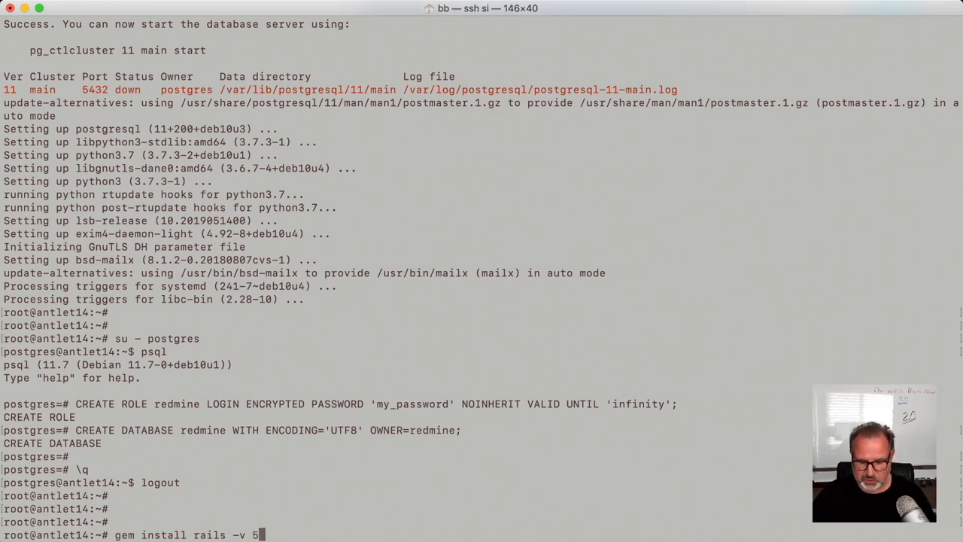
pyautogui.write('.2.0')
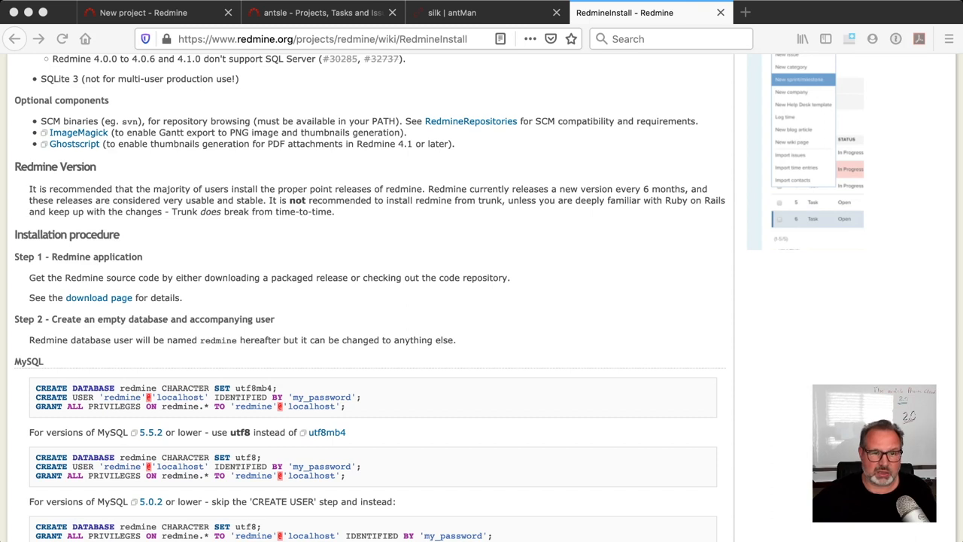
pyautogui.moveTo(88, 298)
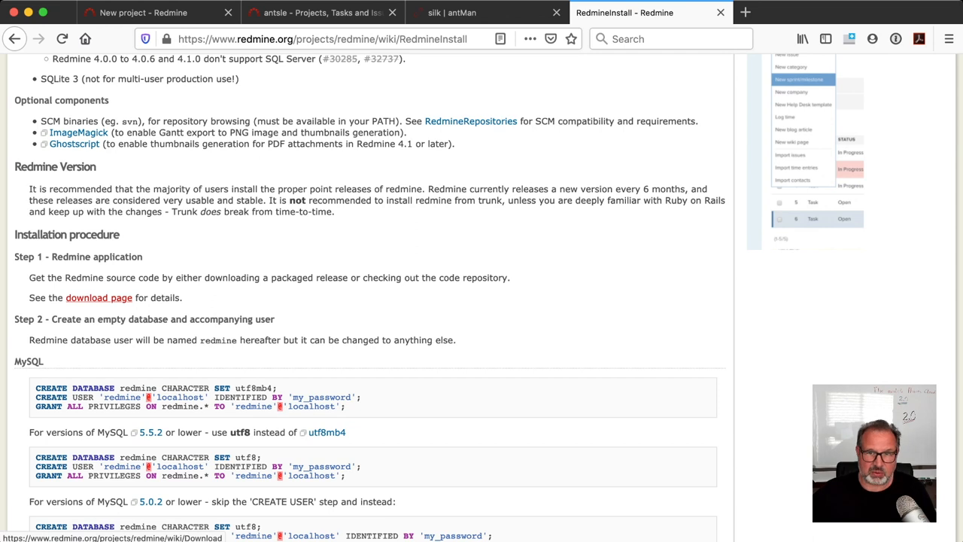
# Follow the guide's download page link and switch to the Download - Redmine tab.
pyautogui.click(91, 298)
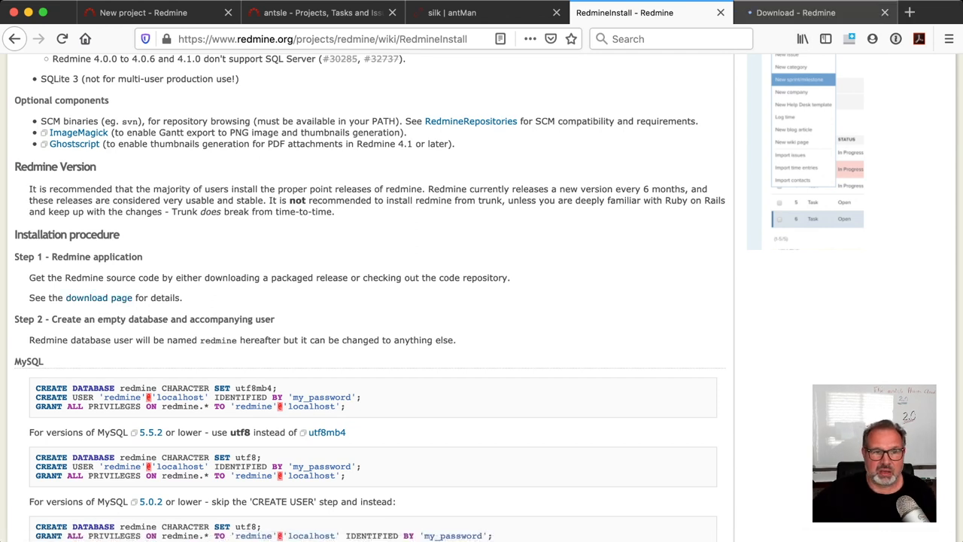
pyautogui.click(813, 12)
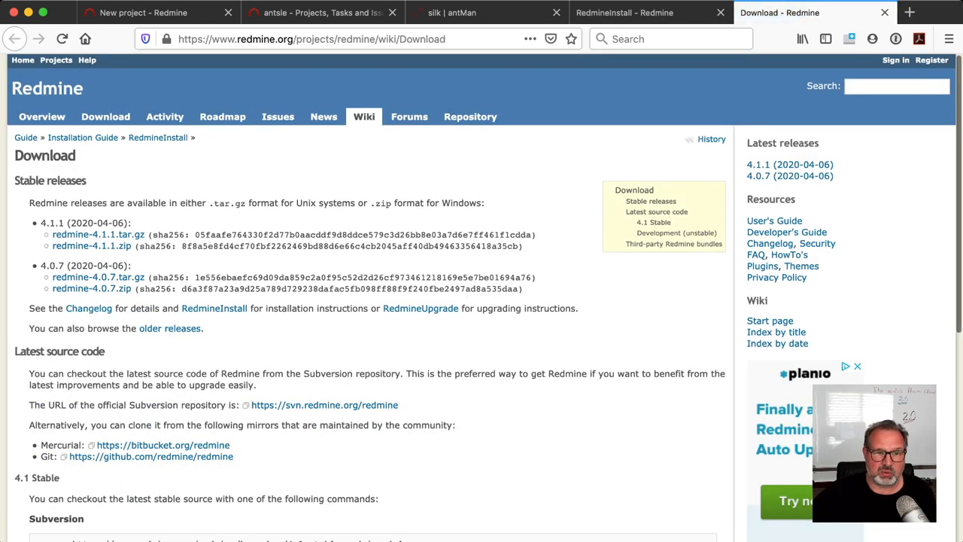
pyautogui.moveTo(98, 250)
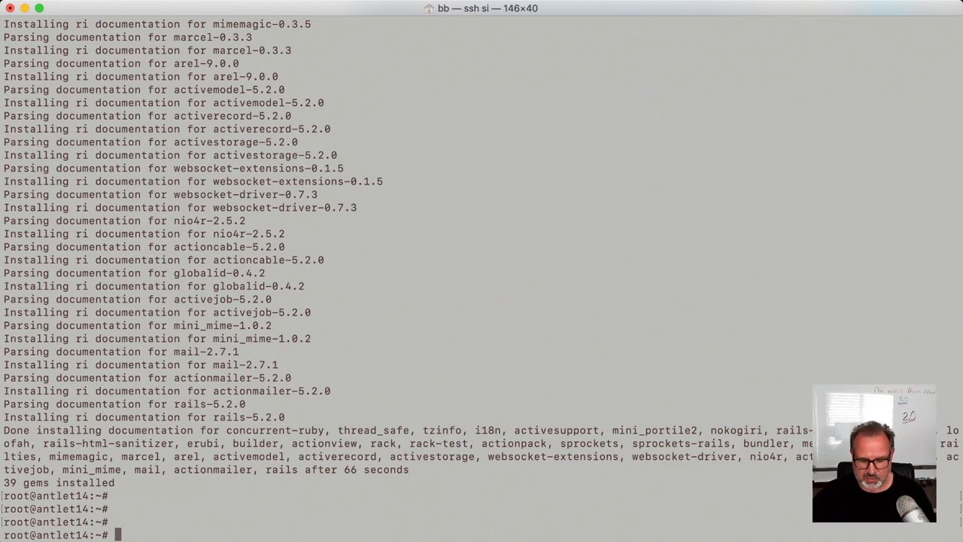
pyautogui.write('w')
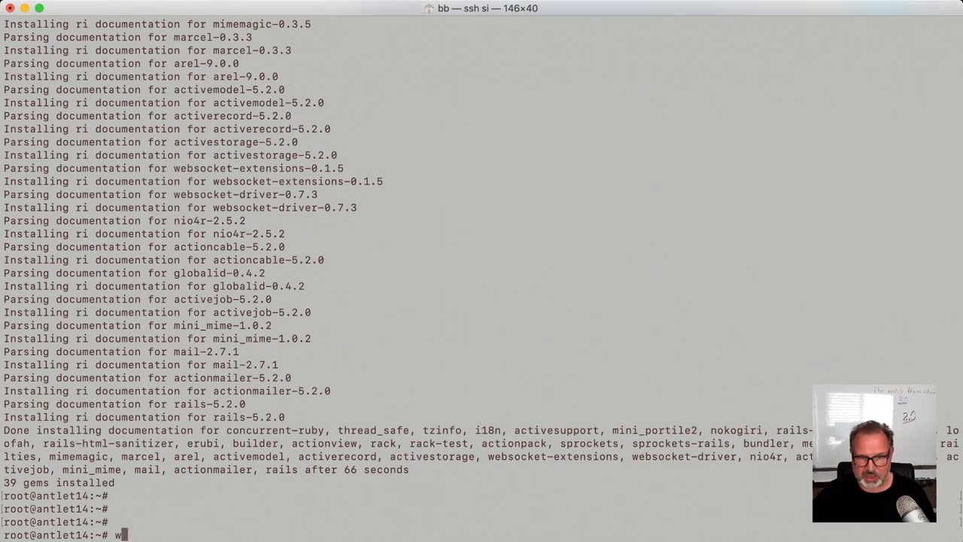
pyautogui.write('get')
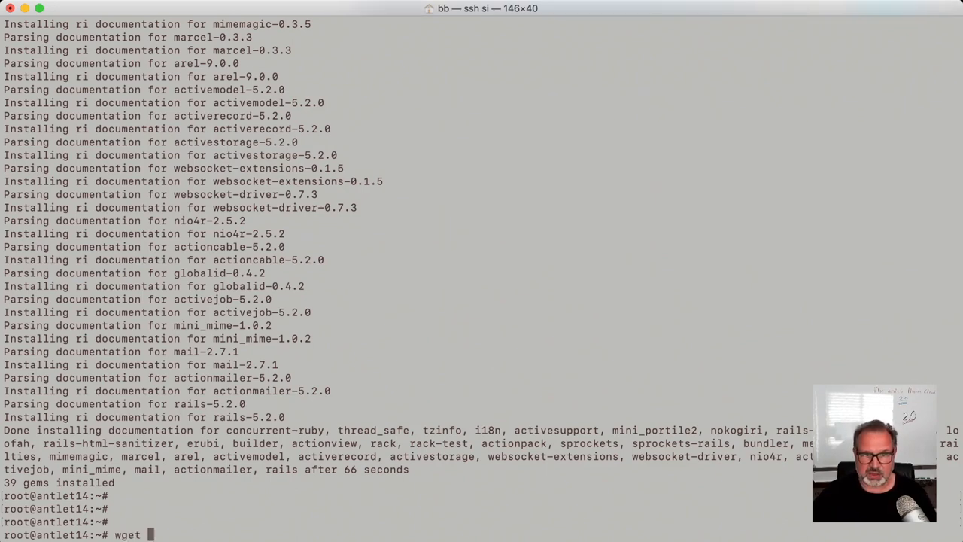
pyautogui.write('https://www.redmine.org/releases/redmine-4.1.1.tar.gz')
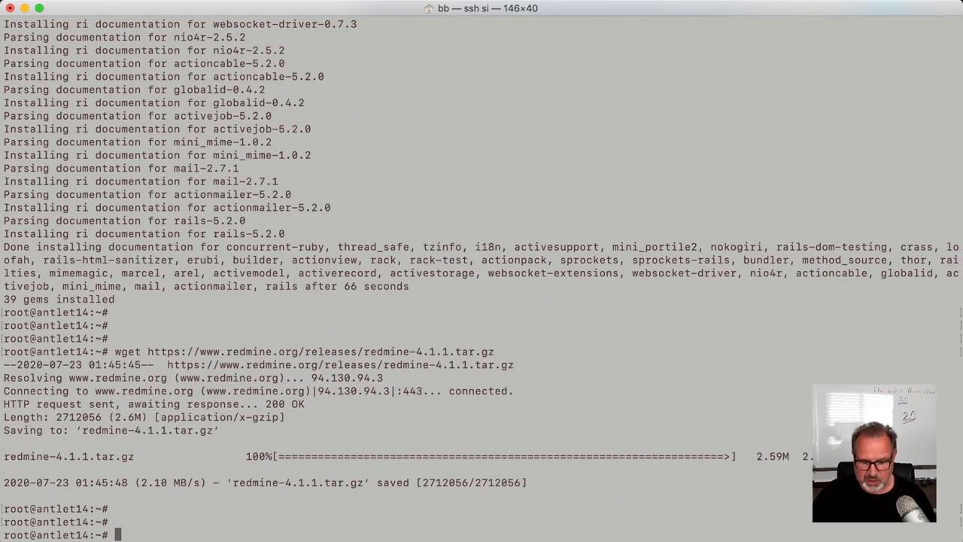
# Extract the redmine-4.1.1.tar.gz archive with tar xf.
pyautogui.write('tar')
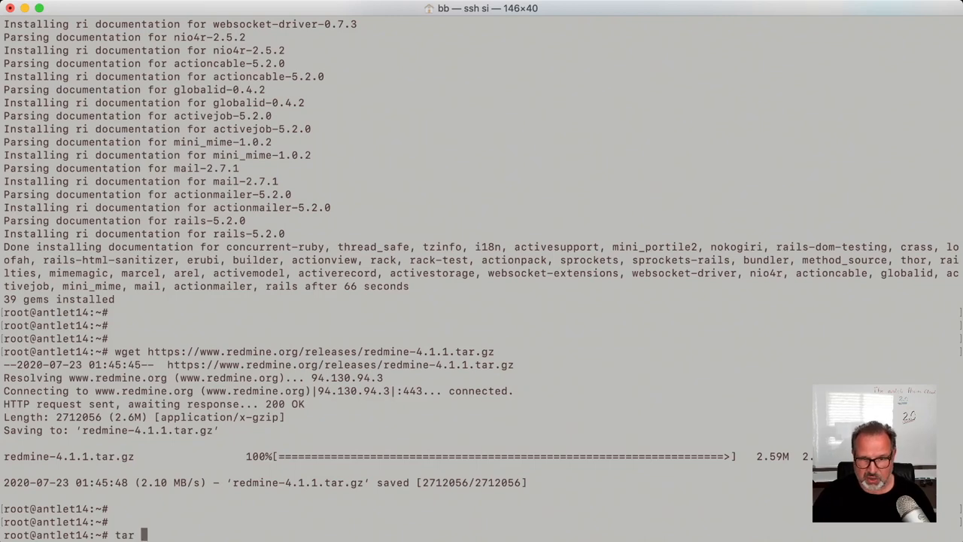
pyautogui.write('x')
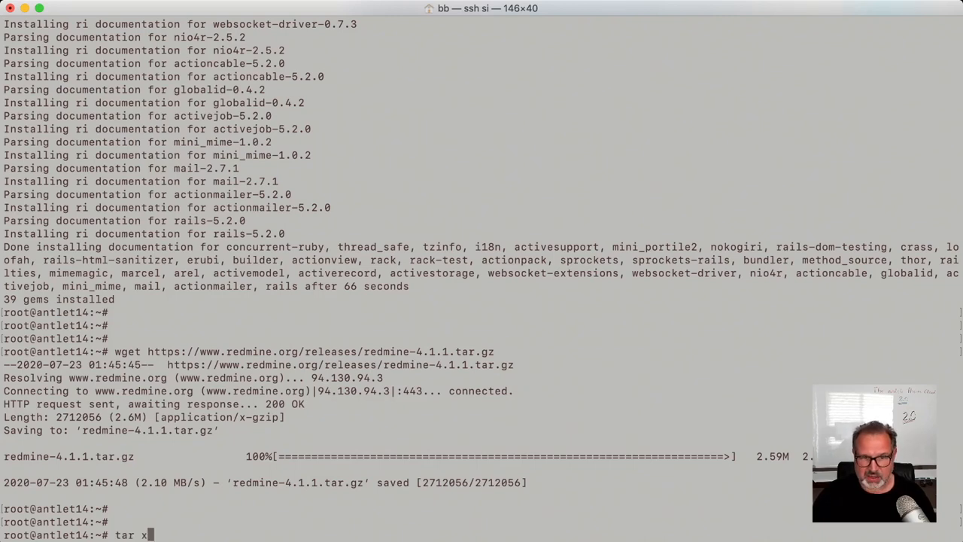
pyautogui.write('f')
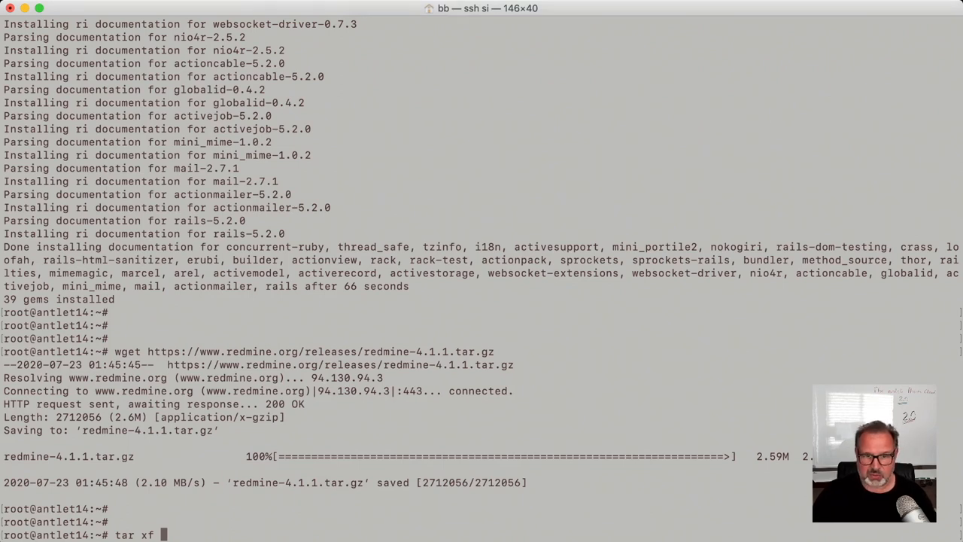
pyautogui.write('redmine-4.1.1.tar.gz')
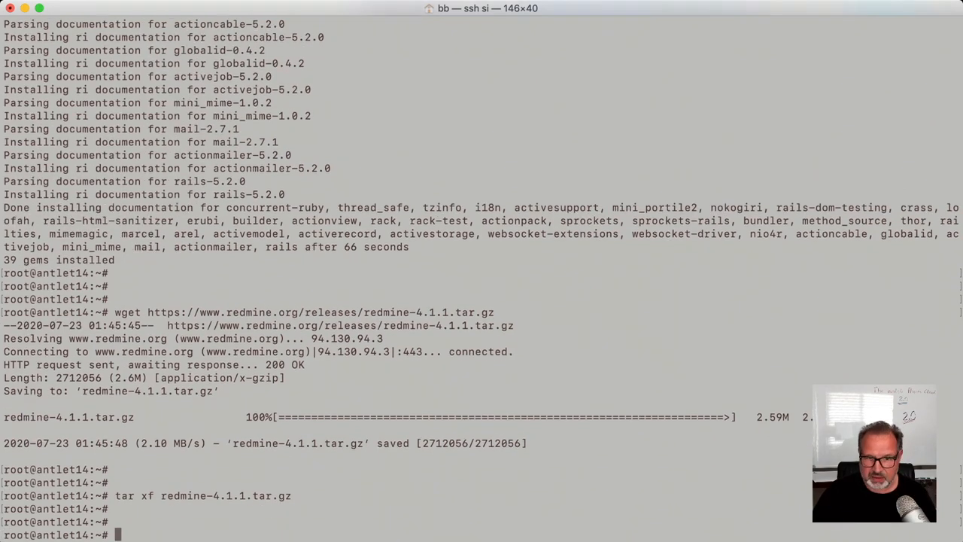
# List the redmine-4.1.1 folder and move into its config directory to view database.yml.example.
pyautogui.write('ls')
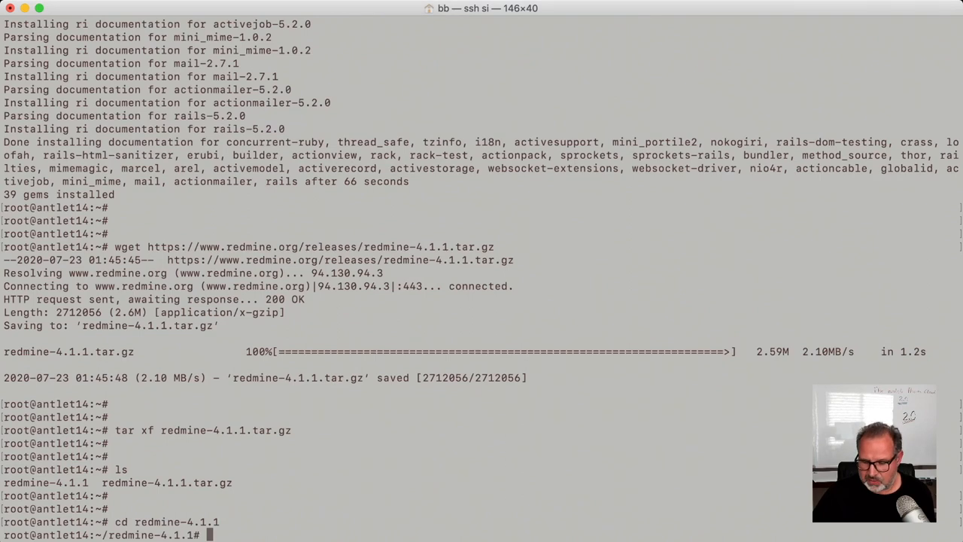
pyautogui.write('ls')
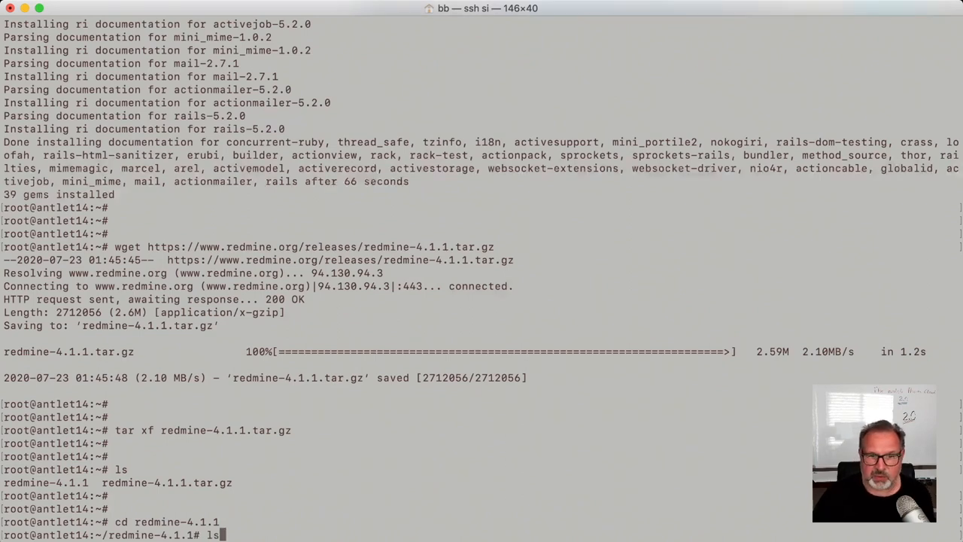
pyautogui.press('Return')
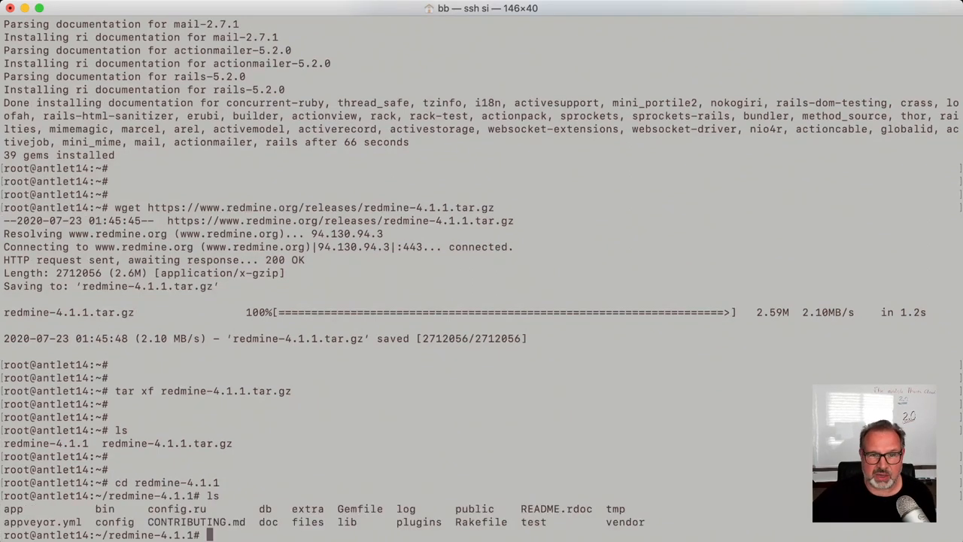
pyautogui.write('cd config')
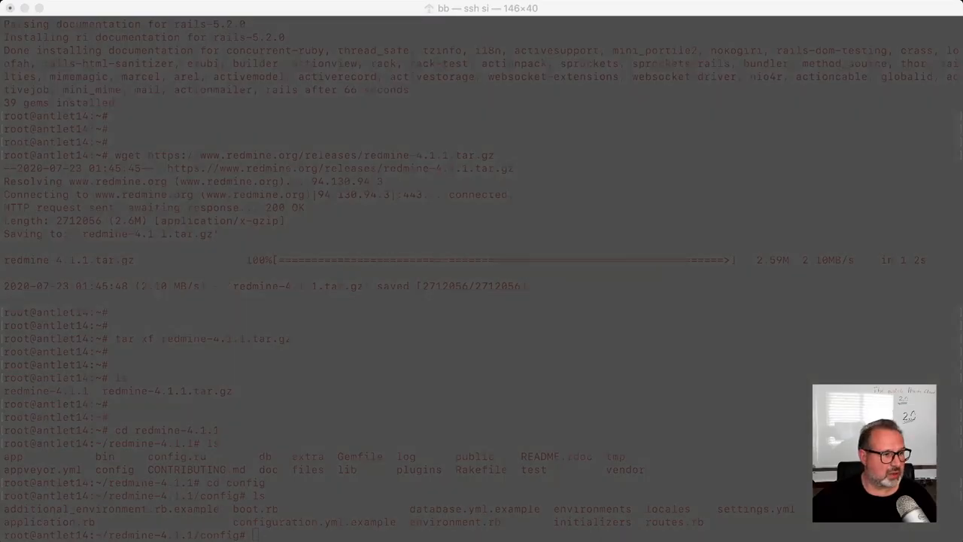
# Bring the RedmineInstall guide to Step 2 and Step 3, copying database.yml.example to database.yml.
pyautogui.click(626, 12)
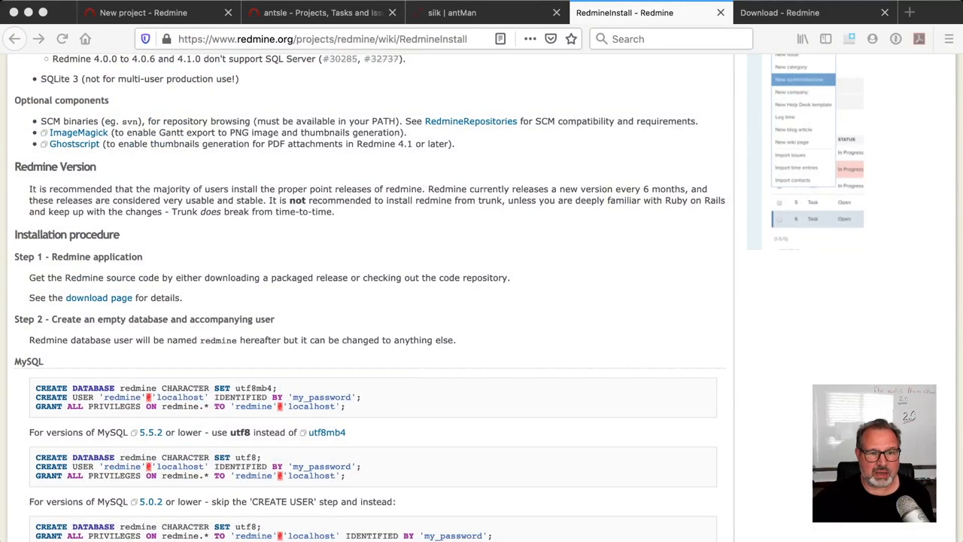
pyautogui.scroll(-3)
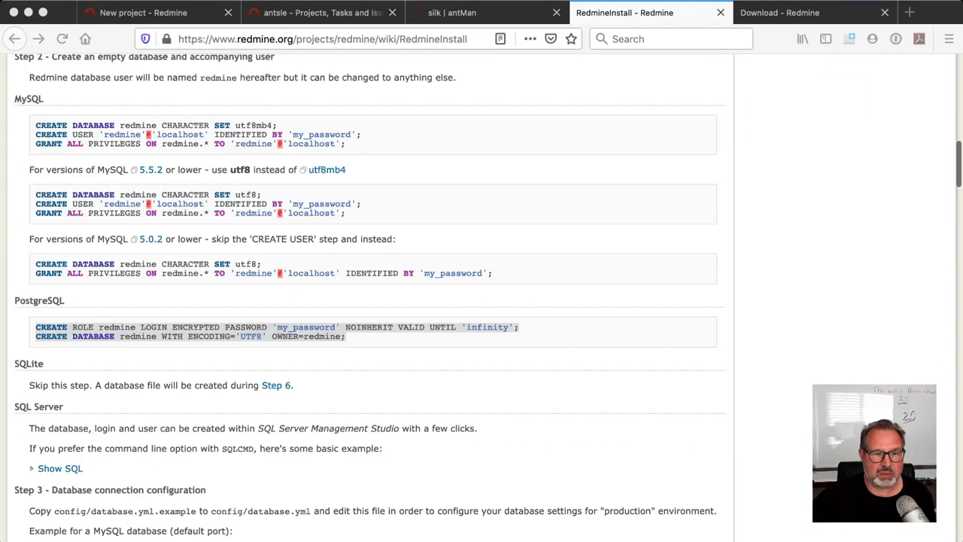
pyautogui.scroll(-3)
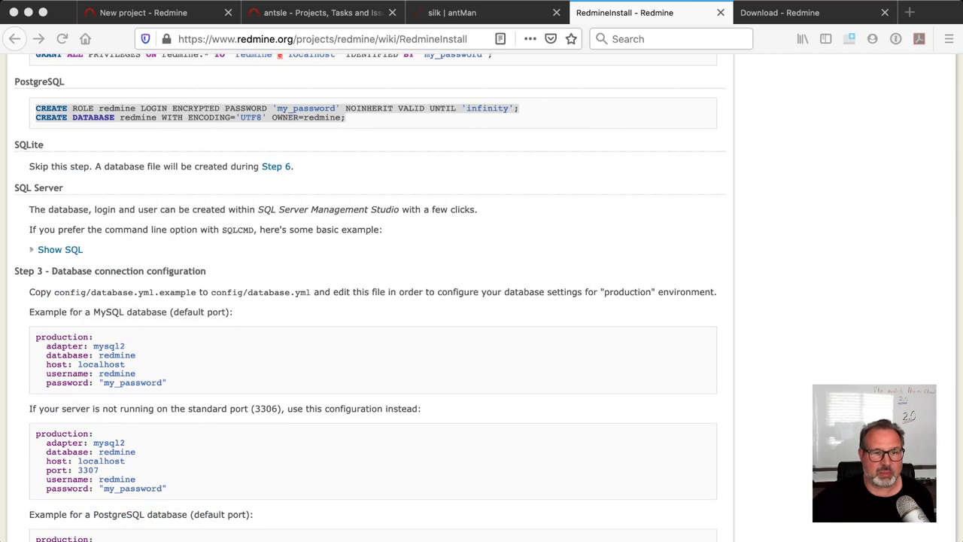
pyautogui.scroll(-3)
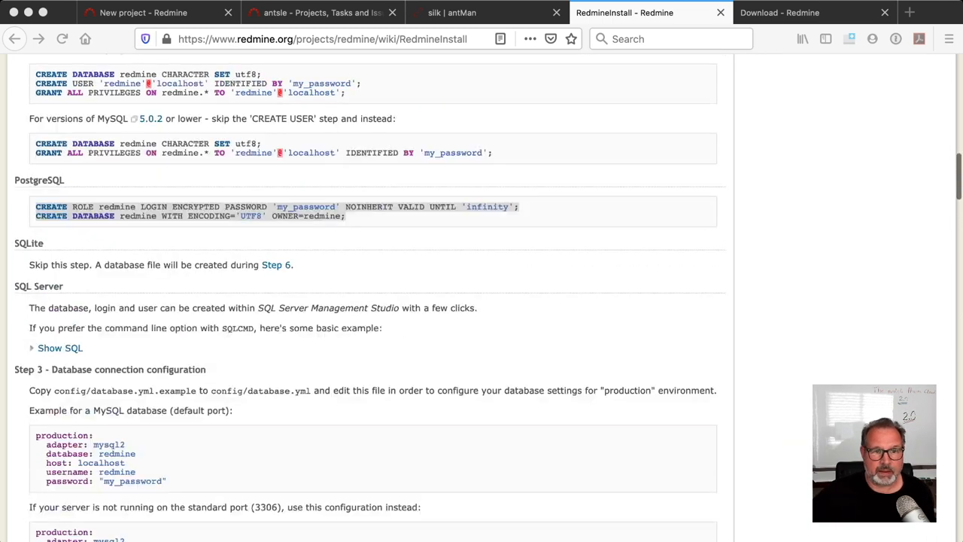
pyautogui.scroll(3)
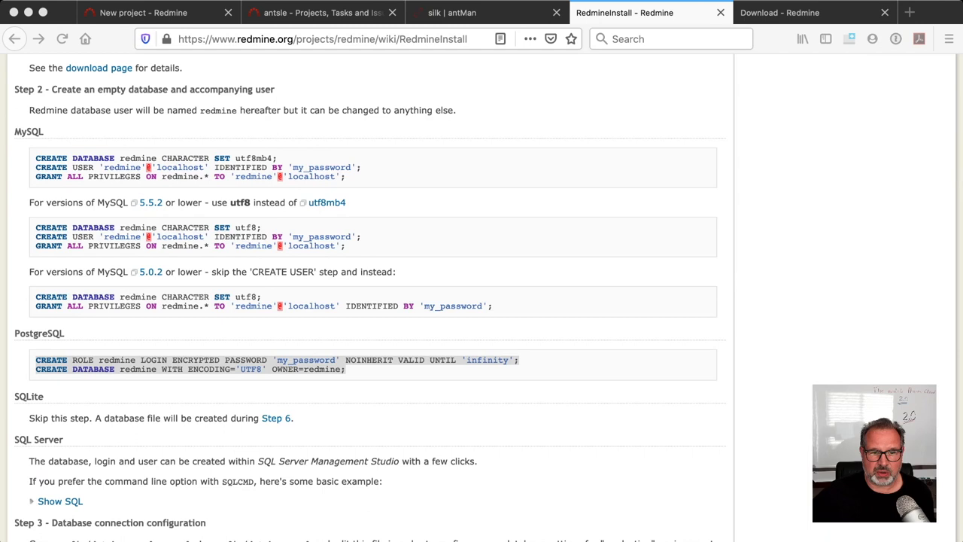
pyautogui.scroll(-3)
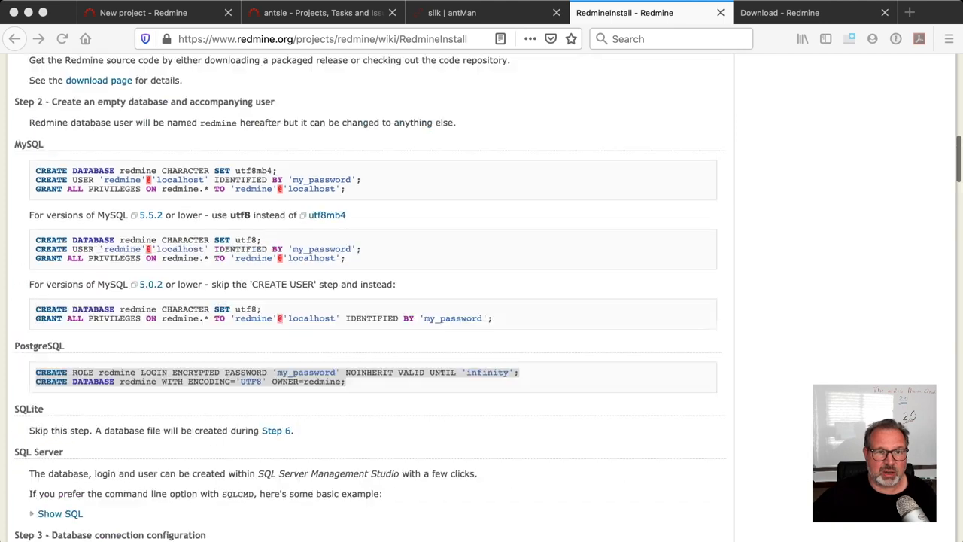
# Scroll the install guide past the database examples to Step 4, dependencies installation with bundler.
pyautogui.scroll(-3)
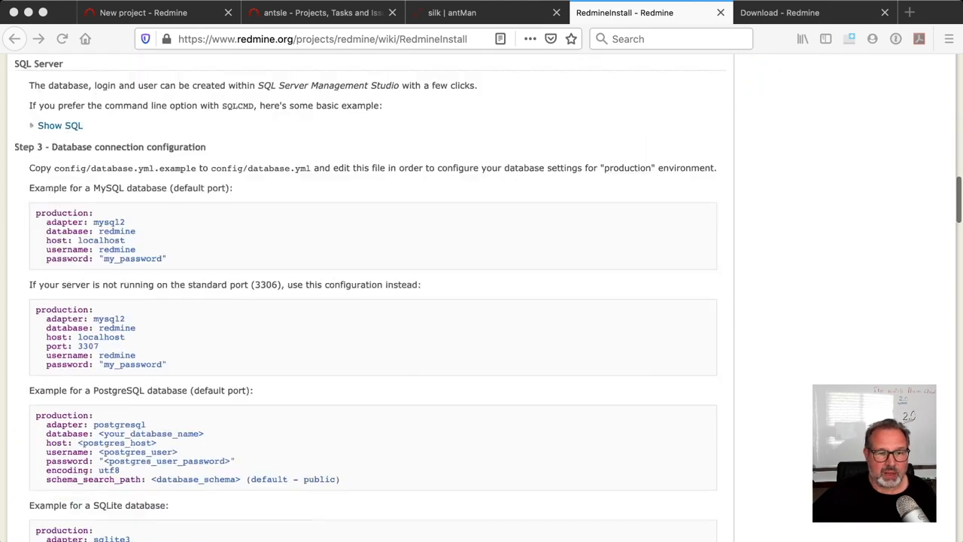
pyautogui.scroll(-3)
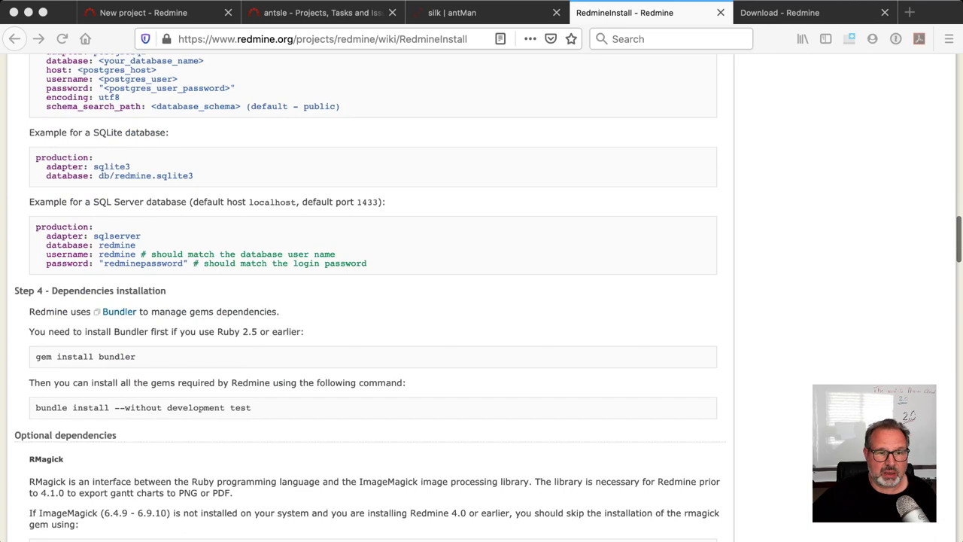
pyautogui.scroll(-3)
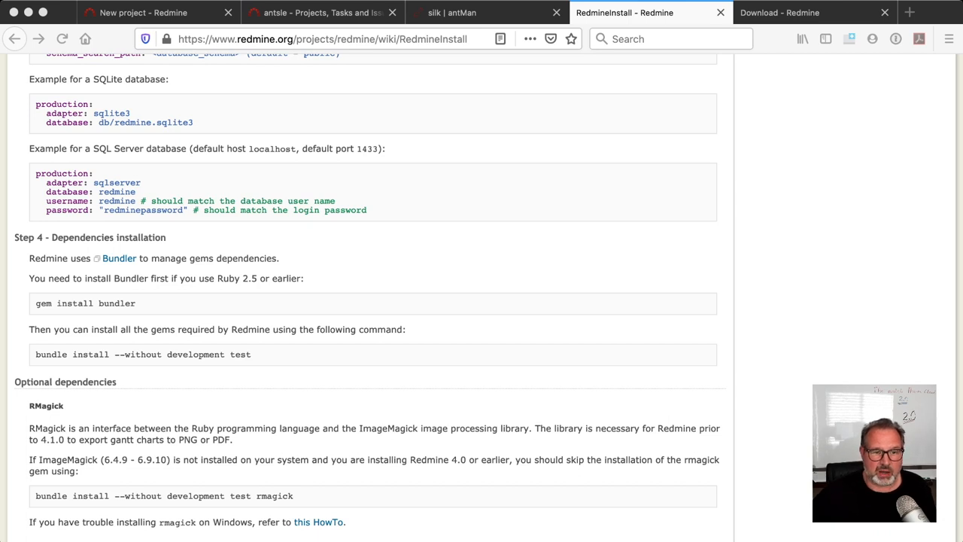
# Scroll the guide through Additional dependencies (Gemfile.local), Step 5 secret token and Step 6 schema creation.
pyautogui.scroll(-3)
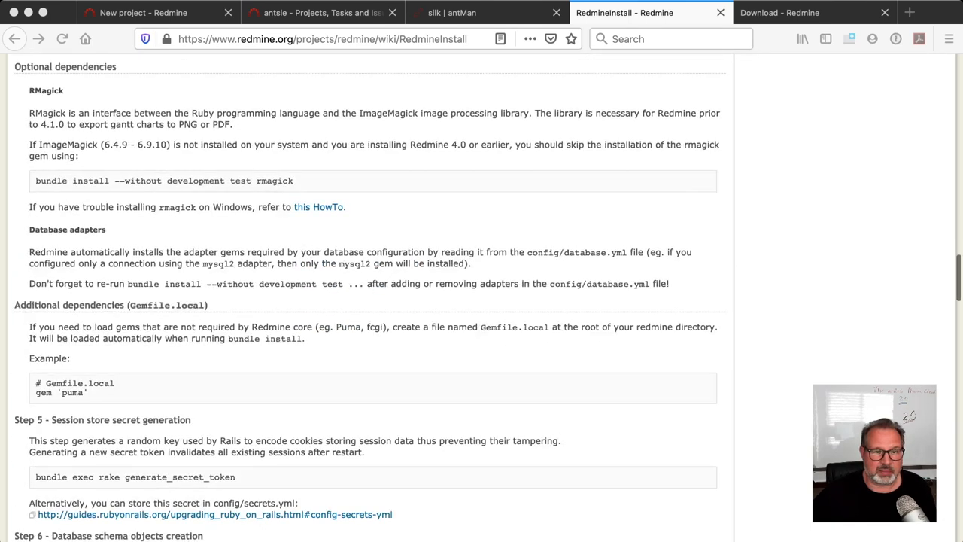
pyautogui.scroll(-3)
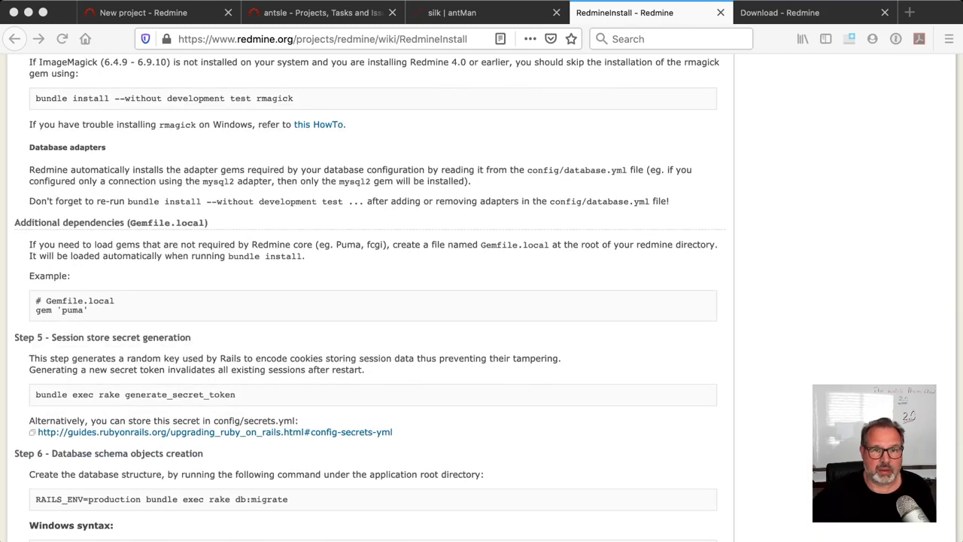
pyautogui.scroll(-3)
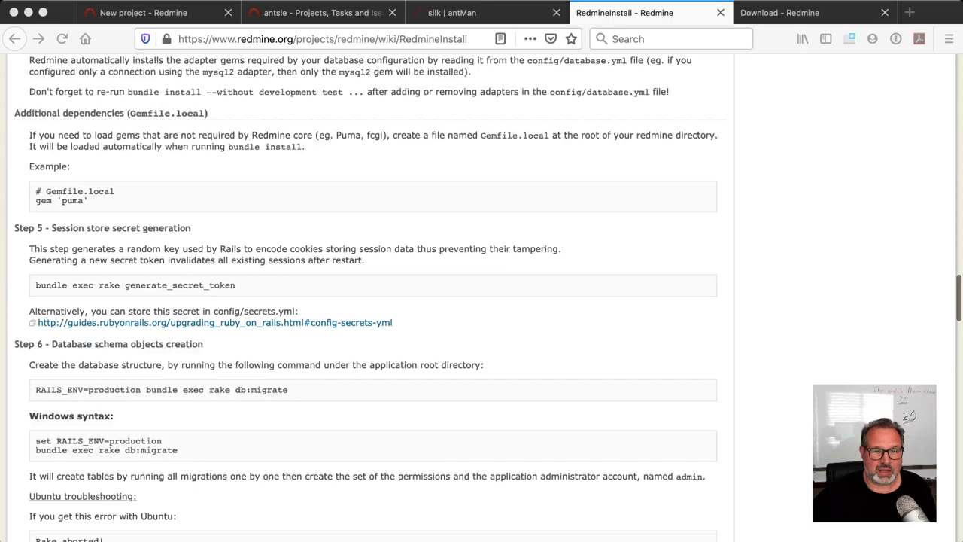
pyautogui.scroll(-3)
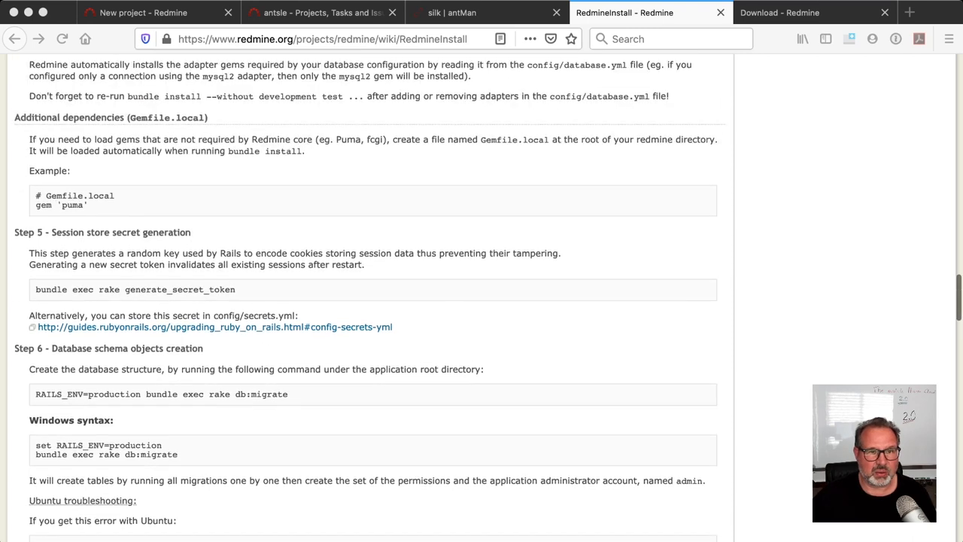
pyautogui.scroll(-3)
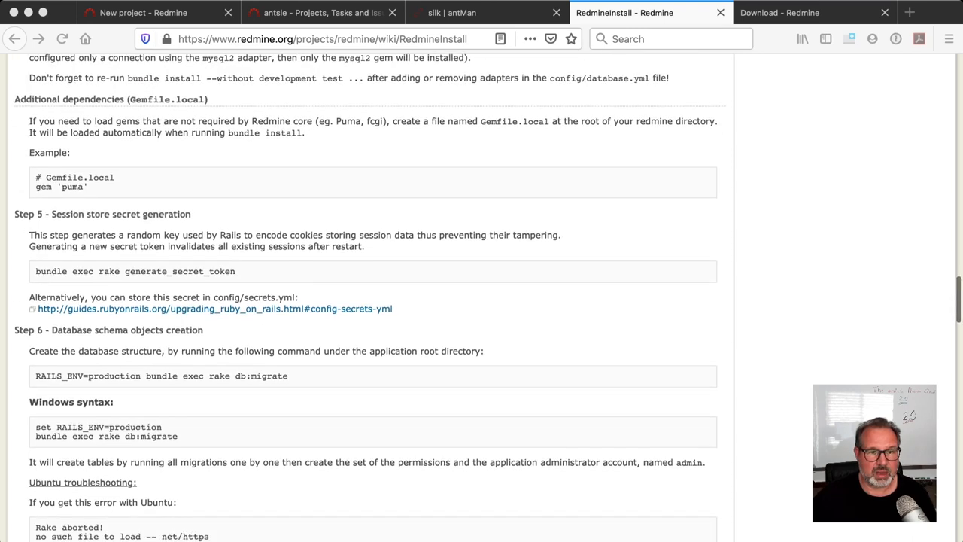
pyautogui.scroll(3)
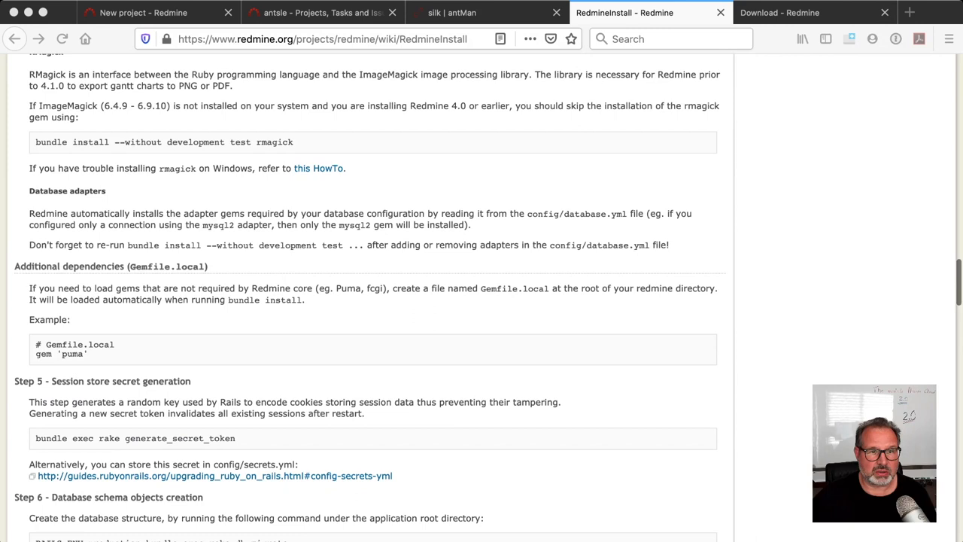
pyautogui.scroll(-3)
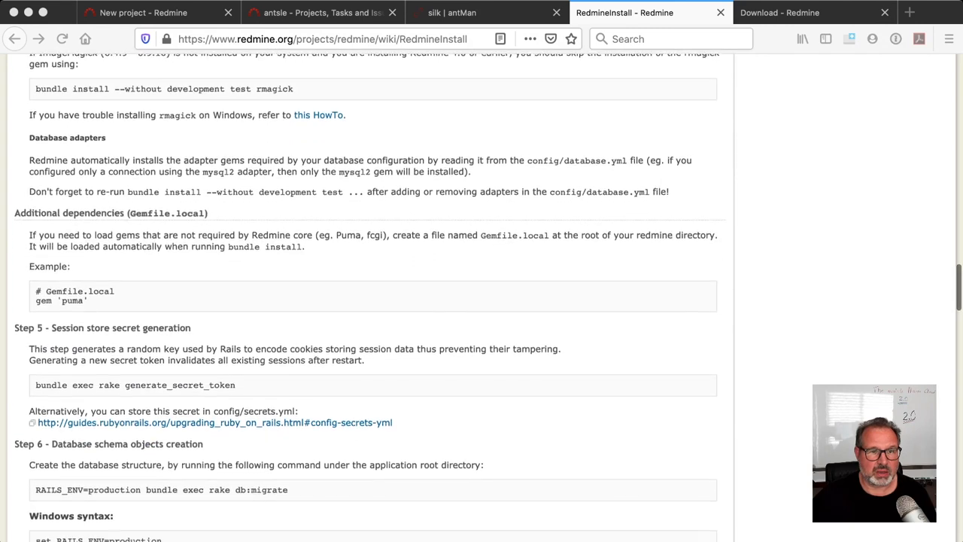
pyautogui.scroll(-3)
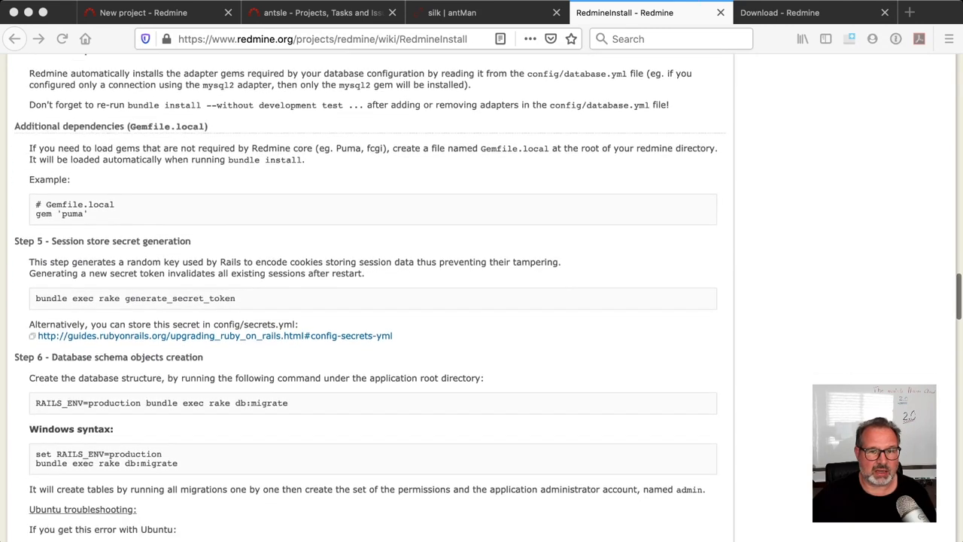
pyautogui.scroll(-3)
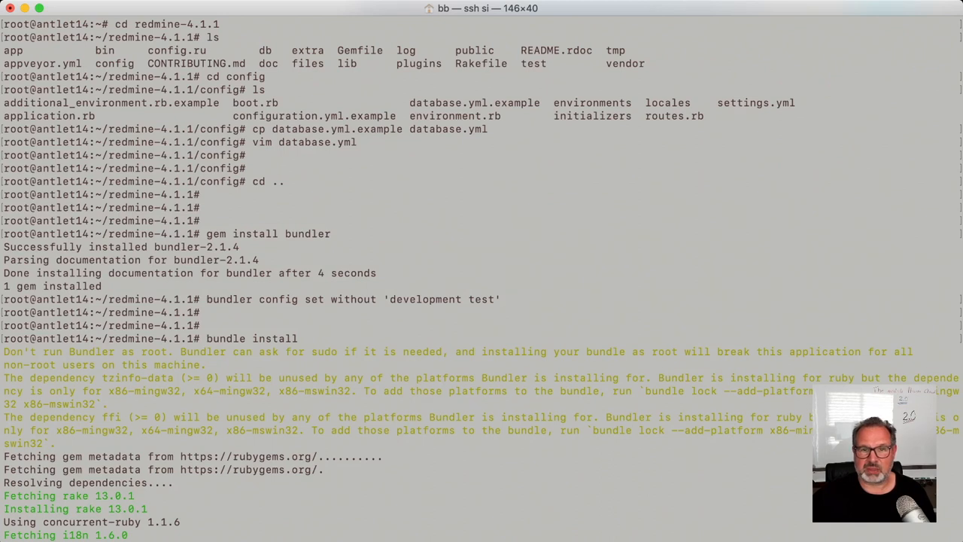
# Scroll the SSH terminal to the Bundle complete message after bundle install finishes.
pyautogui.scroll(-3)
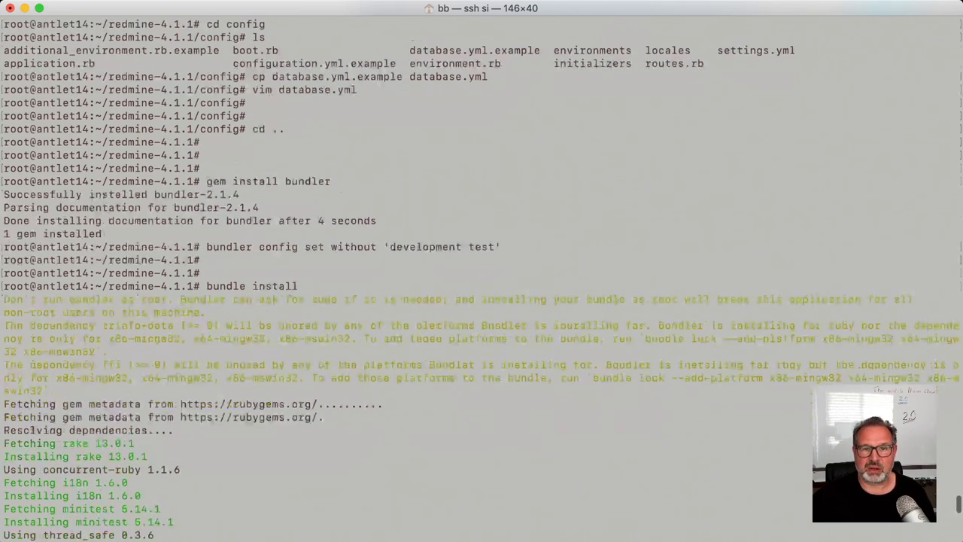
pyautogui.scroll(-3)
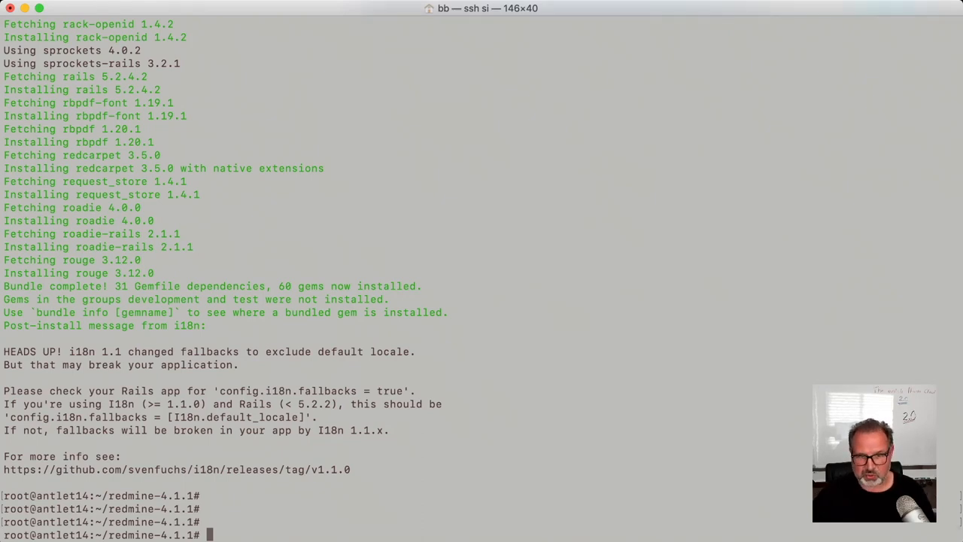
# Edit Gemfile.local in vim and start the line gem 'puma'.
pyautogui.write('vim')
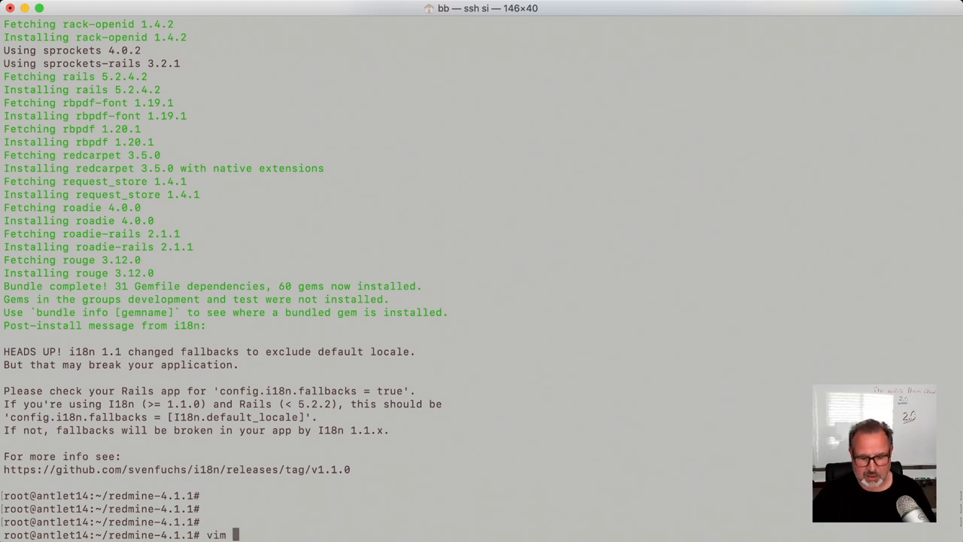
pyautogui.write('Gem')
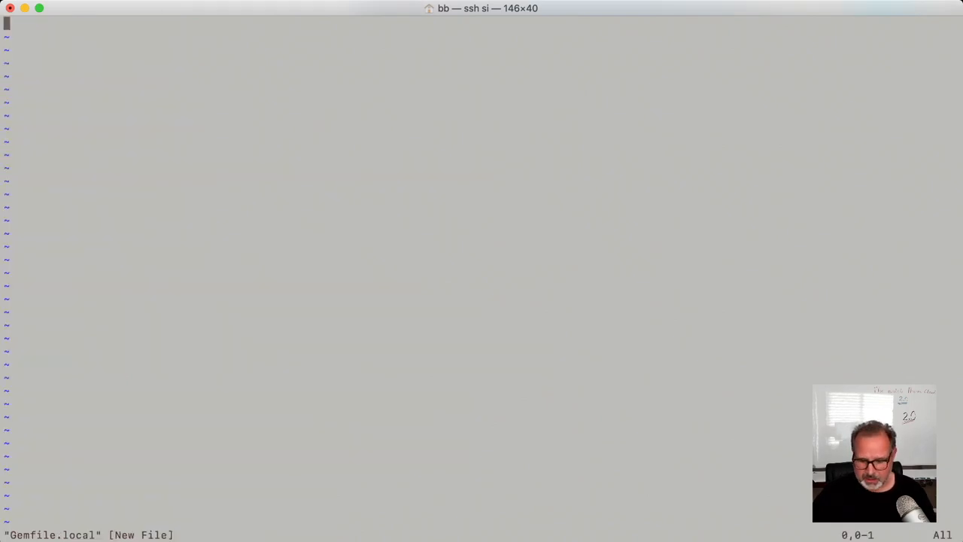
pyautogui.write('gem')
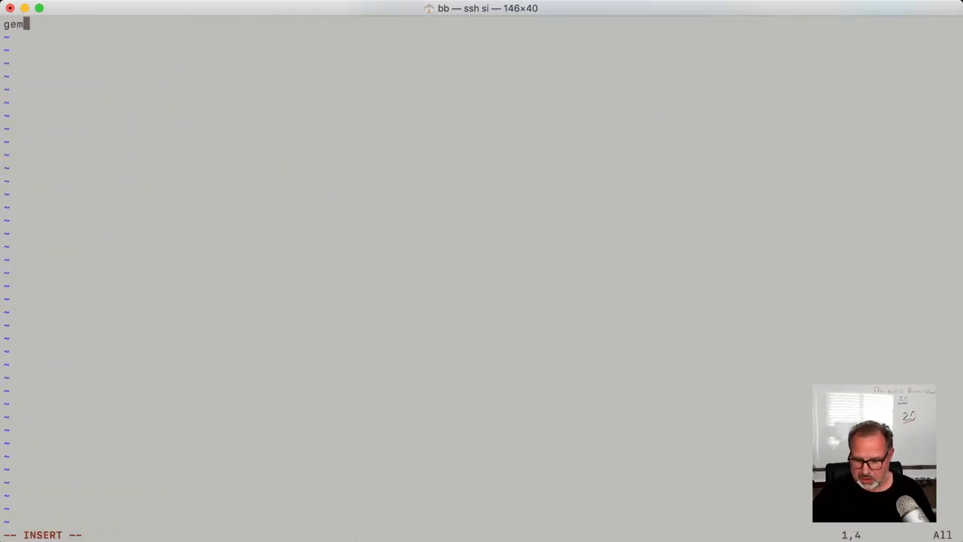
pyautogui.write("'pu")
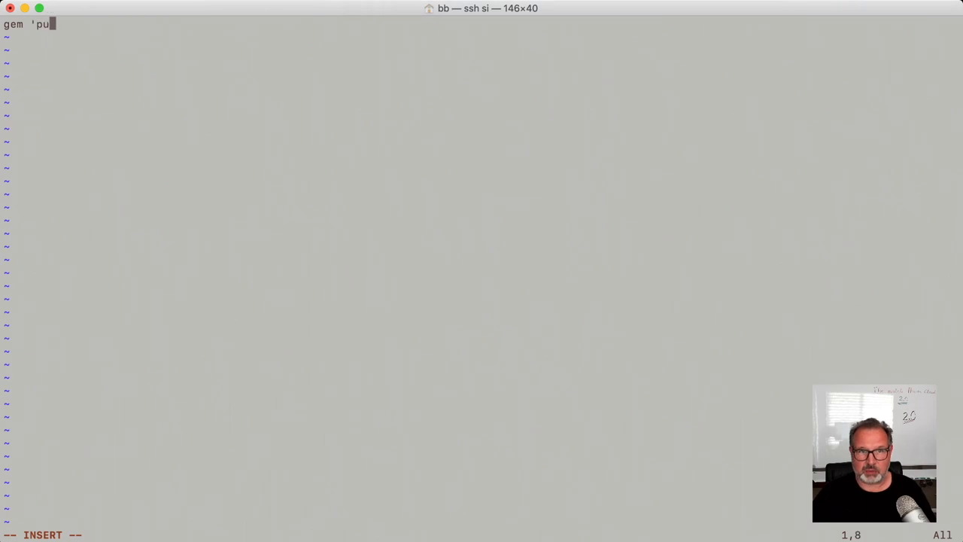
pyautogui.write("ma'")
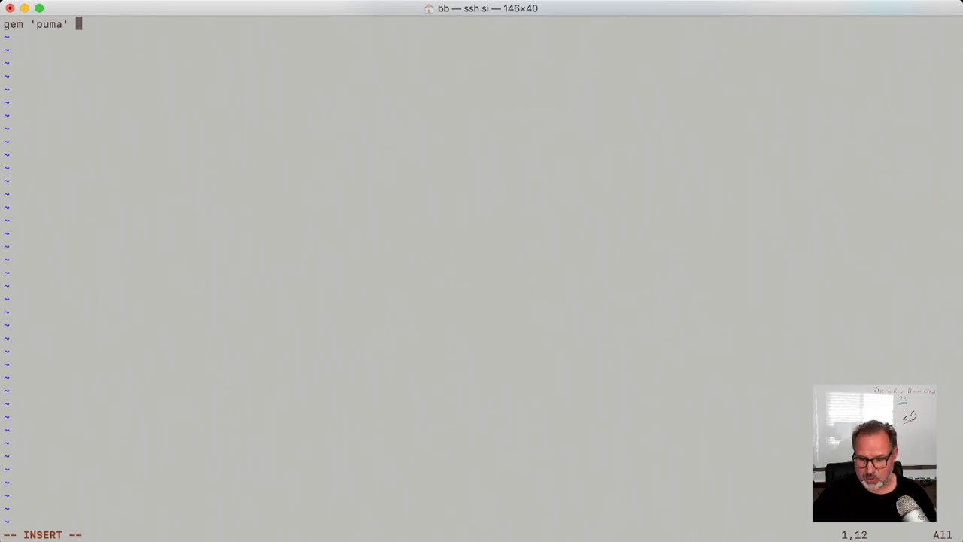
# Complete the requirement as gem 'puma', '~> 3.7' and save Gemfile.local back to the shell.
pyautogui.write(',')
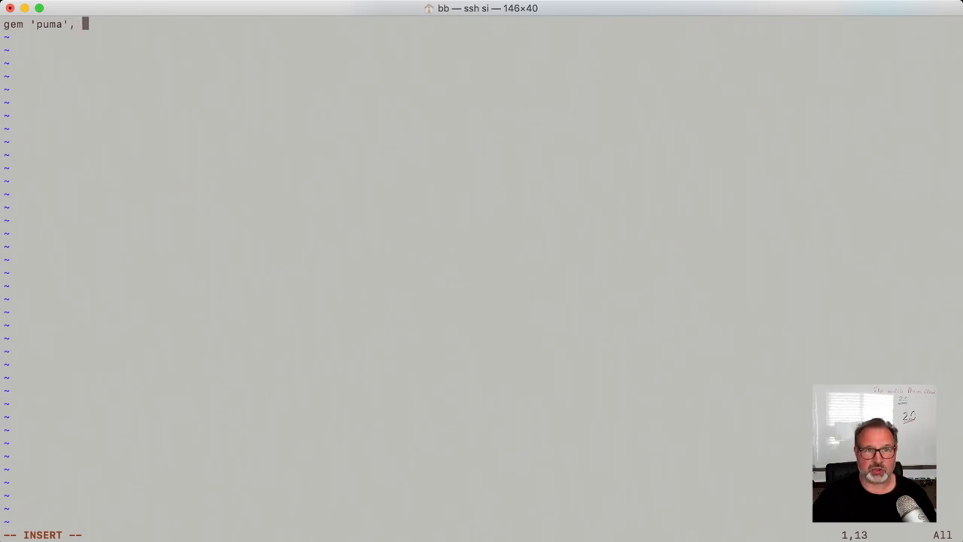
pyautogui.write("'")
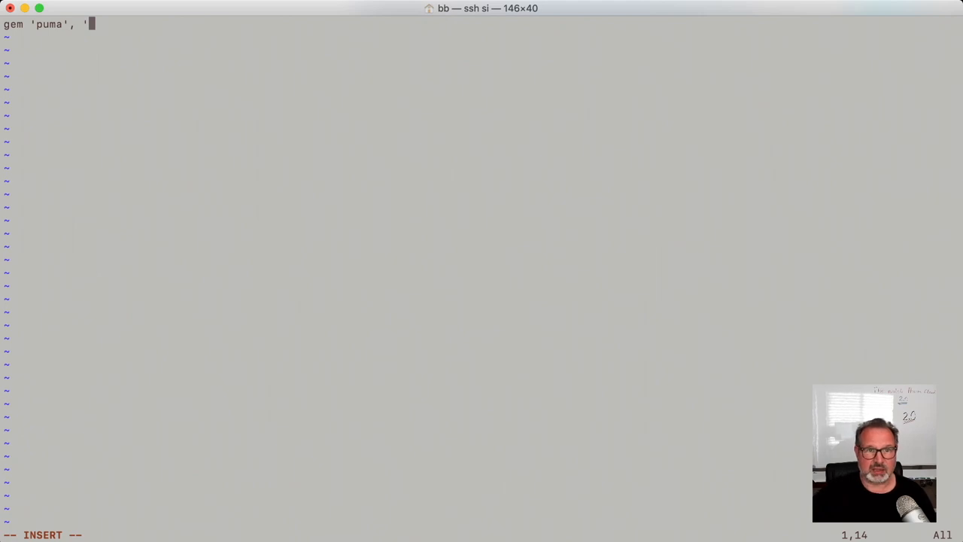
pyautogui.write('~')
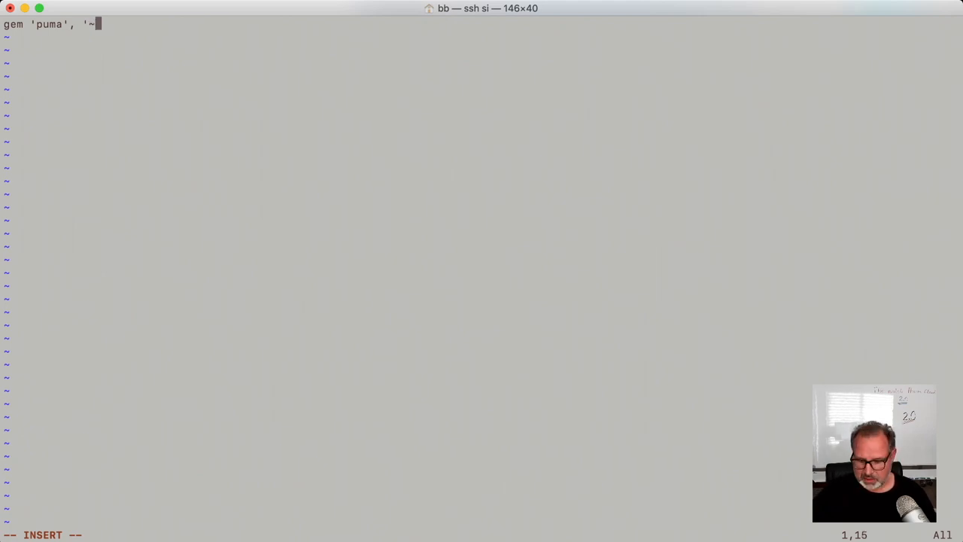
pyautogui.write('> 3')
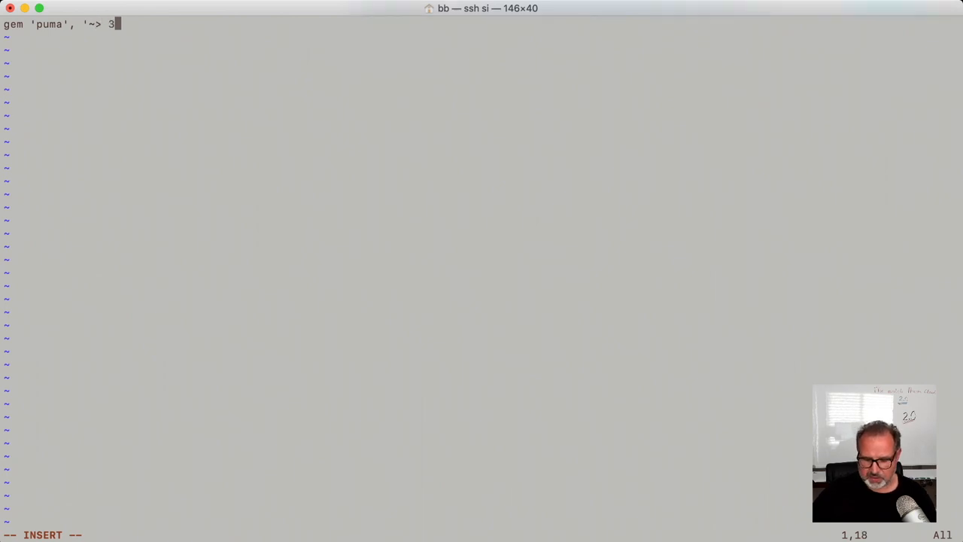
pyautogui.write(".7'")
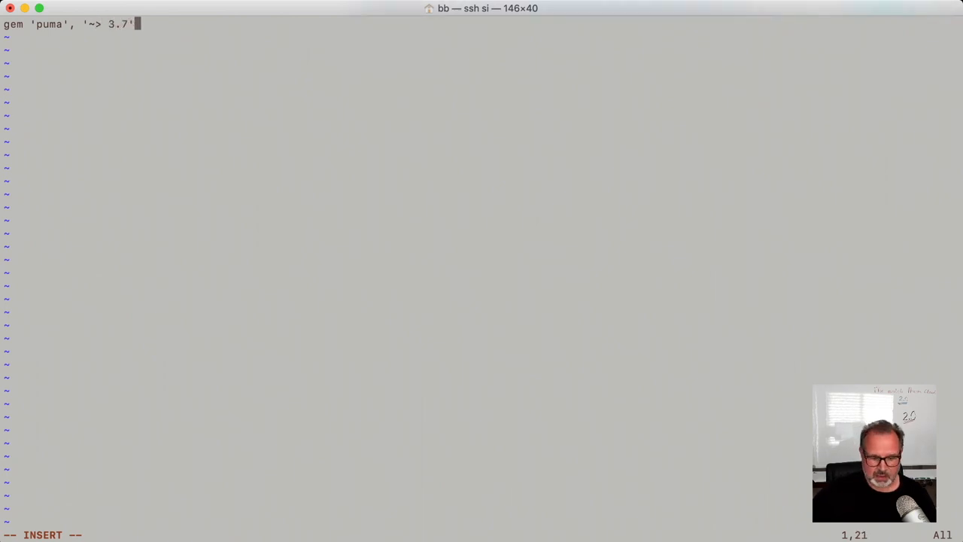
pyautogui.press('Escape')
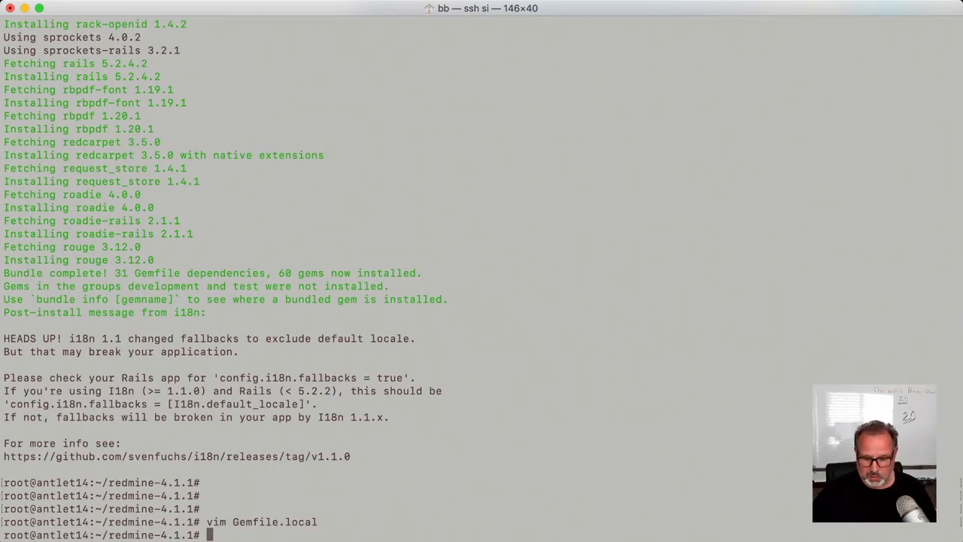
# Run bundle exec rake generate_secret_token, which fails because puma 3.12.6 is missing.
pyautogui.write('bun')
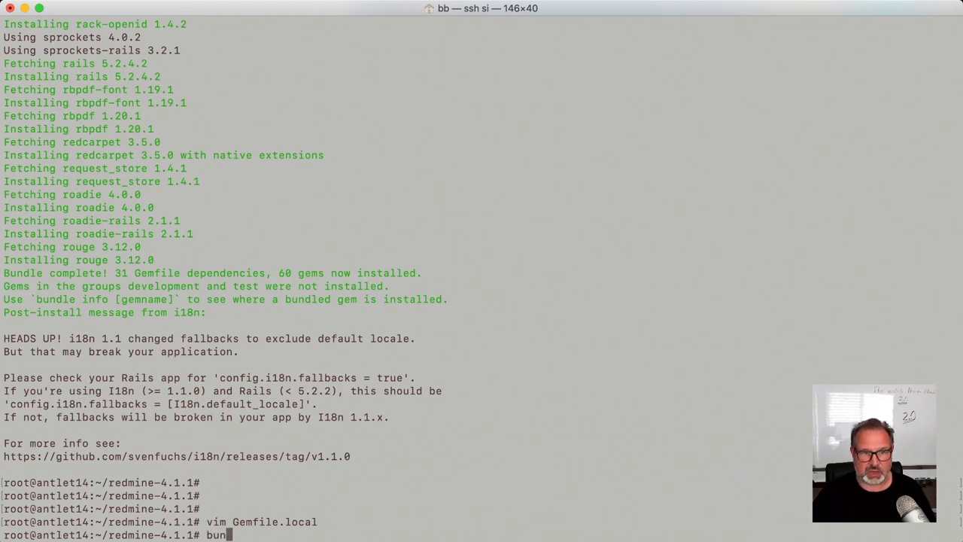
pyautogui.write('dle')
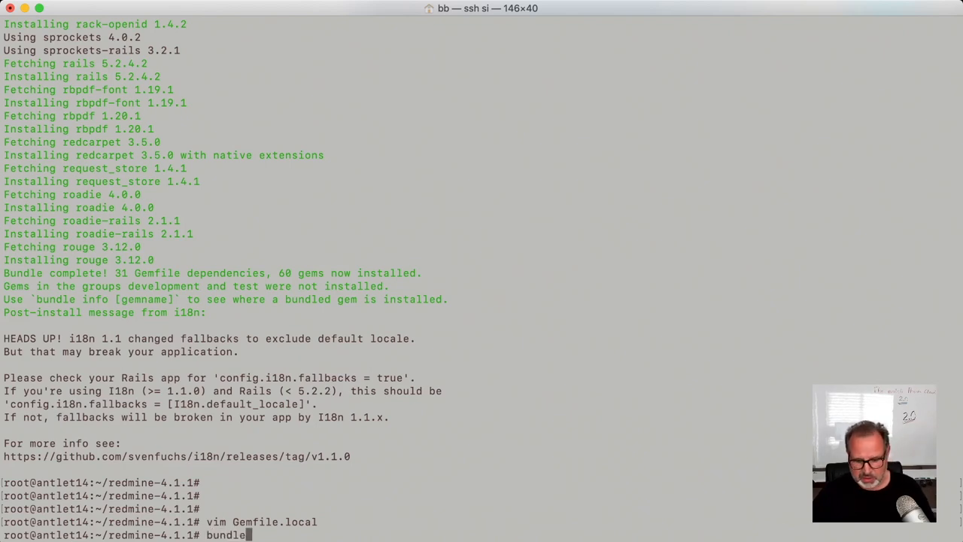
pyautogui.write('exec')
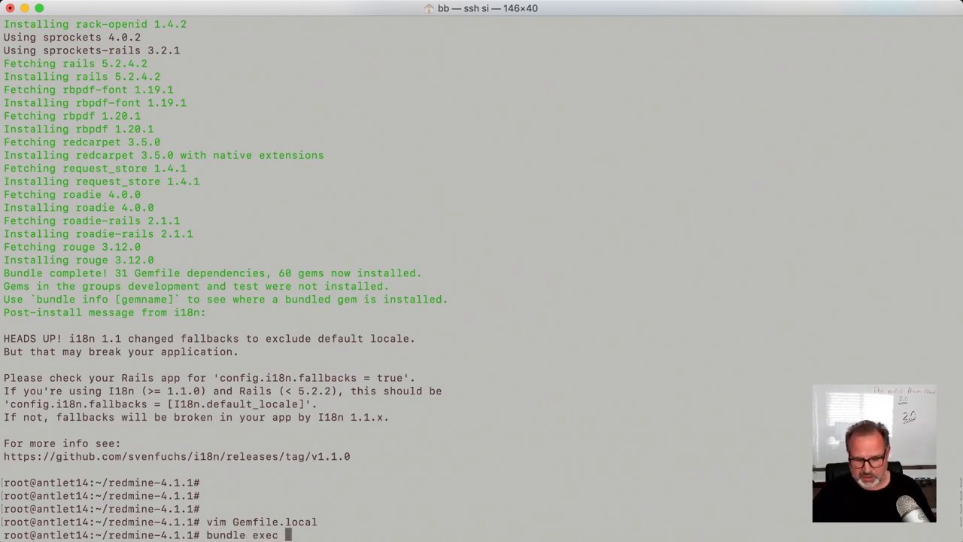
pyautogui.write('rake')
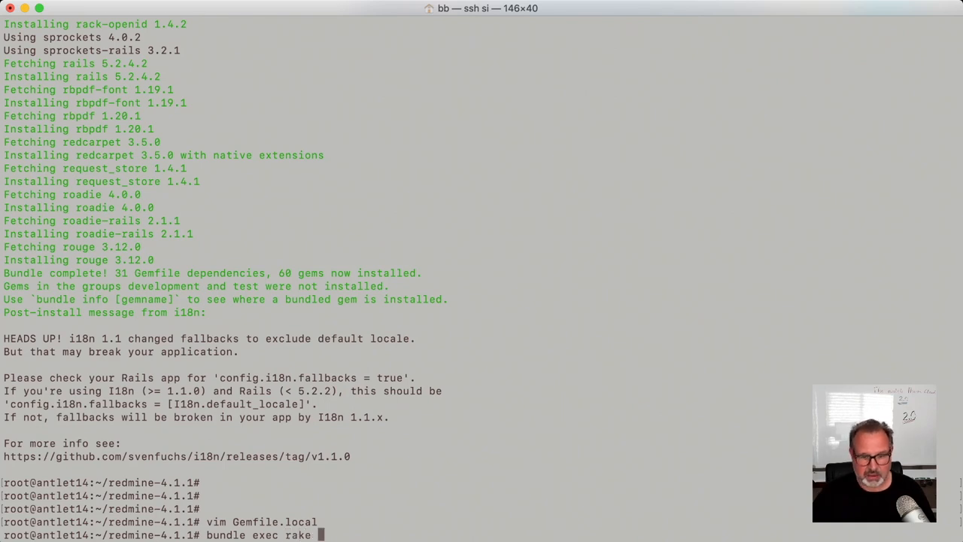
pyautogui.write('gener')
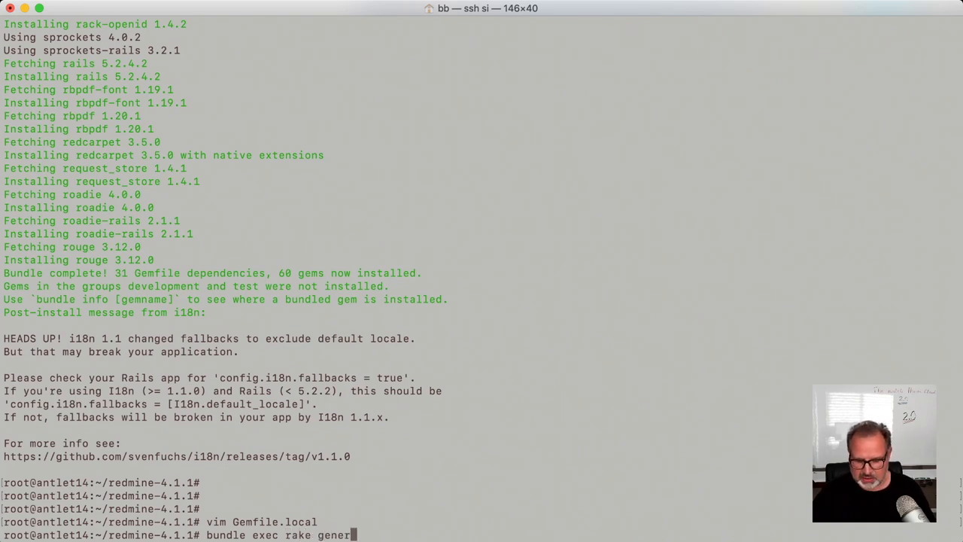
pyautogui.write('ate_')
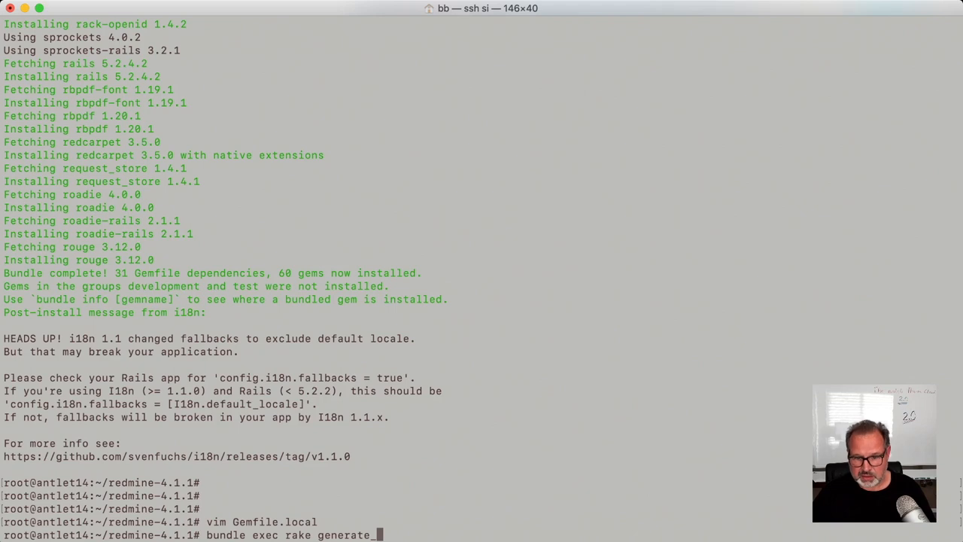
pyautogui.write('secret_token')
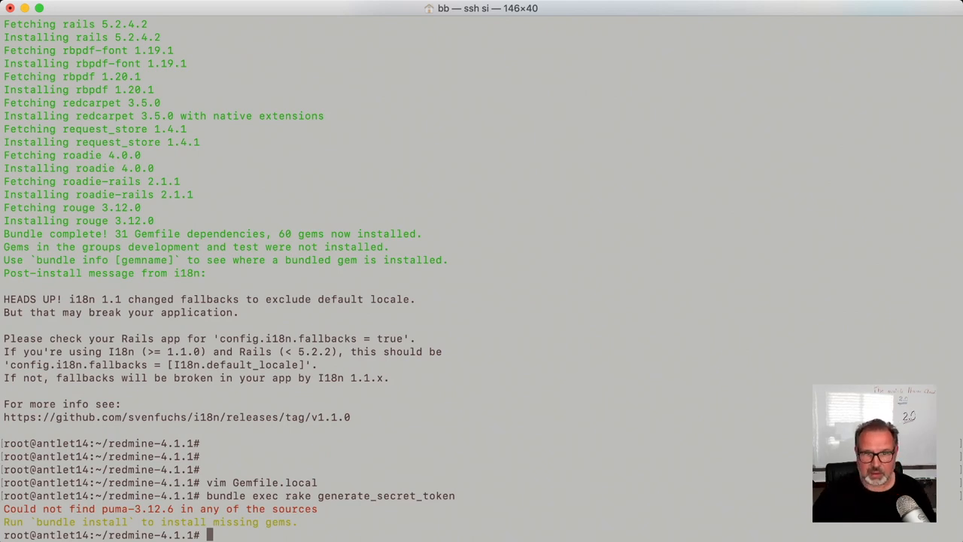
# Run bundle install to add puma 3.12.6, then retype bundle exec rake generate_secret_token.
pyautogui.write('bundle insta')
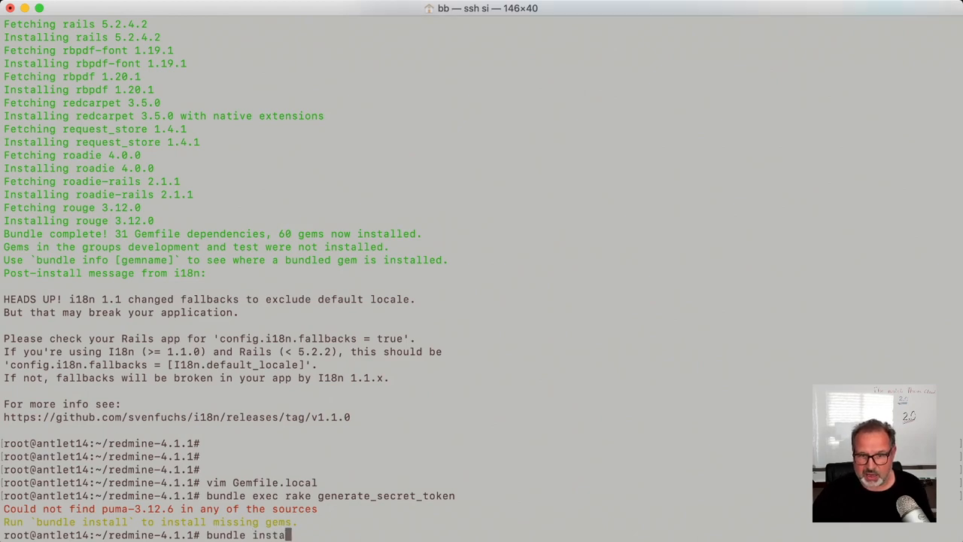
pyautogui.write('ll')
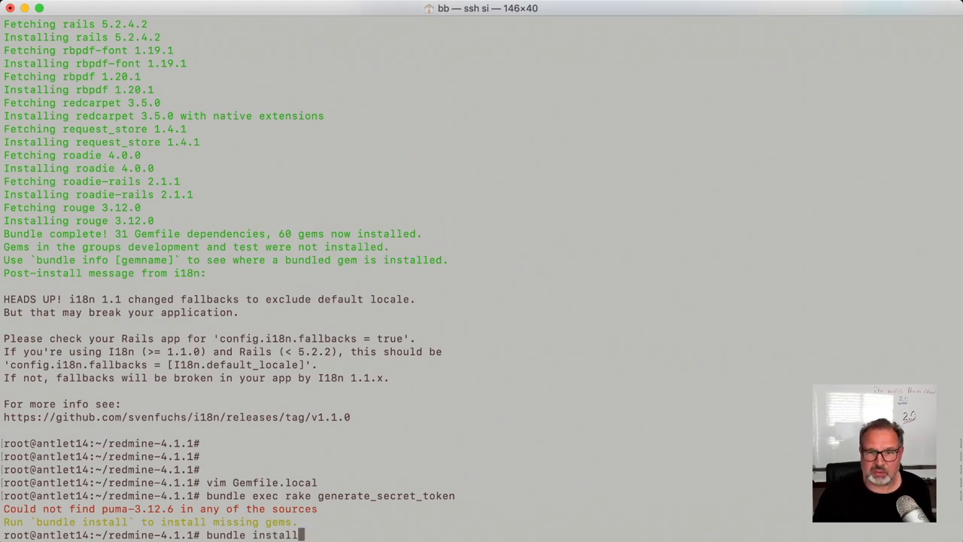
pyautogui.press('Return')
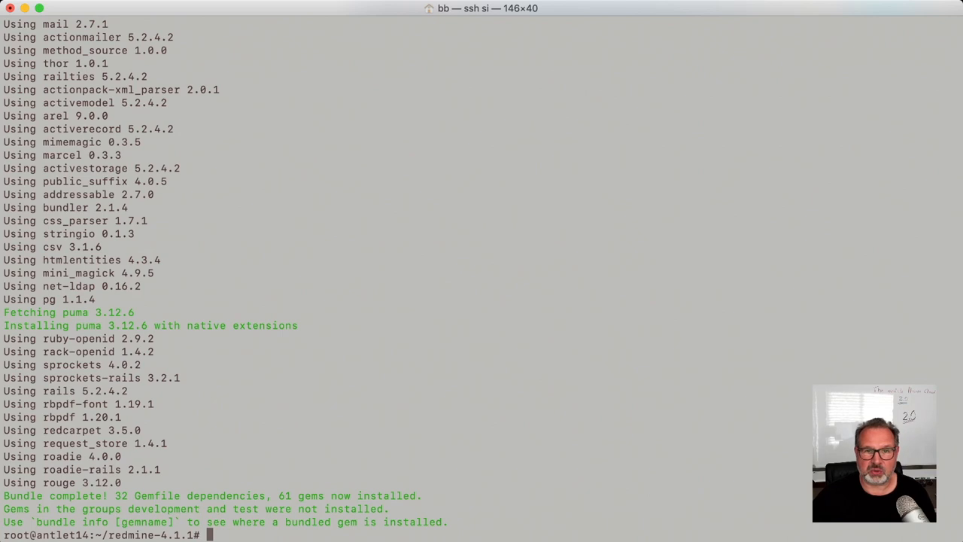
pyautogui.doubleClick(115, 311)
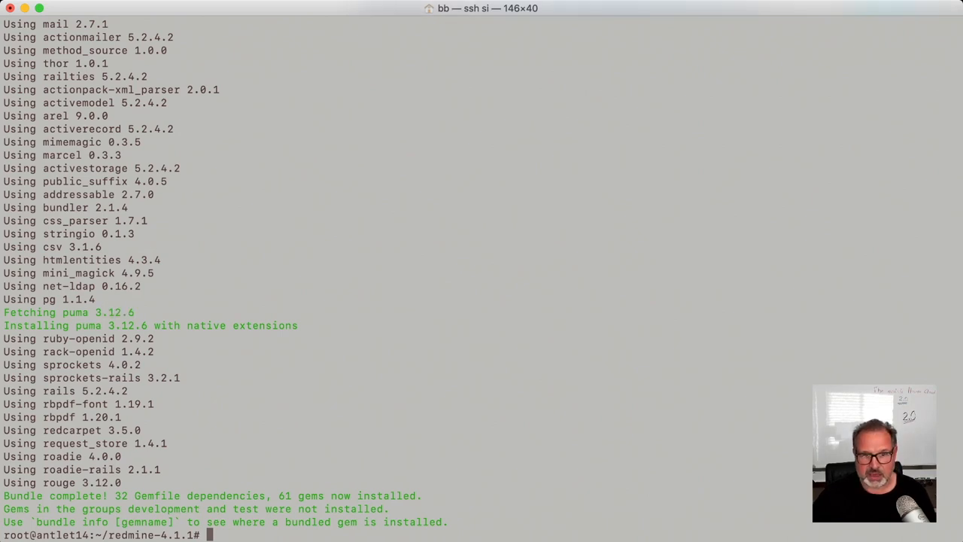
pyautogui.write('bundle exec rake generate_secret_token')
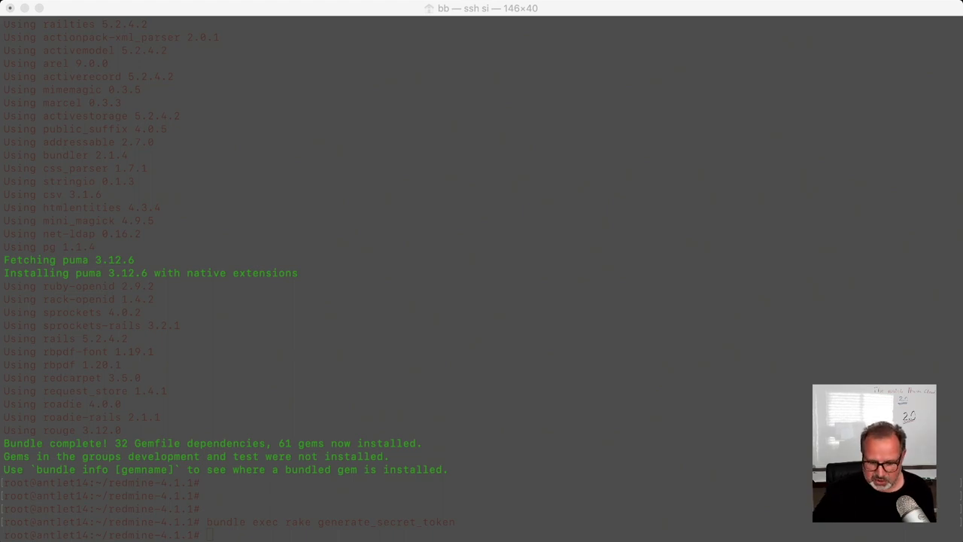
# Run RAILS_ENV=production bundle exec rake db:migrate, failing on postgres authentication, then enter the load_default_data command.
pyautogui.write('RAILS_ENV=production bundle exec rake db:migrate')
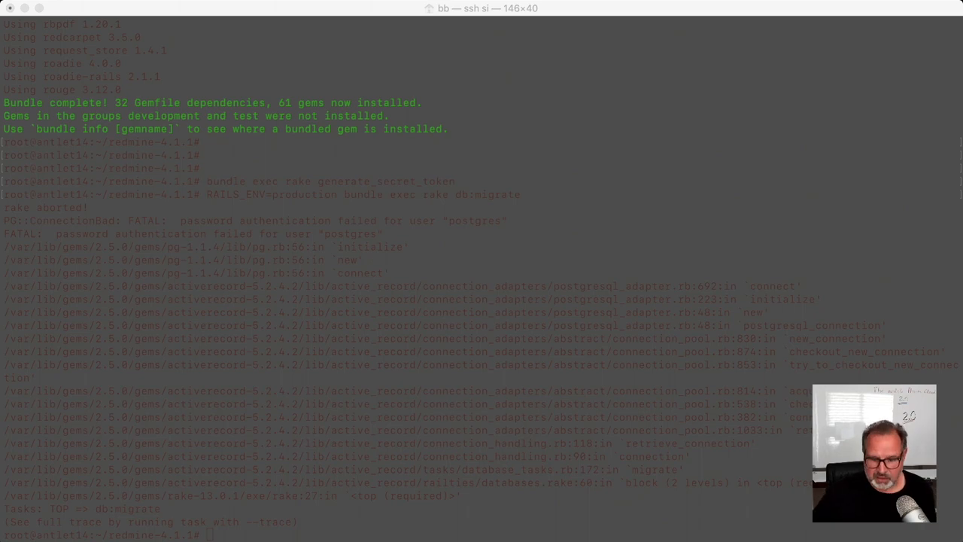
pyautogui.write('RAILS_ENV=production bundle exec rake redmine:load_default_data')
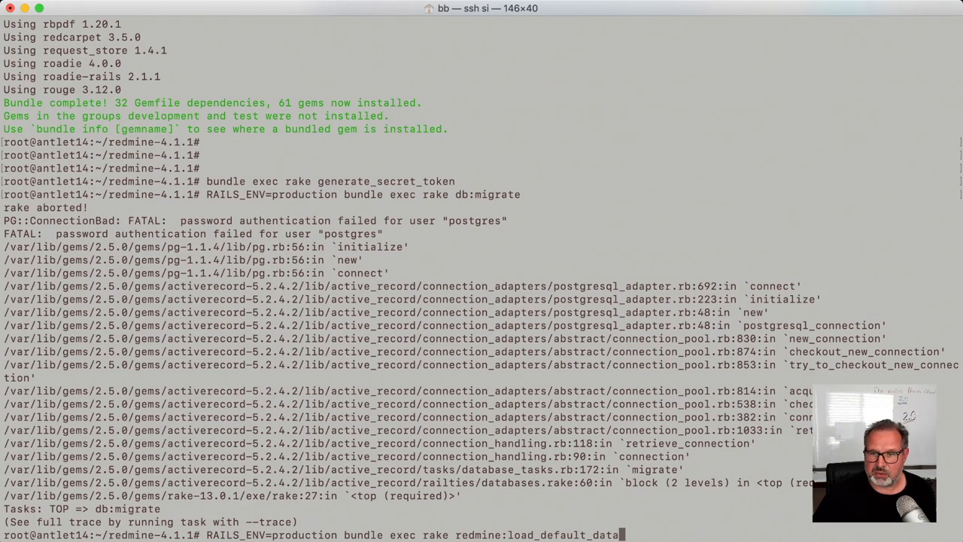
# Run redmine:load_default_data with language en; it fails with postgres password authentication.
pyautogui.press('Return')
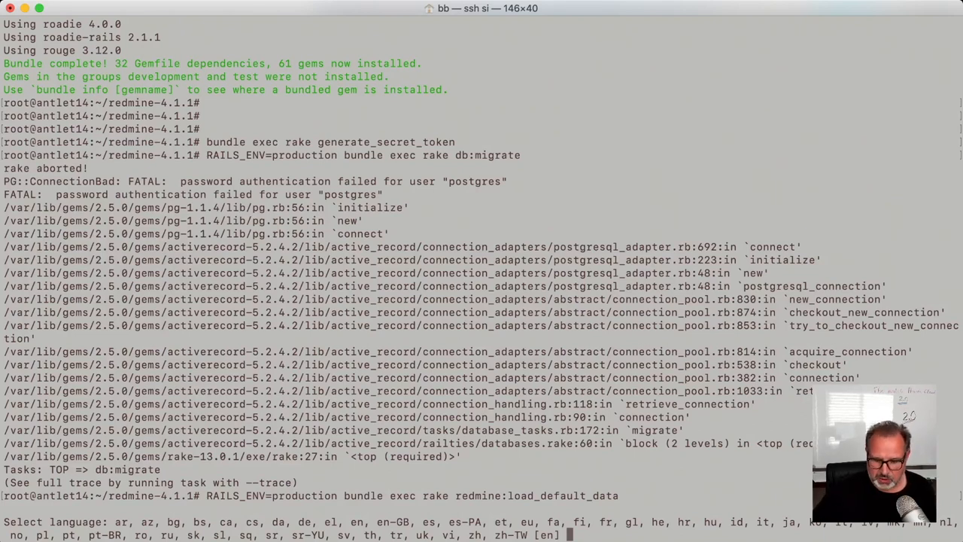
pyautogui.write('en')
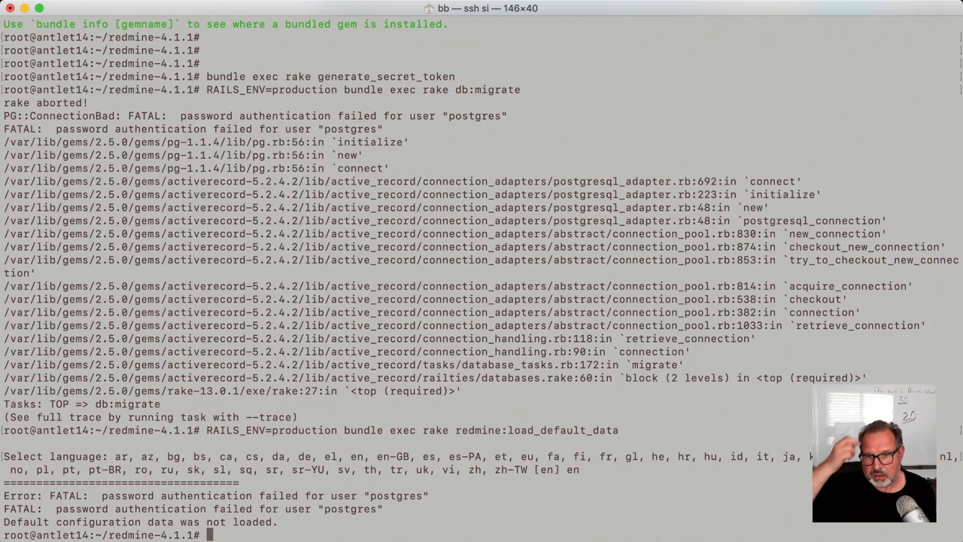
pyautogui.press('Enter')
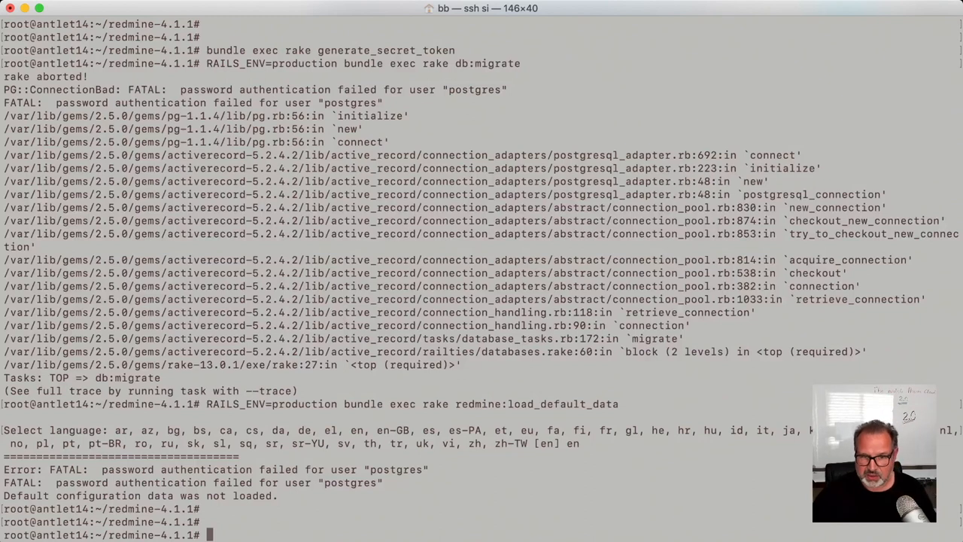
# Edit config/database.yml in vim so each section's username reads redmine instead of postgres.
pyautogui.write('vim')
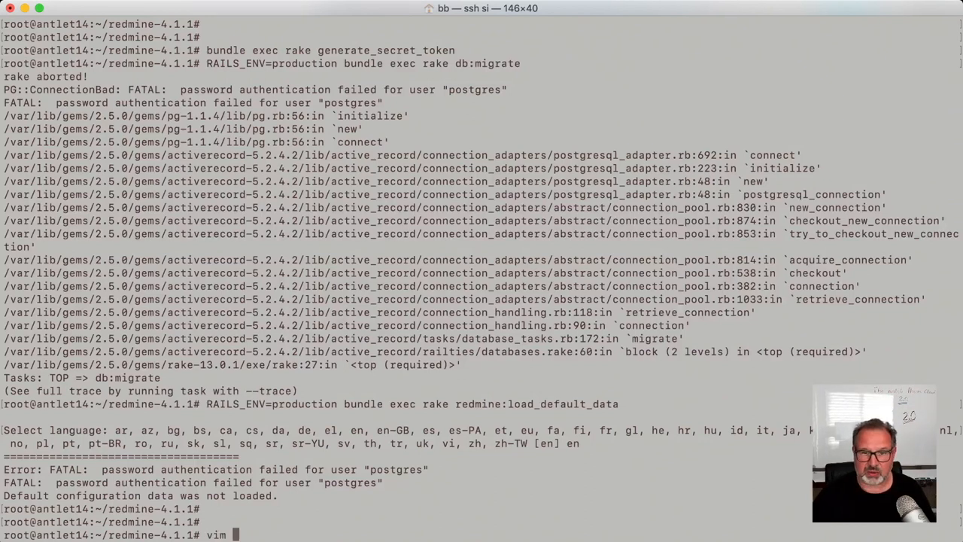
pyautogui.write('config')
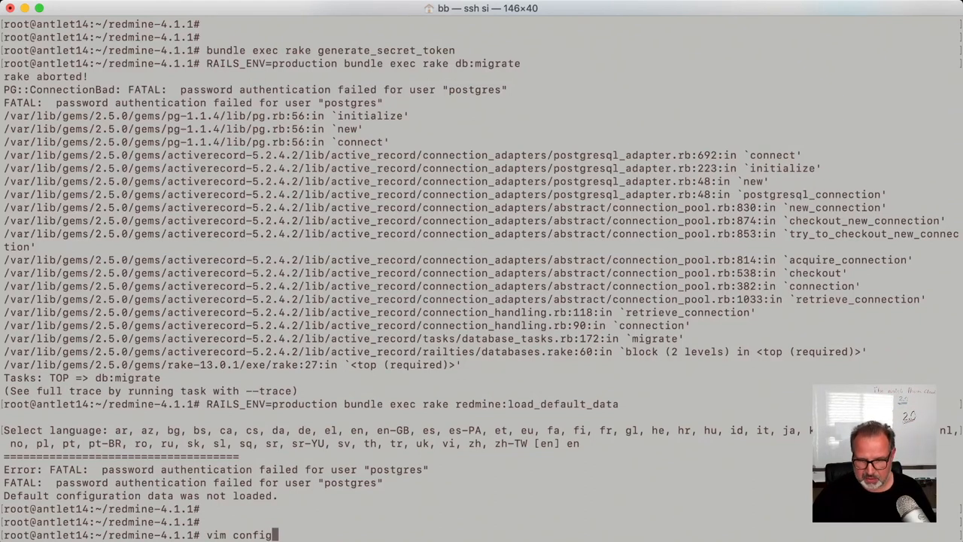
pyautogui.write('/database.yml')
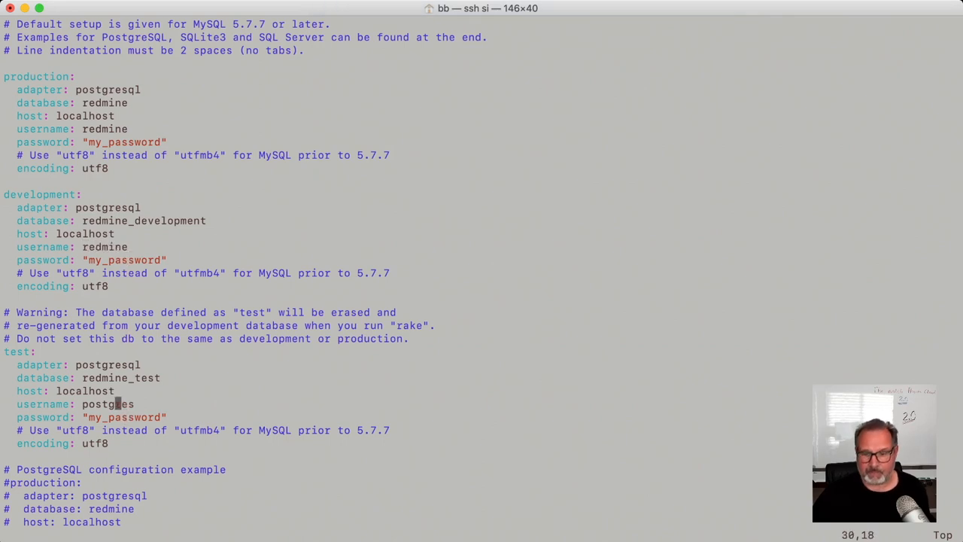
pyautogui.write('redmine')
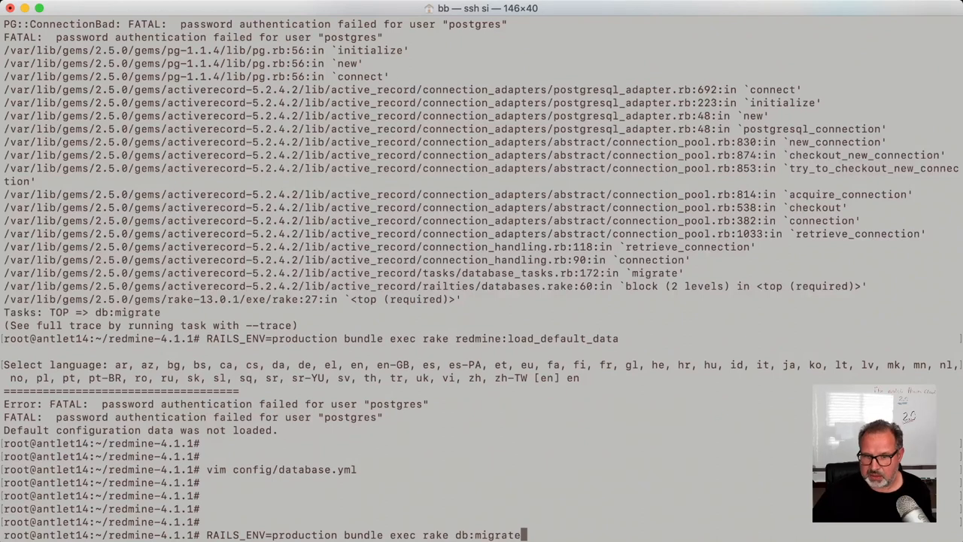
# Run RAILS_ENV=production bundle exec rake db:migrate until all migrations complete.
pyautogui.press('Return')
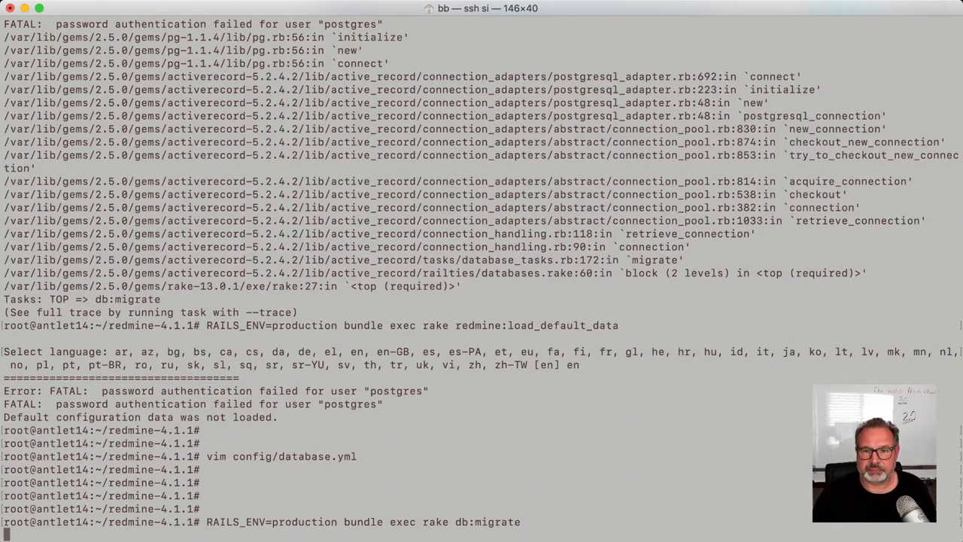
pyautogui.press('Return')
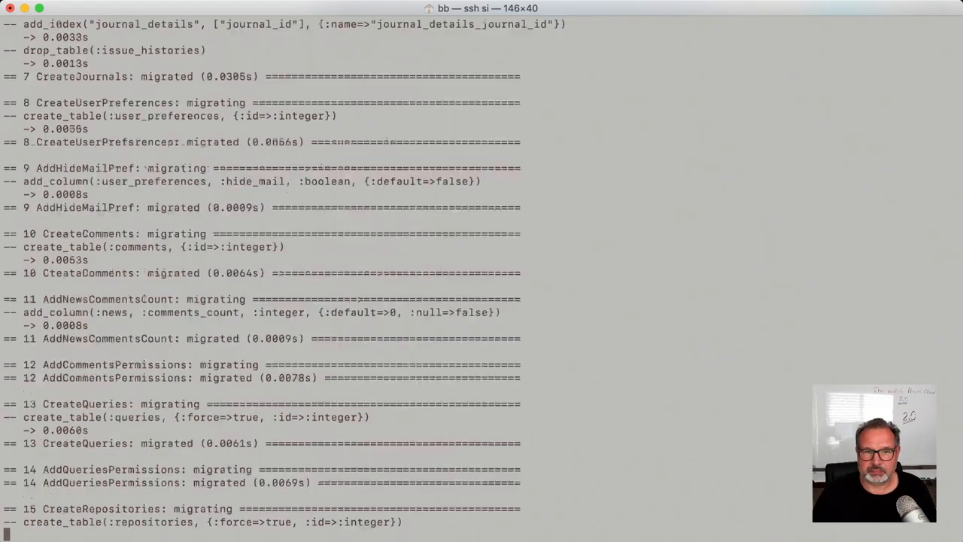
pyautogui.scroll(-3)
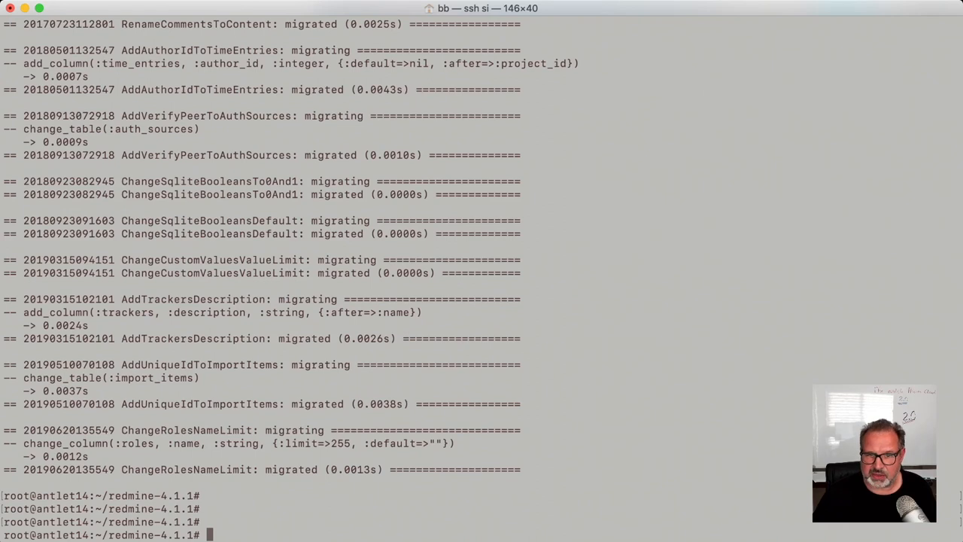
# Run rake redmine:load_default_data for production, accepting [en] as the language.
pyautogui.write('vim config/database.yml')
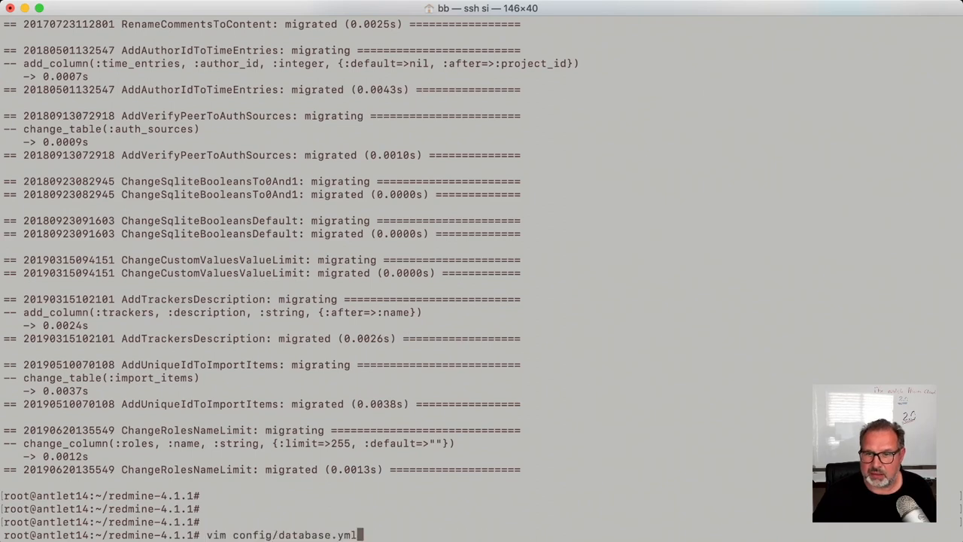
pyautogui.write('RAILS_ENV=production bundle exec rake redmine:load_default_data')
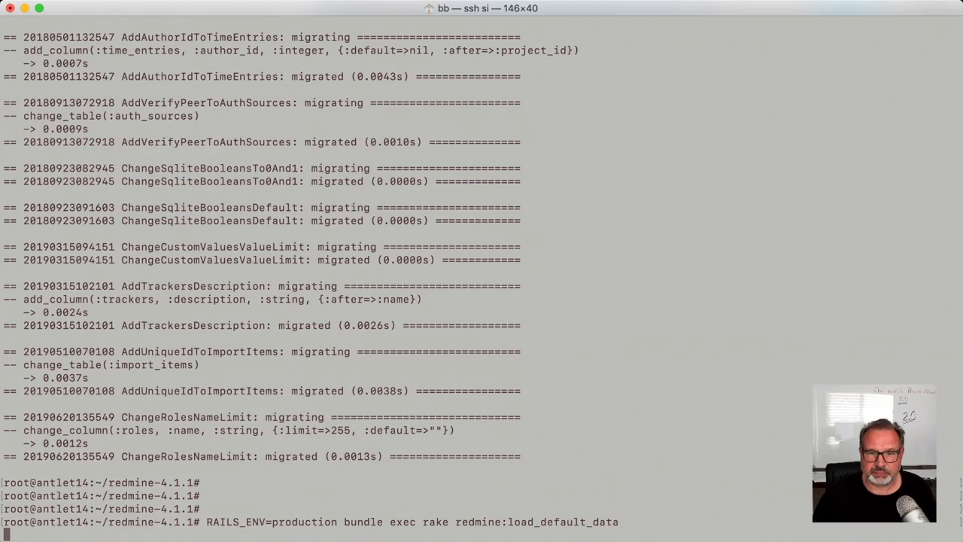
pyautogui.press('Return')
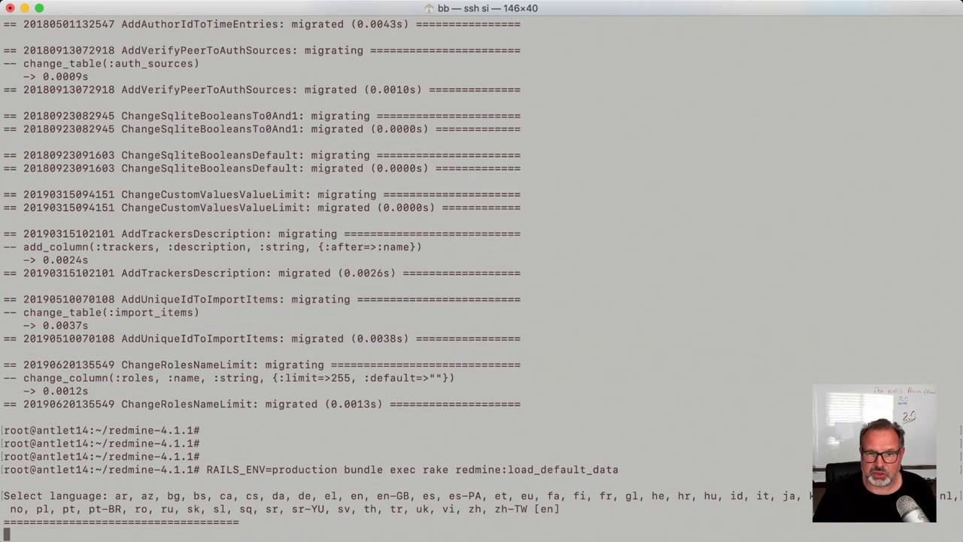
pyautogui.press('enter')
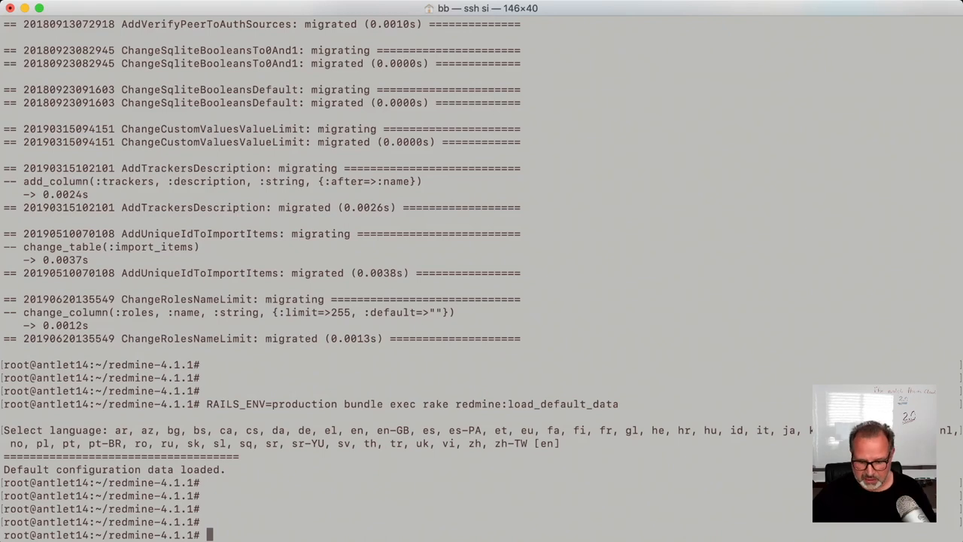
# Abandon the half-typed bundle exec puma -d and run puma -h to list its options.
pyautogui.write('bundle')
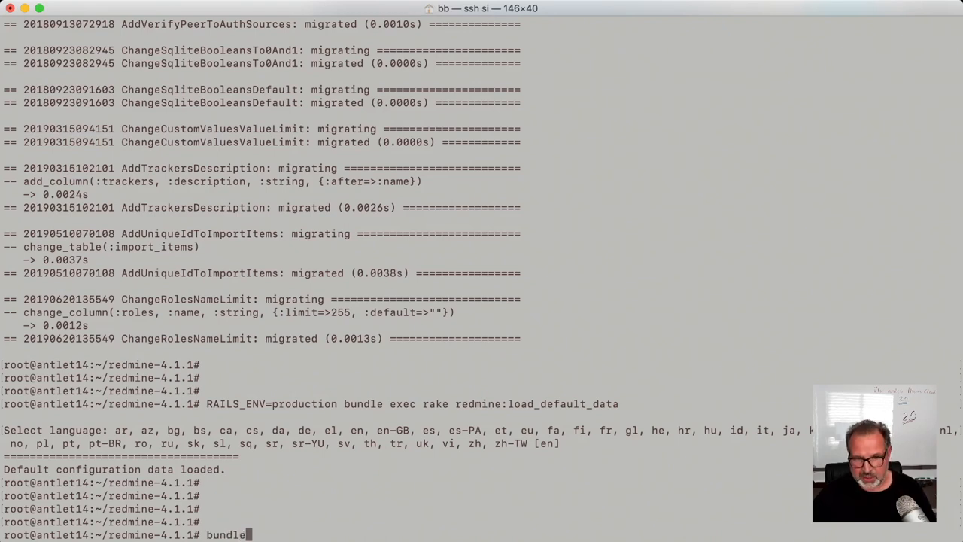
pyautogui.write('exec')
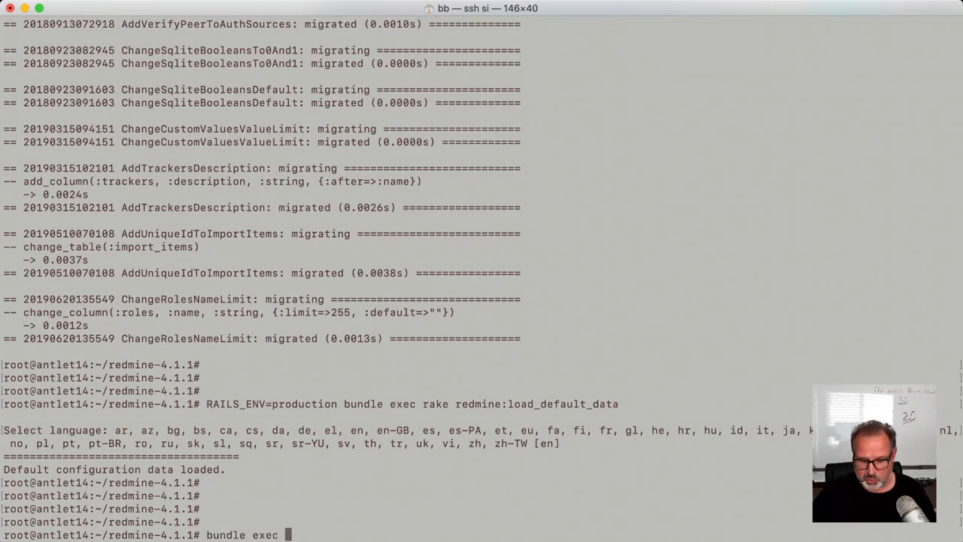
pyautogui.write('puma')
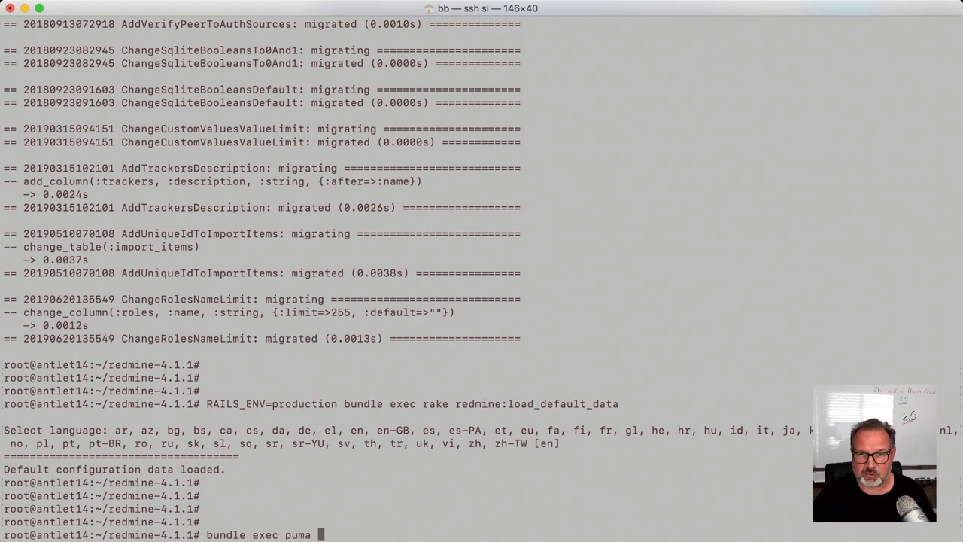
pyautogui.write('-d')
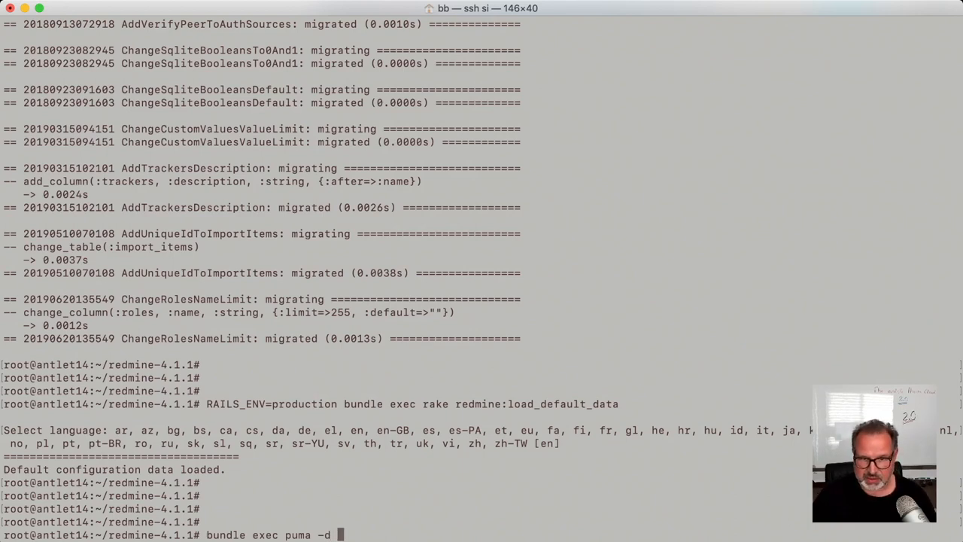
pyautogui.write('-')
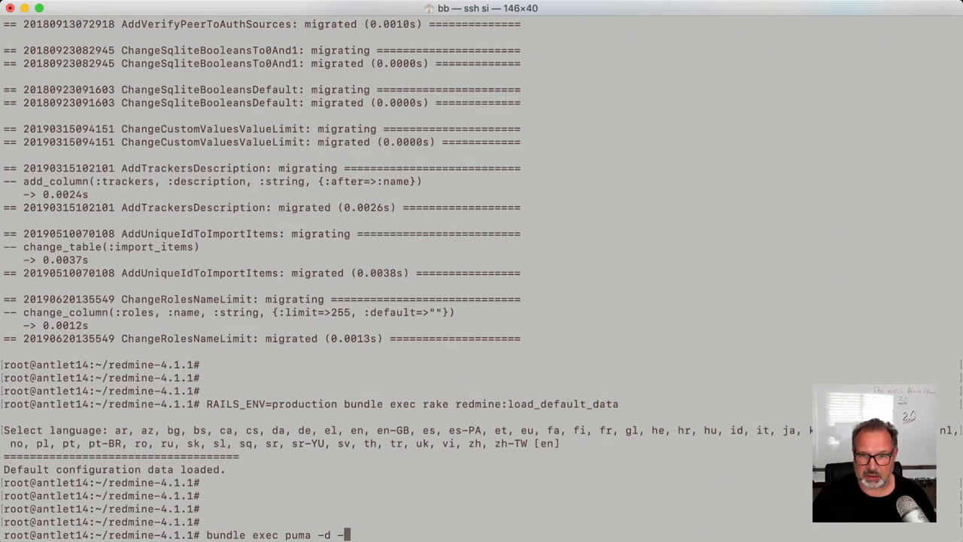
pyautogui.press('Backspace')
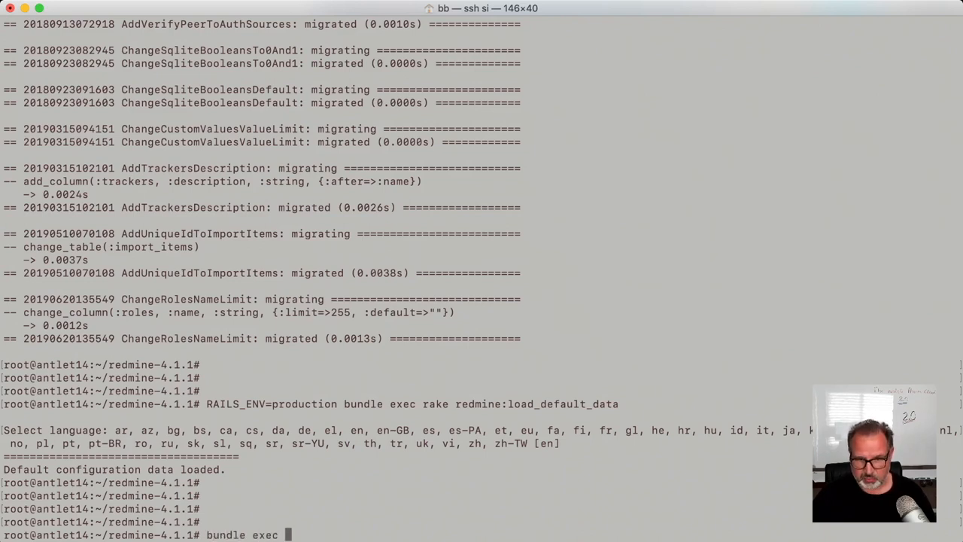
pyautogui.write('puma -h')
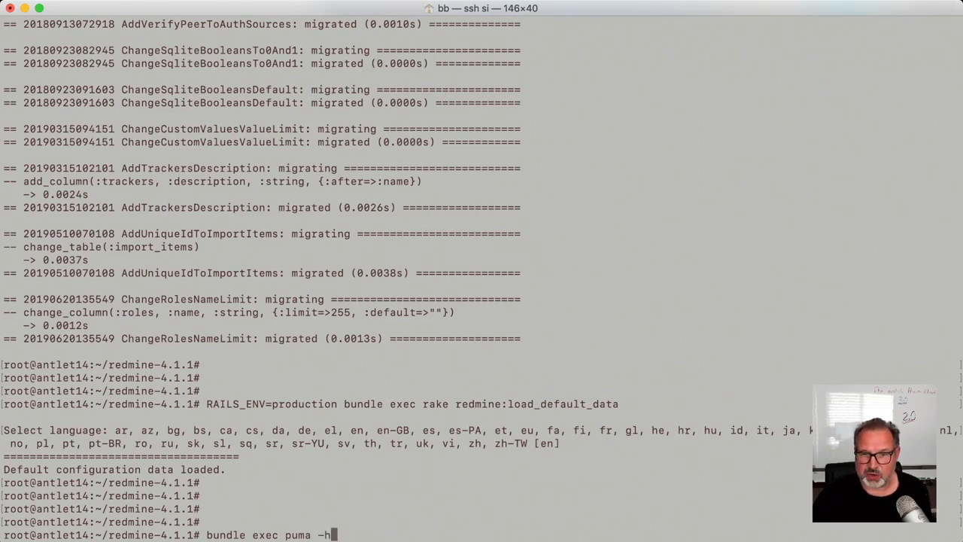
pyautogui.press('Enter')
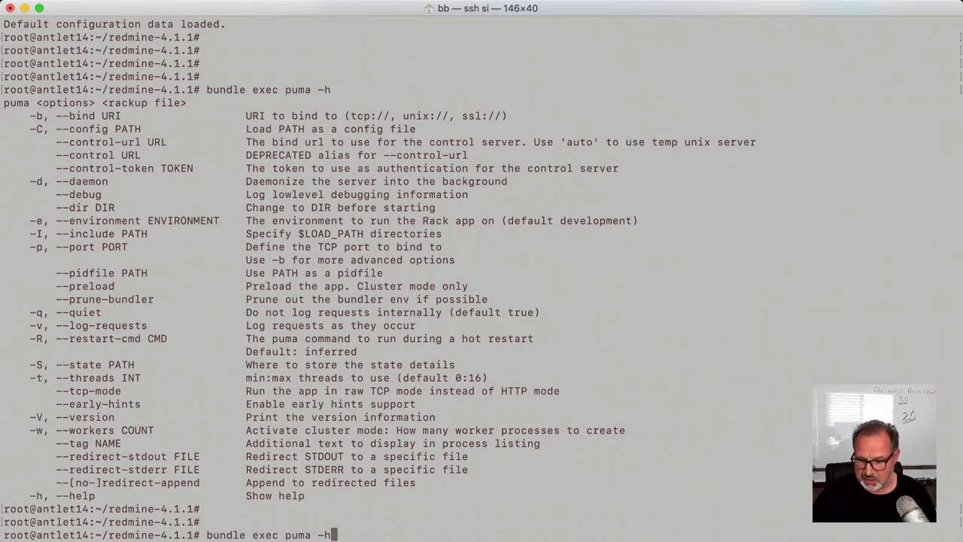
# Run bundle exec puma -d -e production to daemonize puma serving Redmine.
pyautogui.press('Backspace')
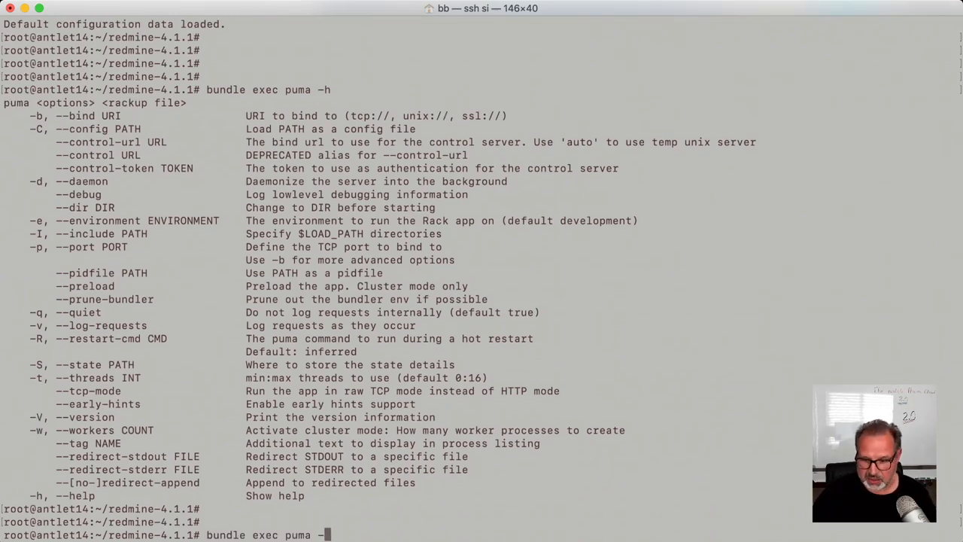
pyautogui.write('d -e')
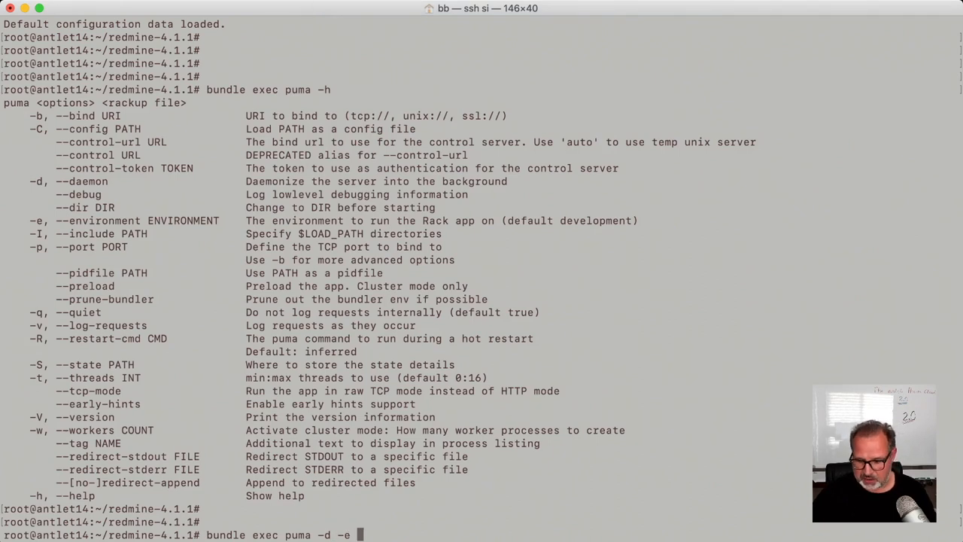
pyautogui.write('produ')
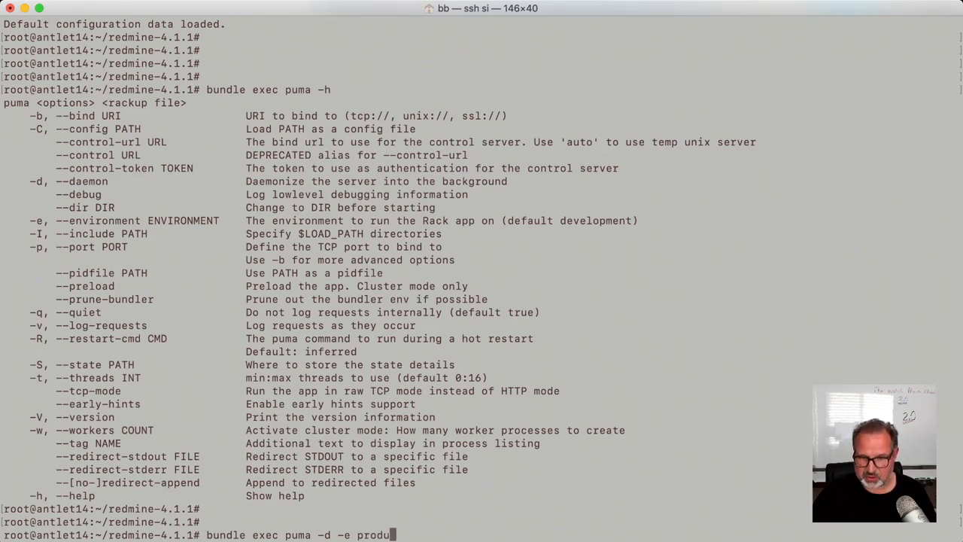
pyautogui.write('ction -')
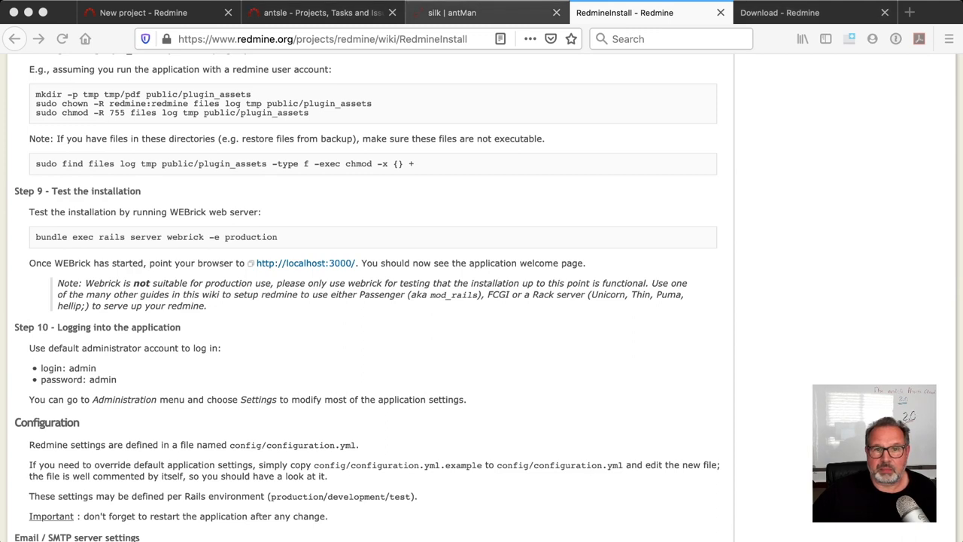
# Check the redmine antlet in antMan, then return to the Redmine site's sign-in page.
pyautogui.click(473, 13)
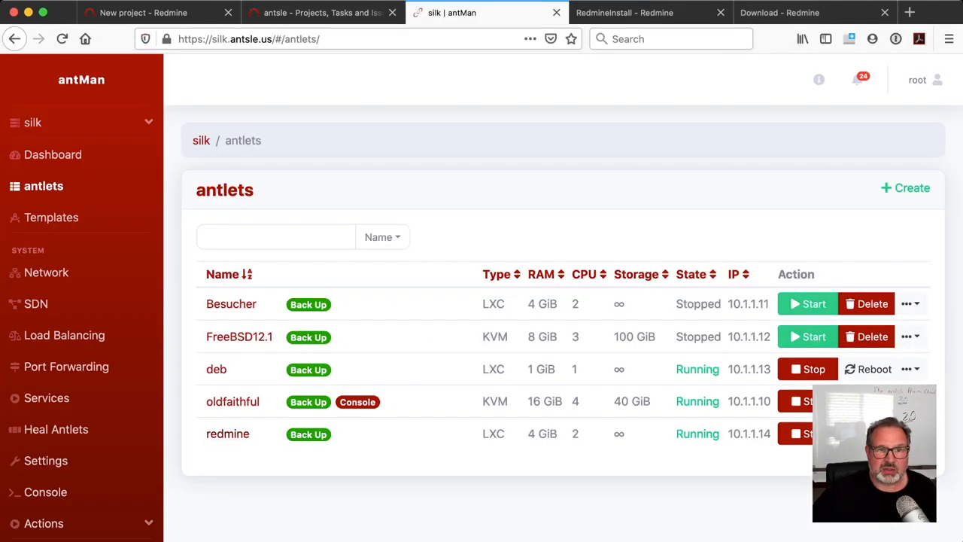
pyautogui.click(154, 12)
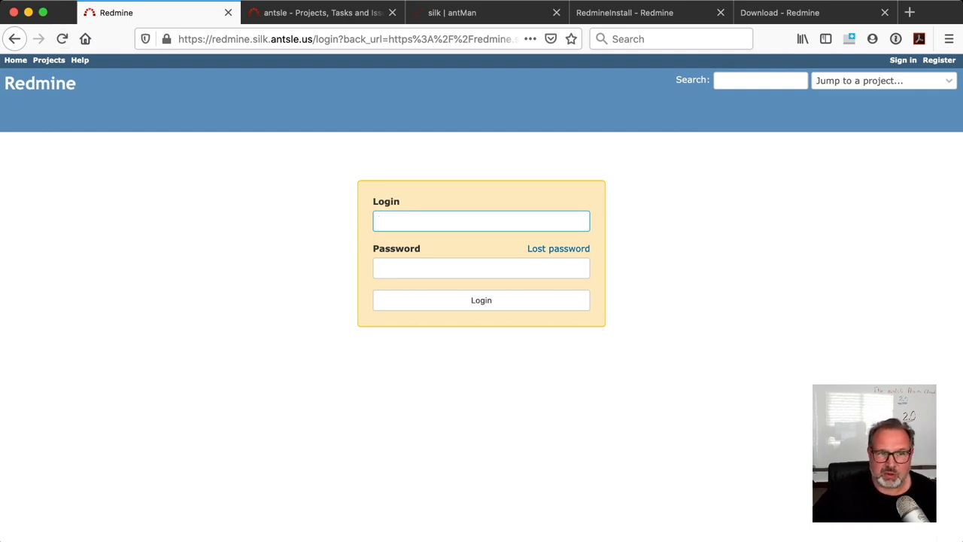
pyautogui.click(482, 220)
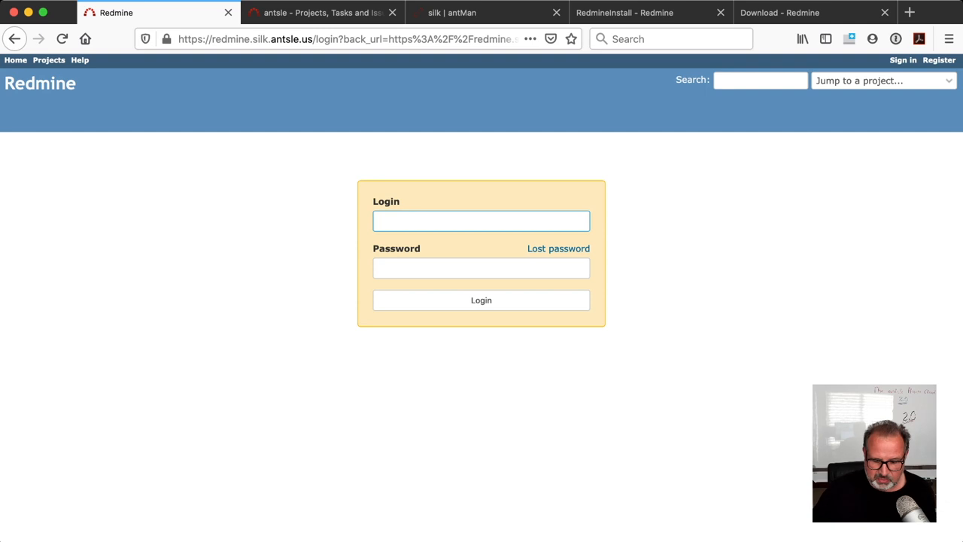
pyautogui.write('admin')
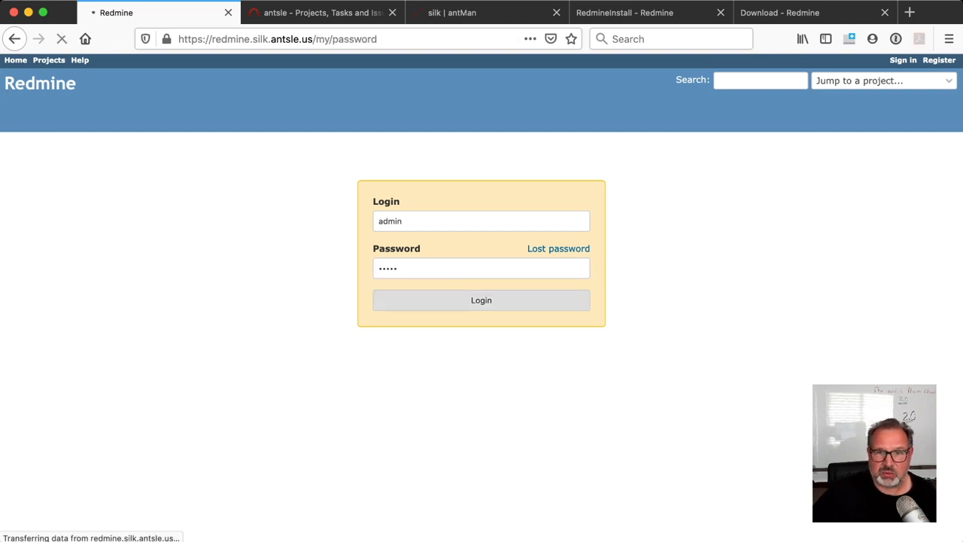
pyautogui.click(482, 300)
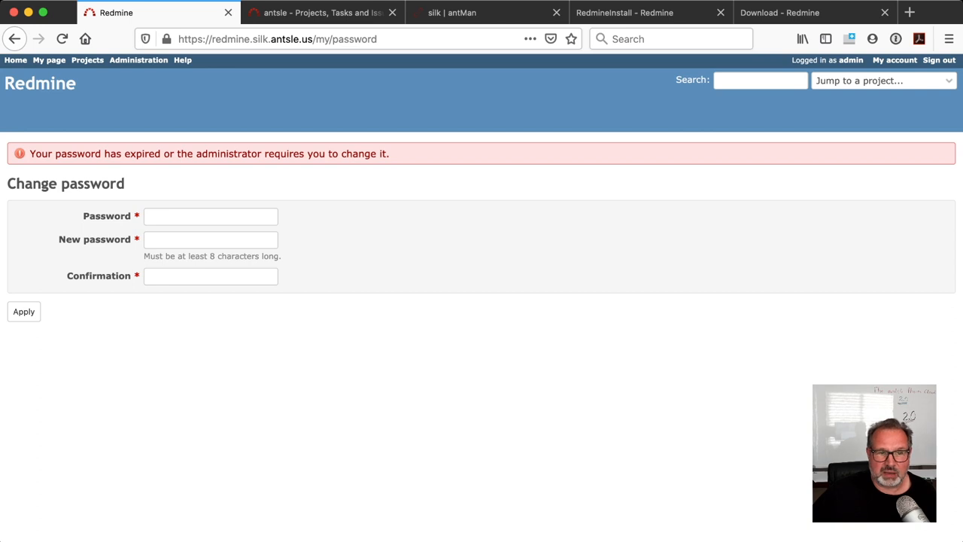
# Enter the current password, new password and confirmation, and apply the change.
pyautogui.click(210, 216)
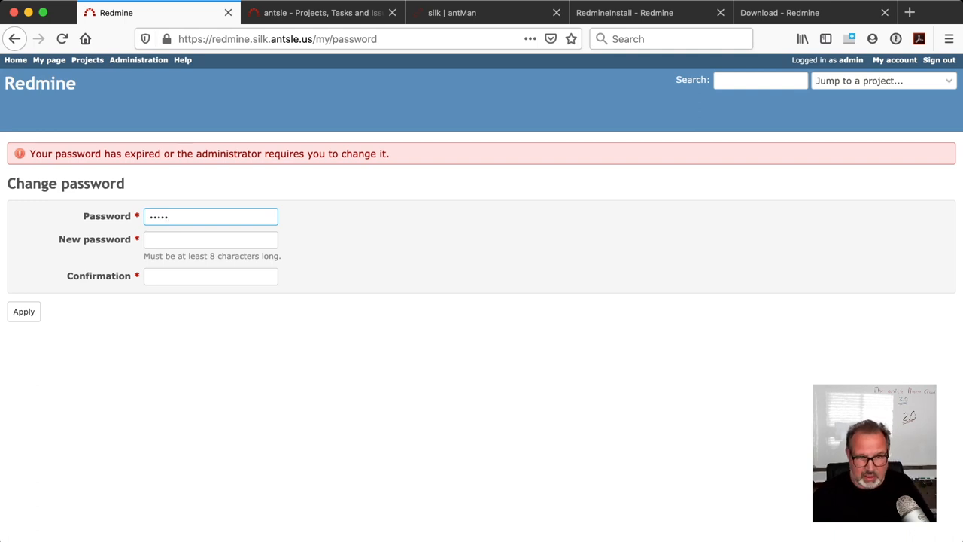
pyautogui.write('••••')
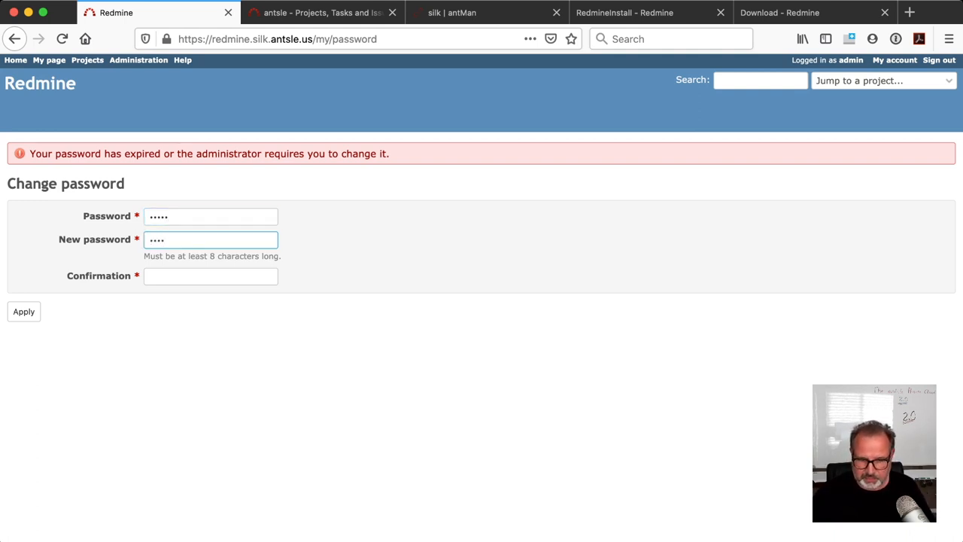
pyautogui.click(211, 277)
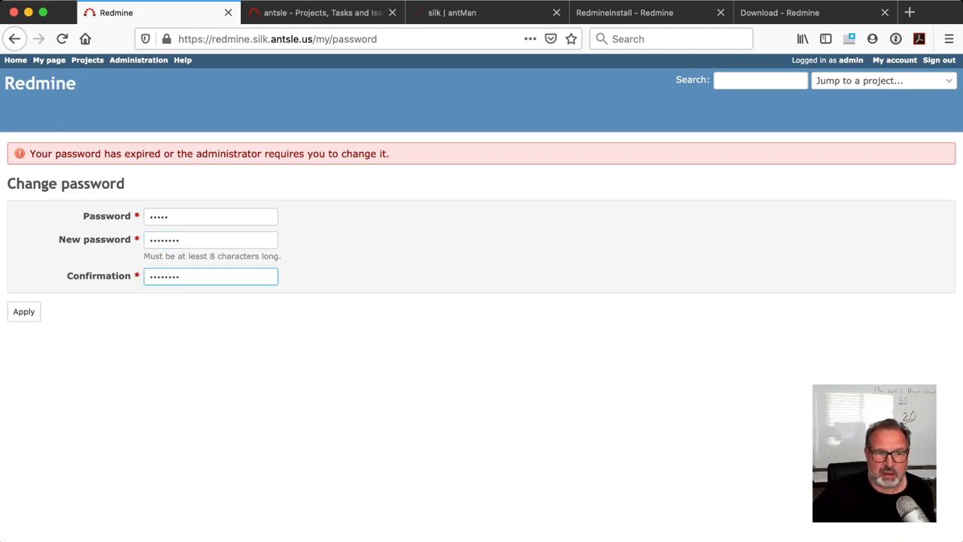
pyautogui.click(24, 312)
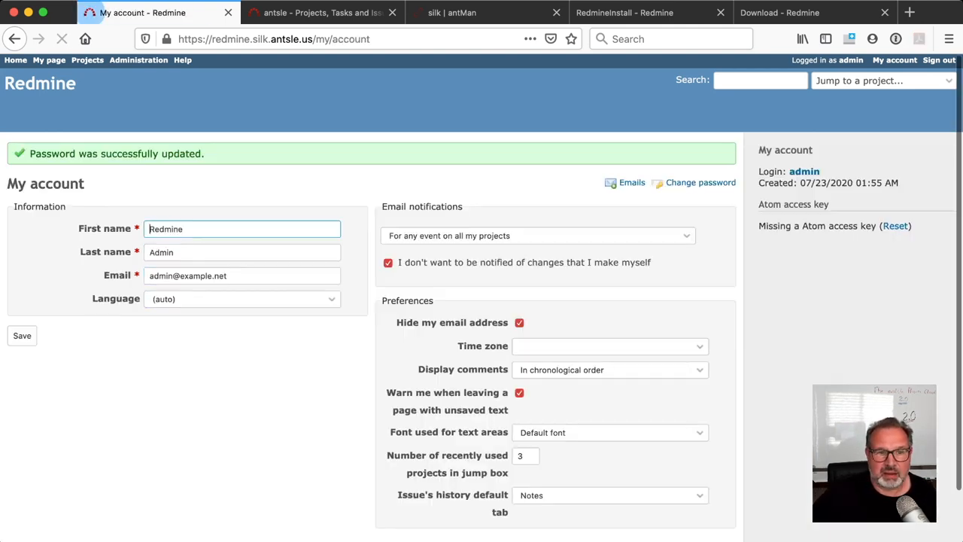